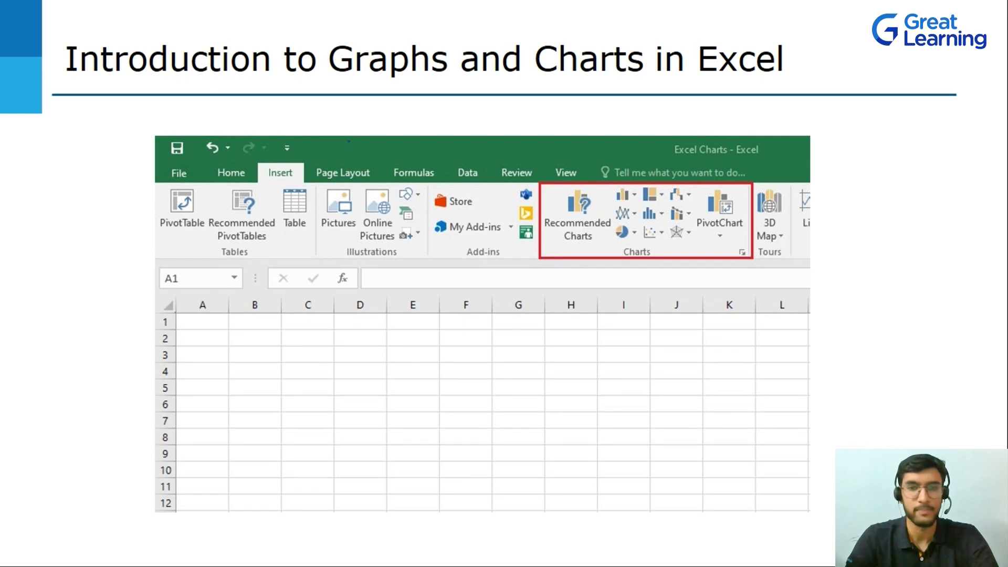
mouse_move(627, 206)
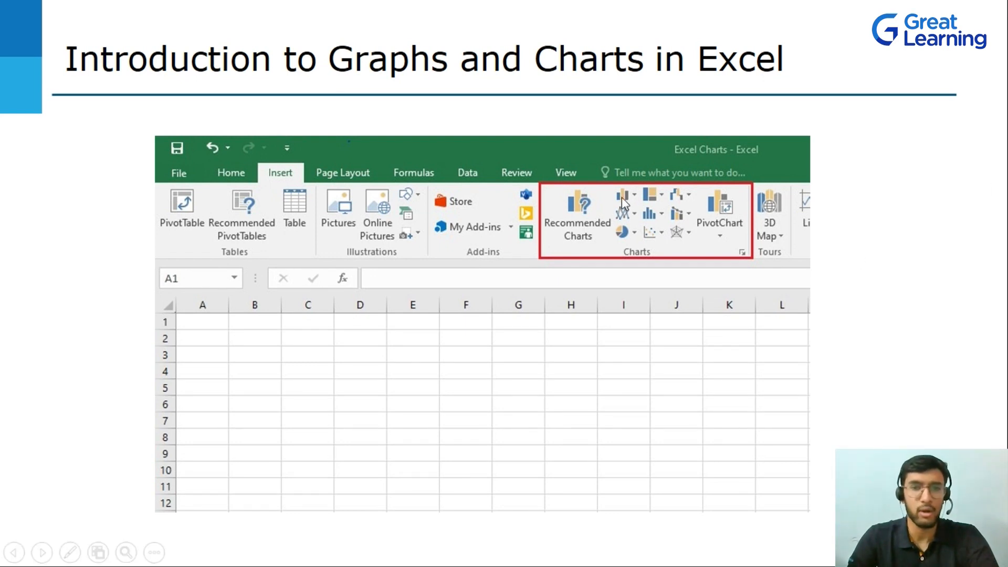
mouse_move(628, 219)
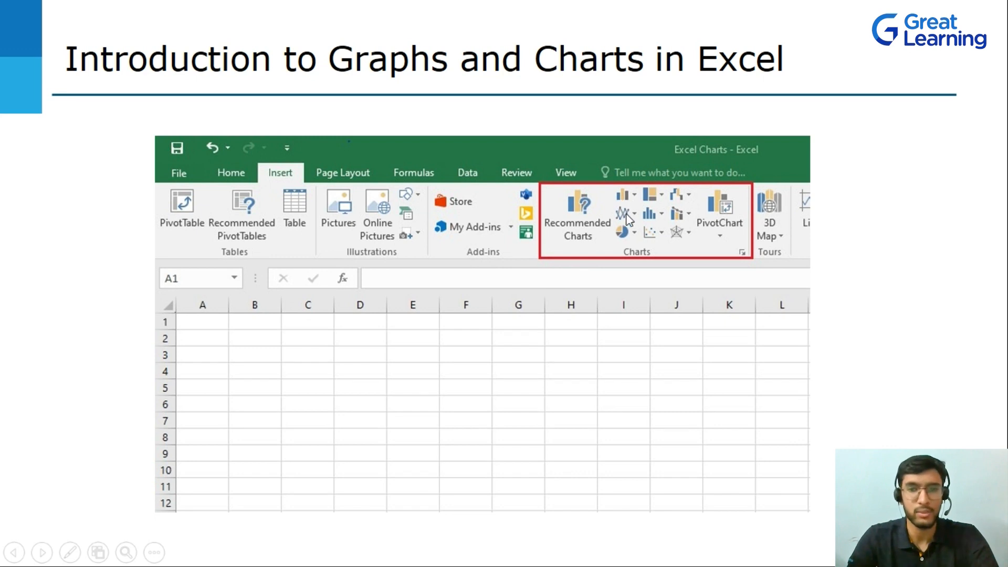
mouse_move(624, 219)
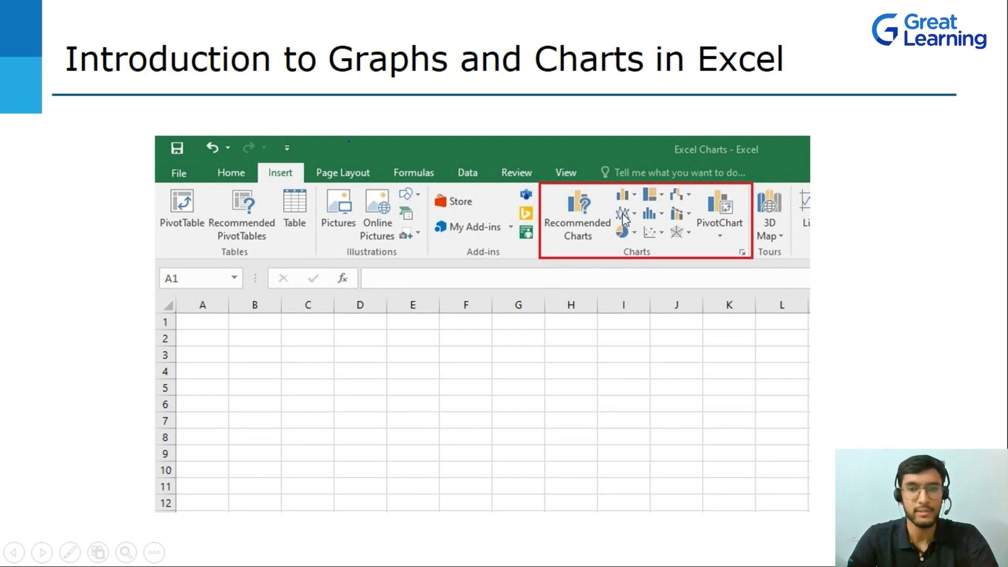
mouse_move(627, 239)
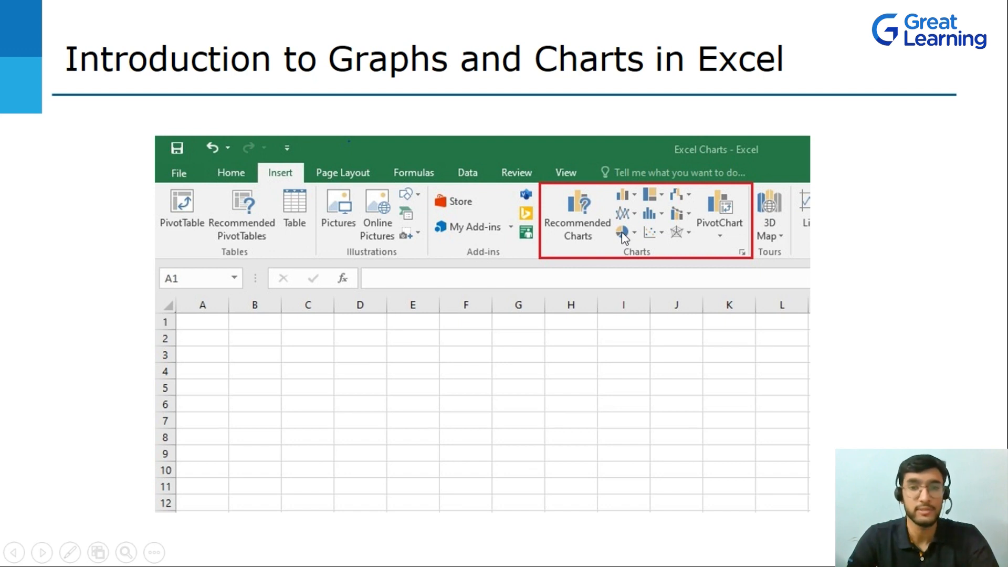
mouse_move(681, 222)
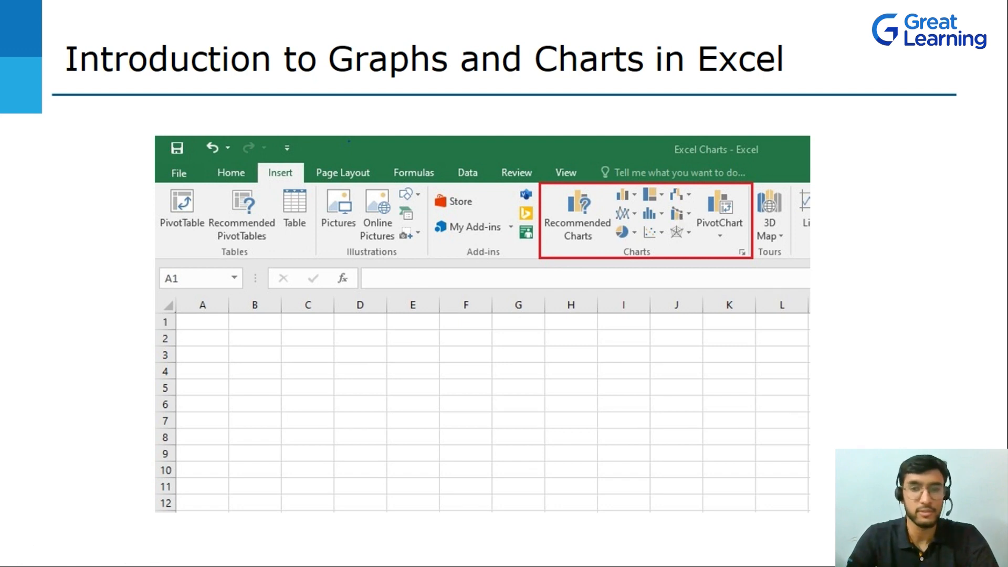
mouse_move(516, 368)
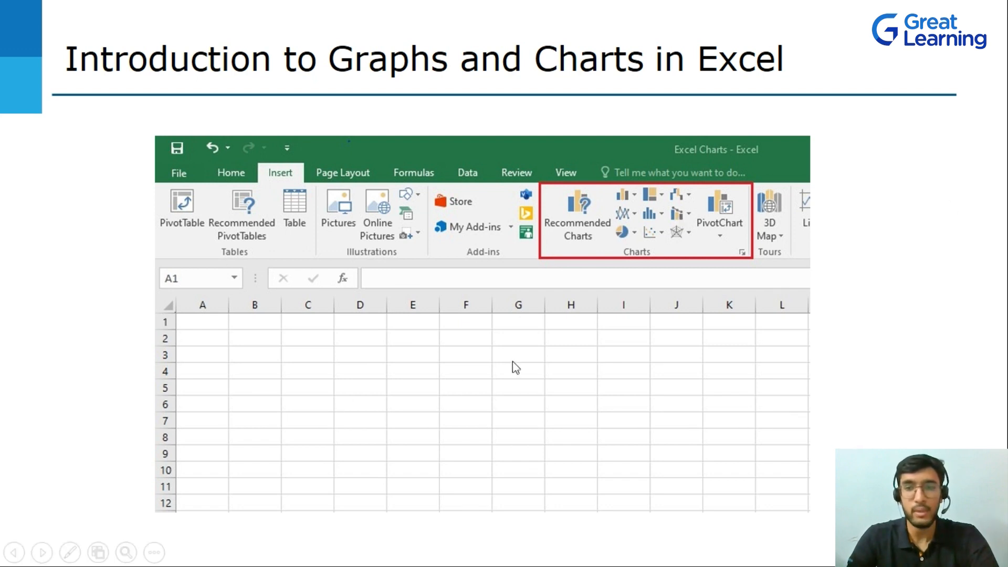
mouse_move(725, 197)
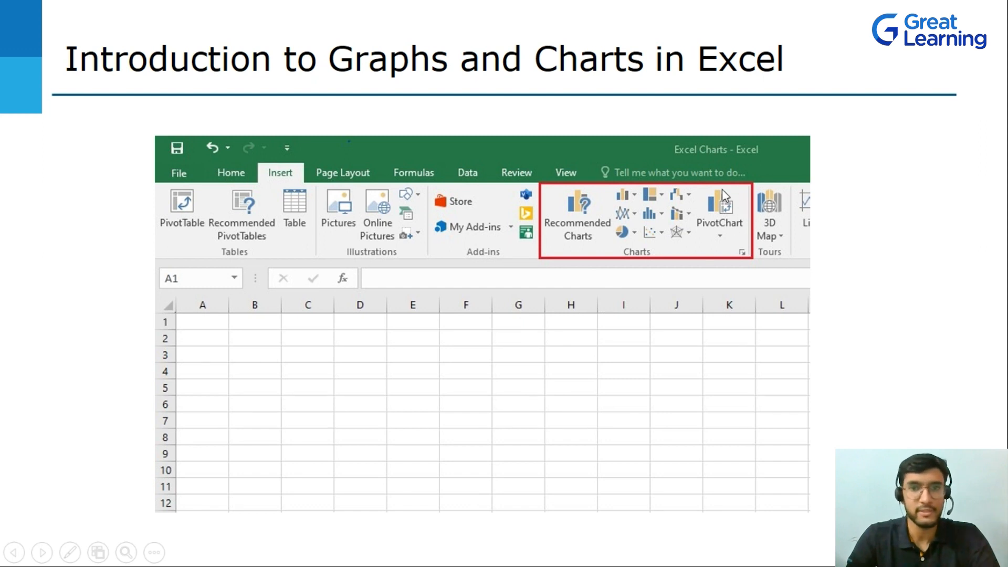
mouse_move(723, 250)
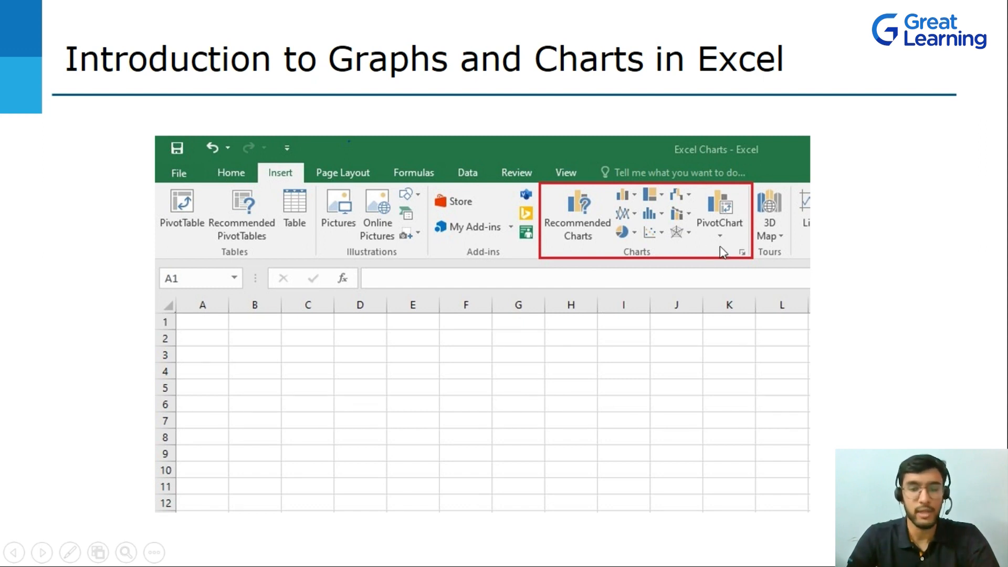
mouse_move(704, 194)
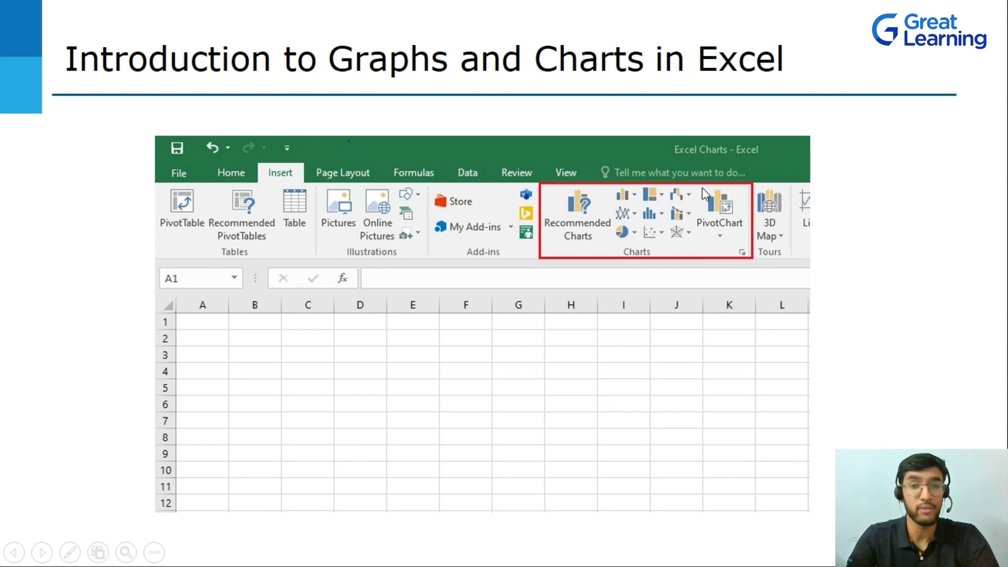
mouse_move(678, 339)
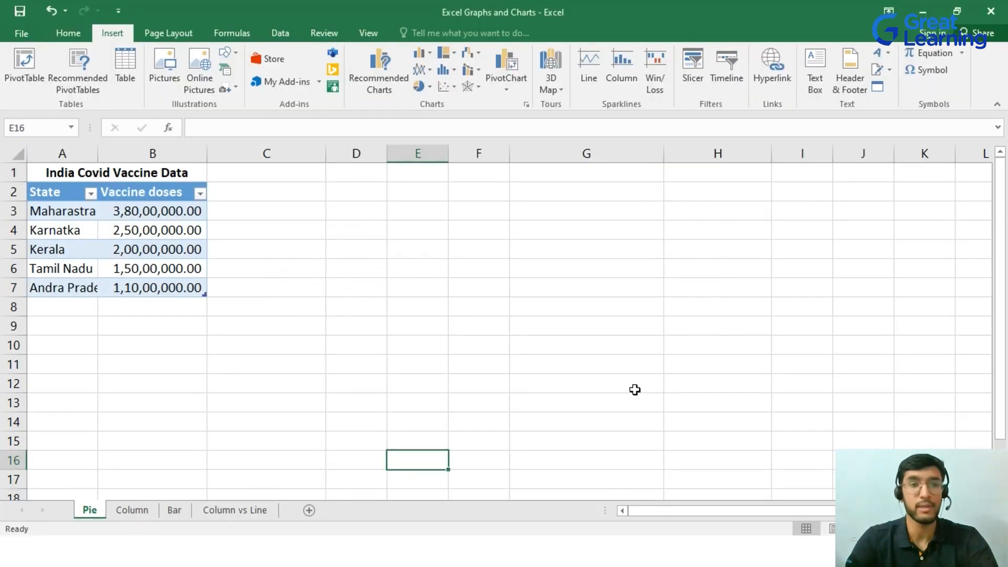
Widen columns A and B so every state name, including Andra Pradesh, shows in full
left_click(67, 33)
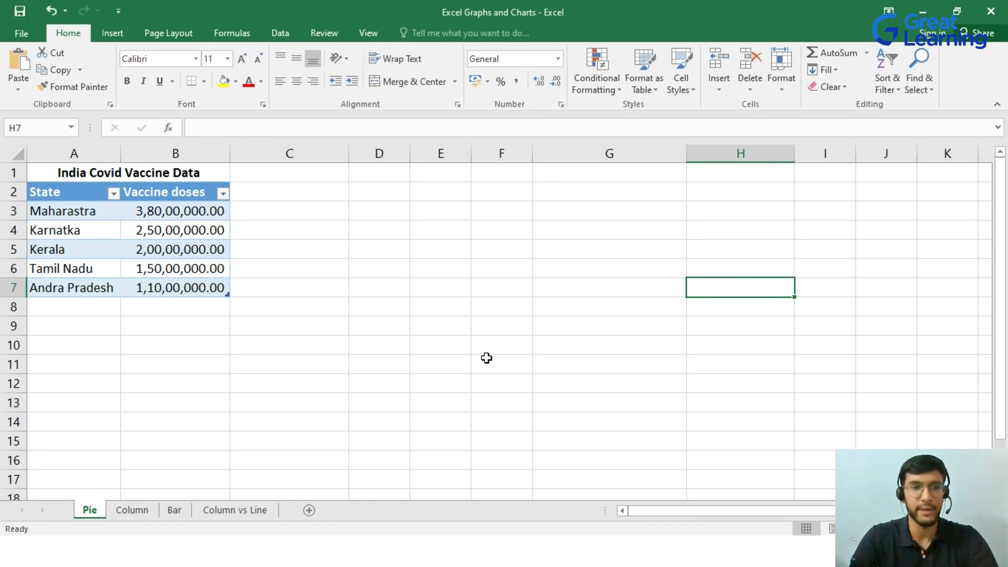
mouse_move(171, 316)
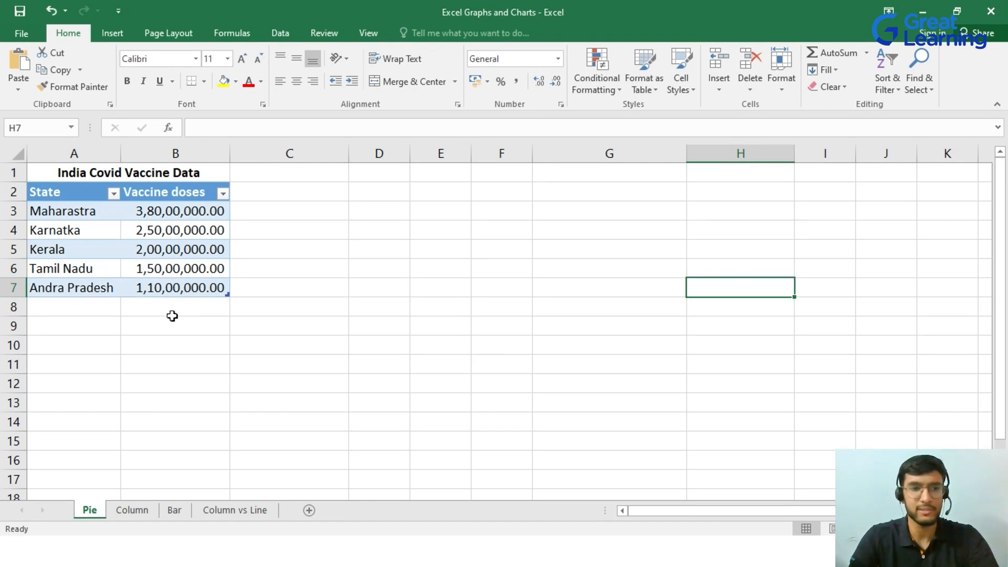
mouse_move(235, 319)
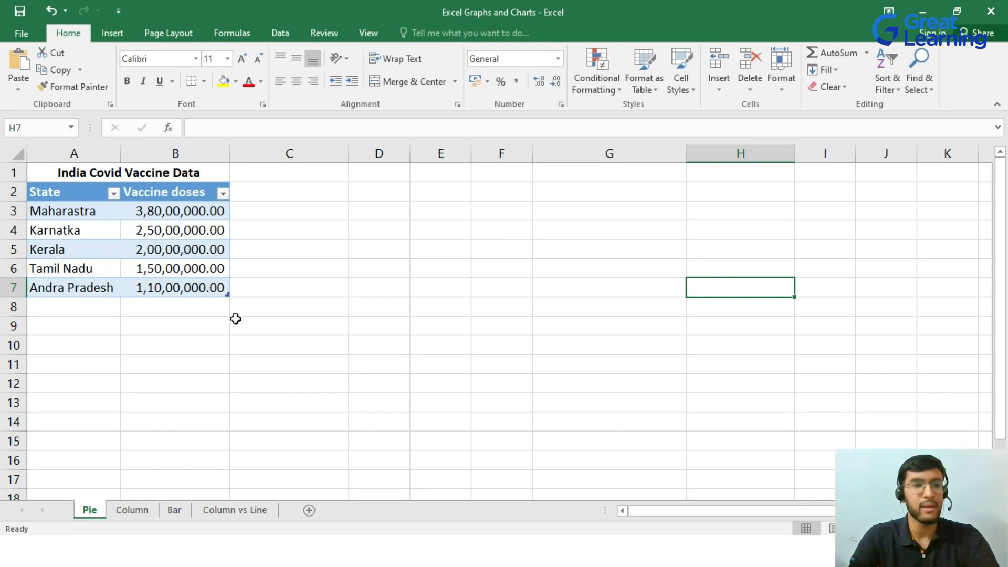
mouse_move(170, 212)
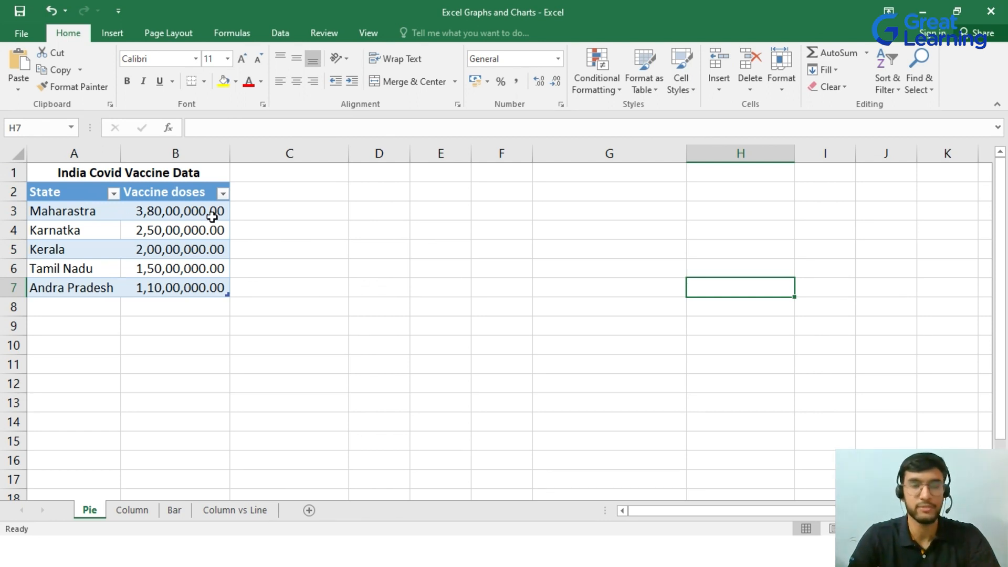
mouse_move(247, 201)
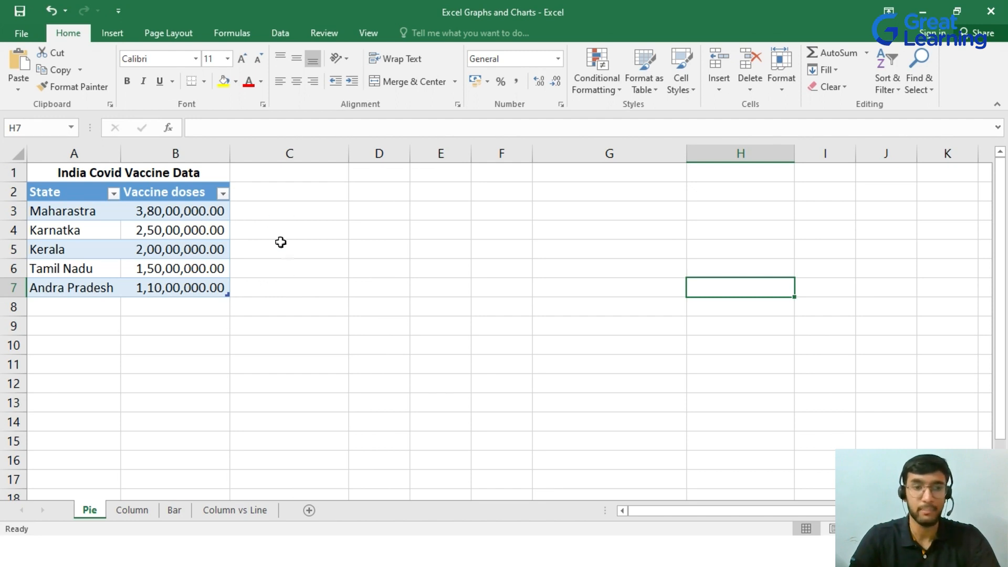
mouse_move(225, 238)
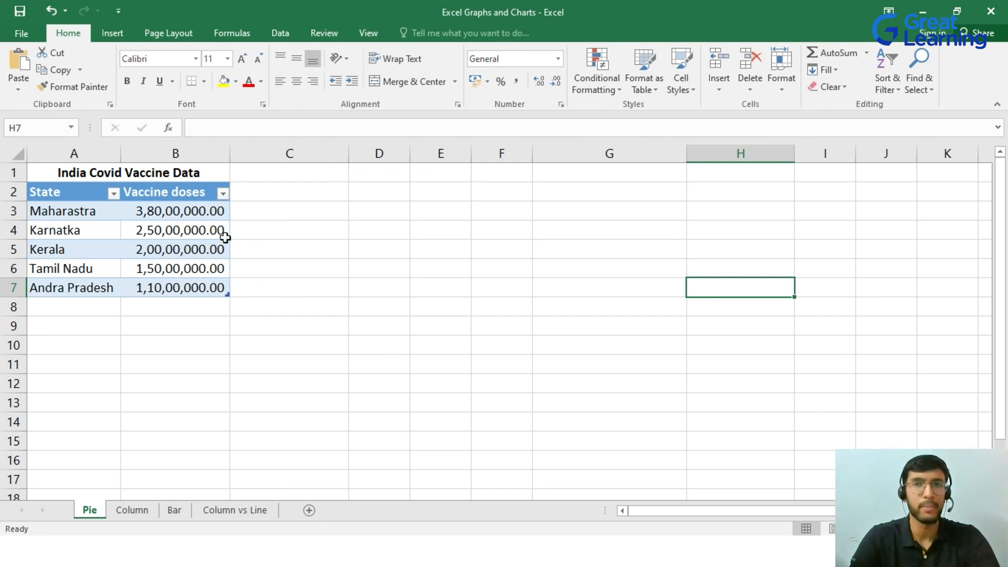
mouse_move(292, 275)
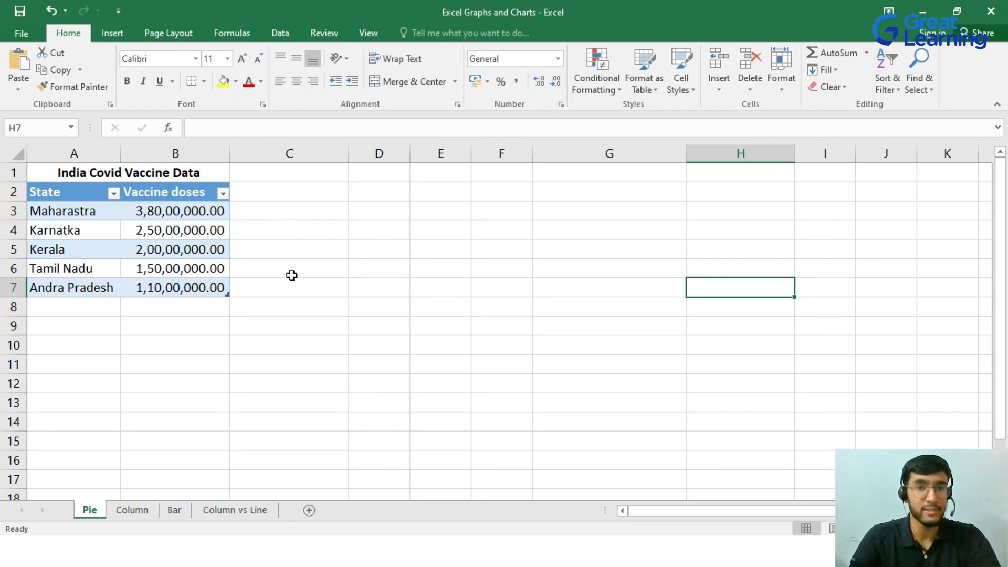
mouse_move(124, 233)
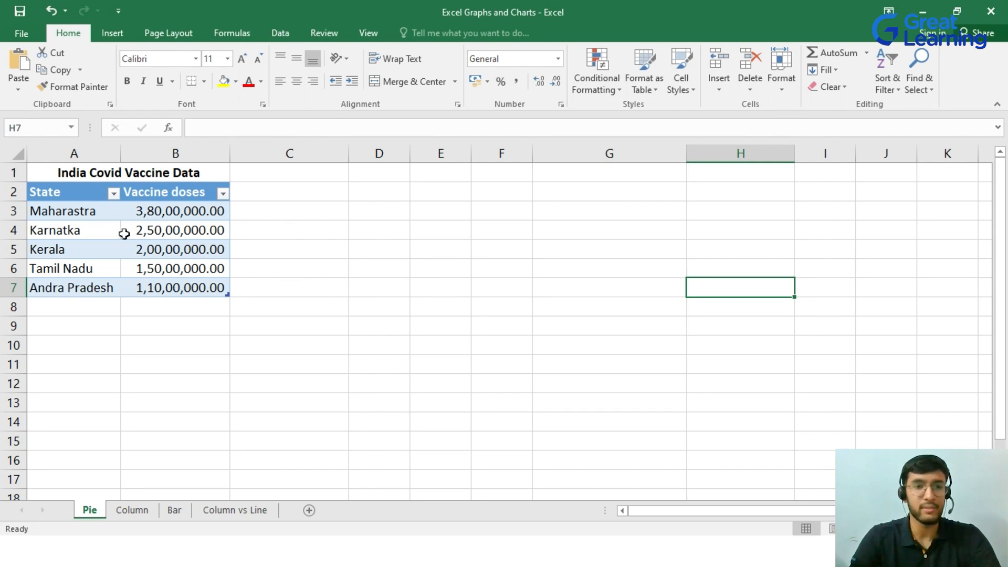
mouse_move(223, 351)
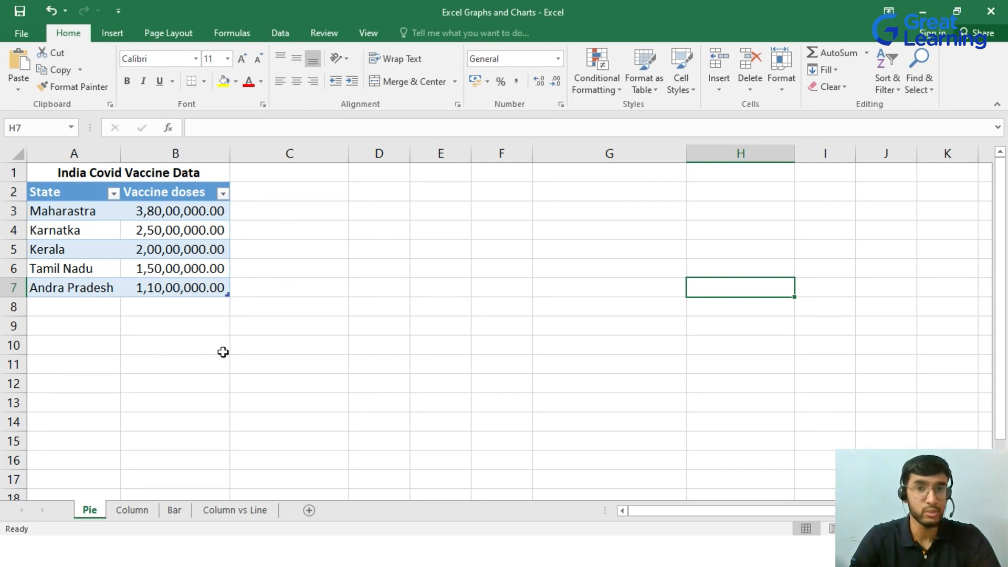
mouse_move(234, 201)
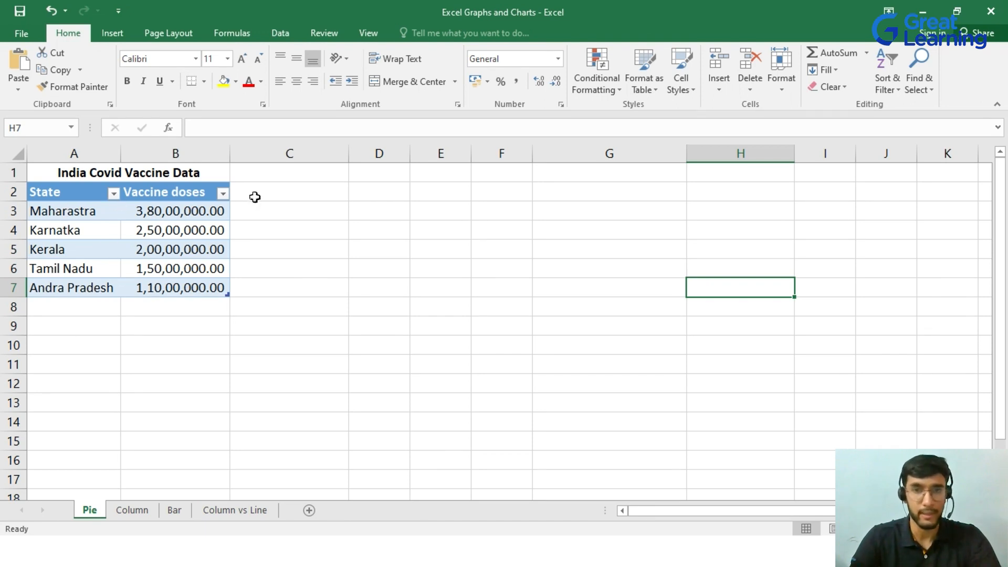
mouse_move(245, 333)
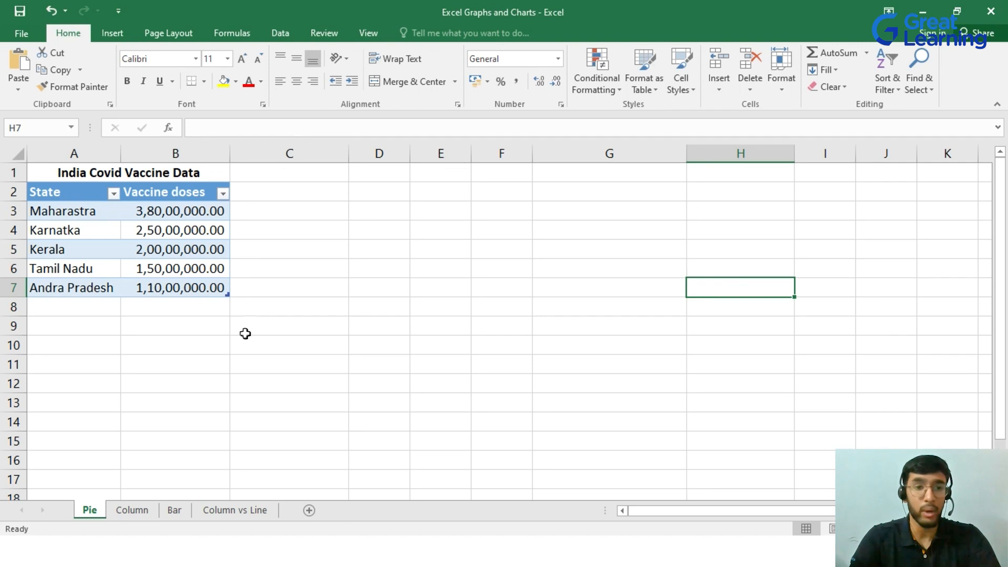
mouse_move(113, 351)
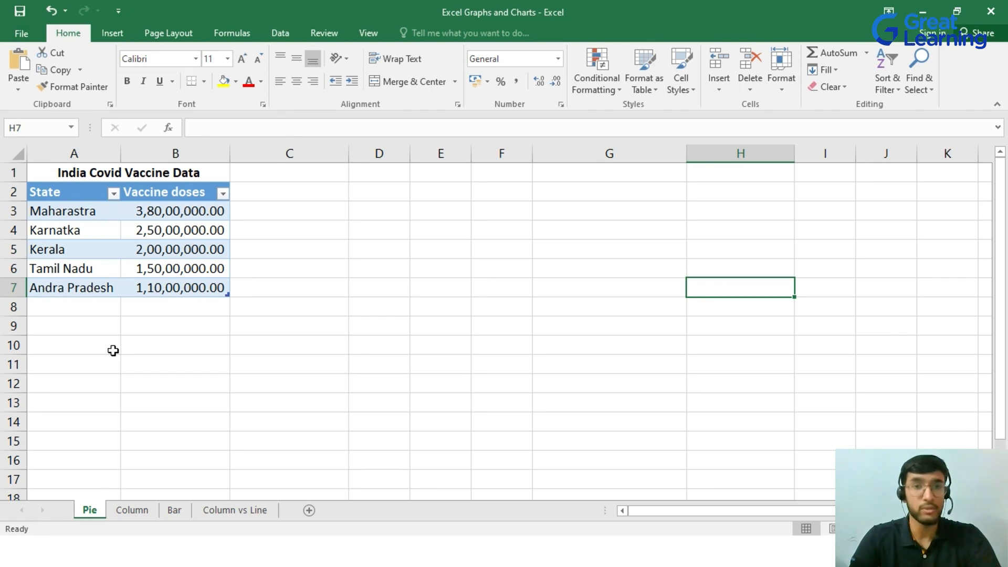
mouse_move(121, 233)
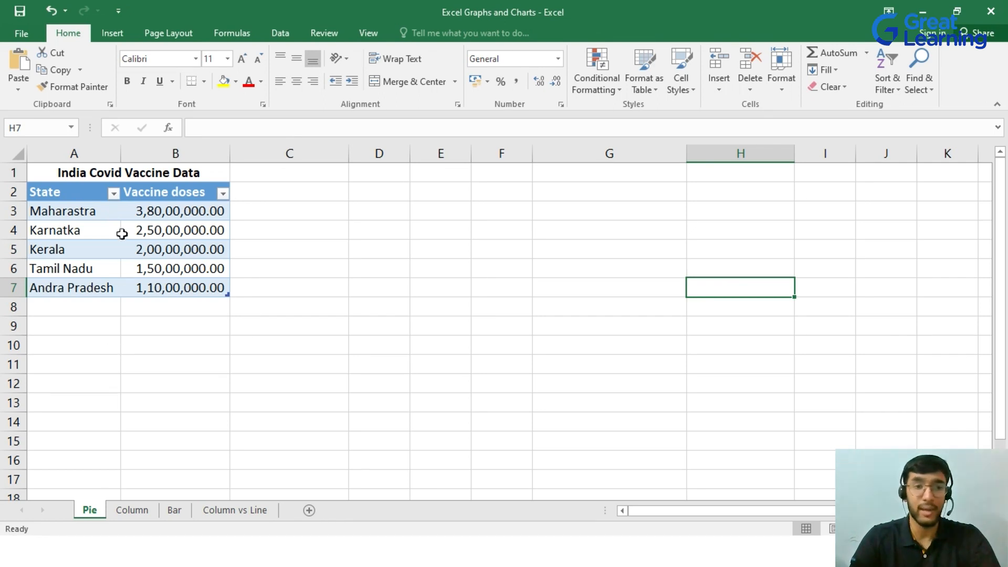
mouse_move(261, 201)
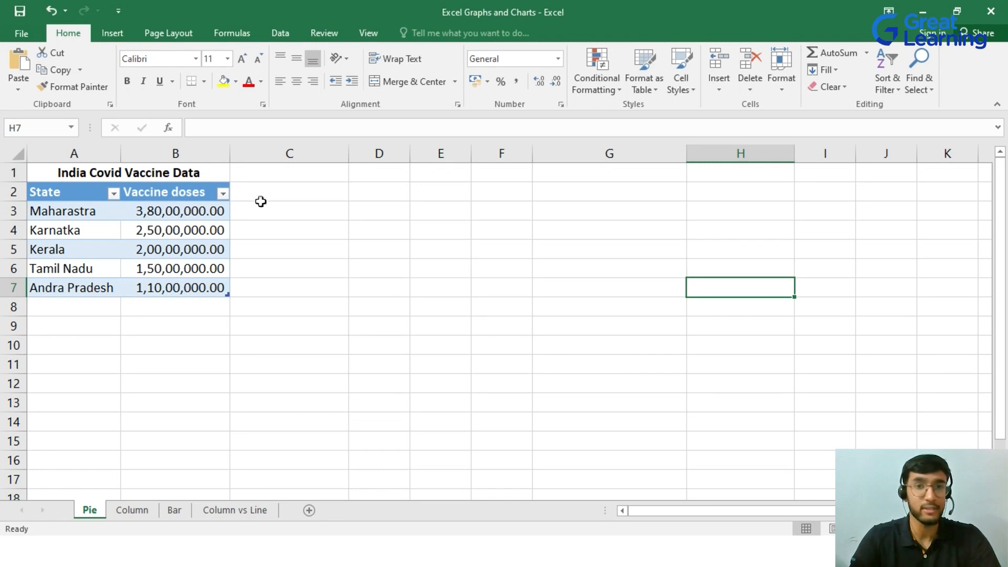
mouse_move(114, 333)
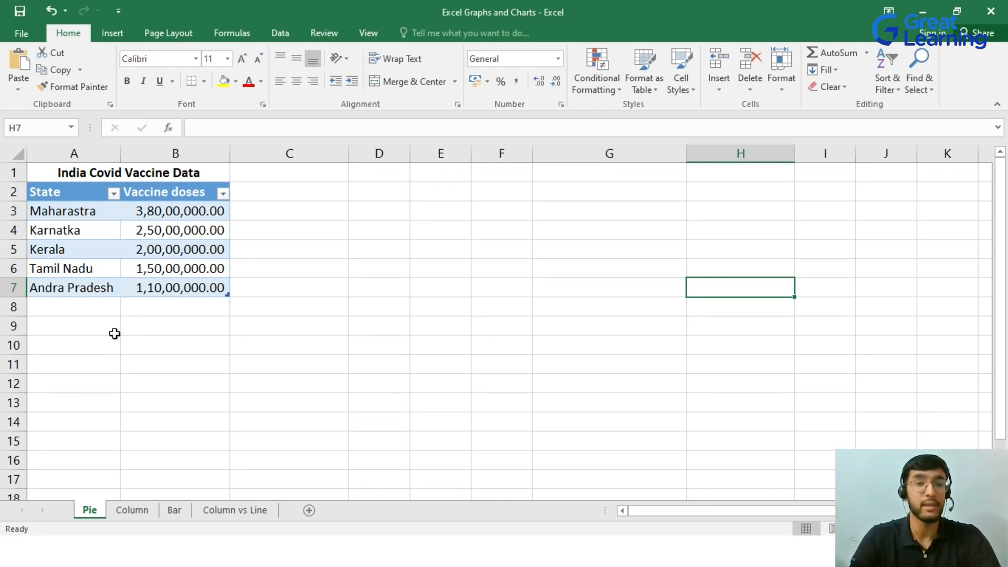
mouse_move(293, 204)
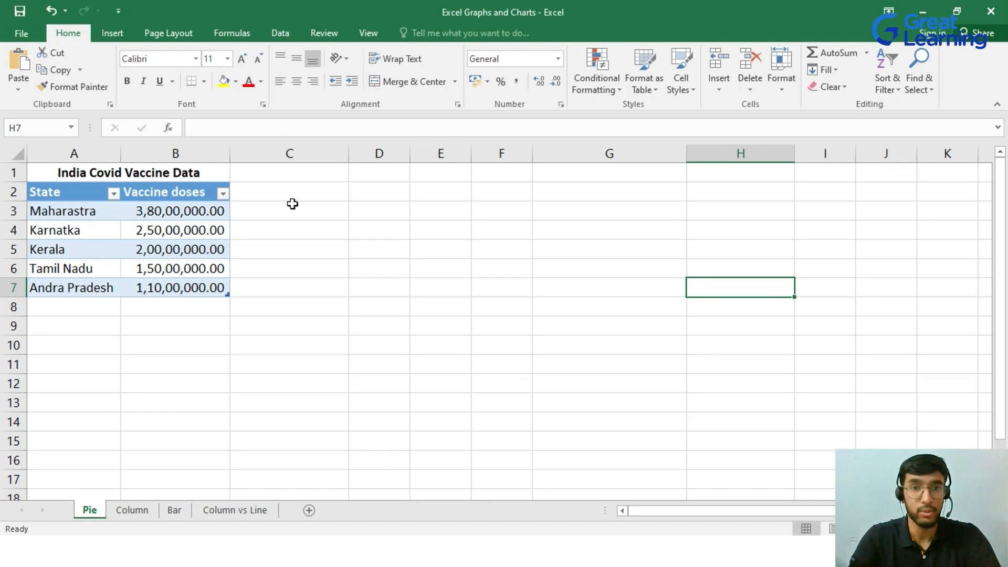
left_click(112, 32)
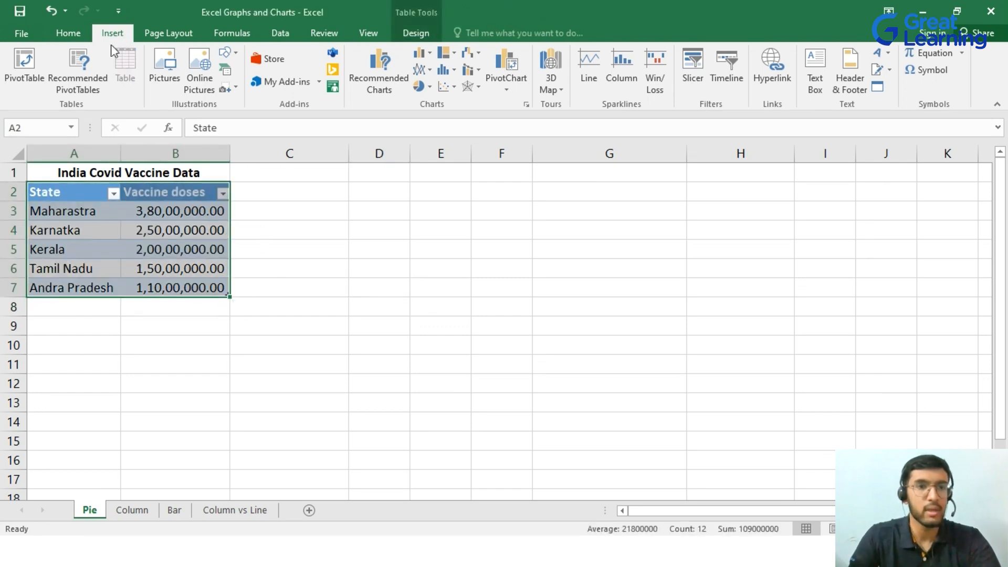
mouse_move(423, 107)
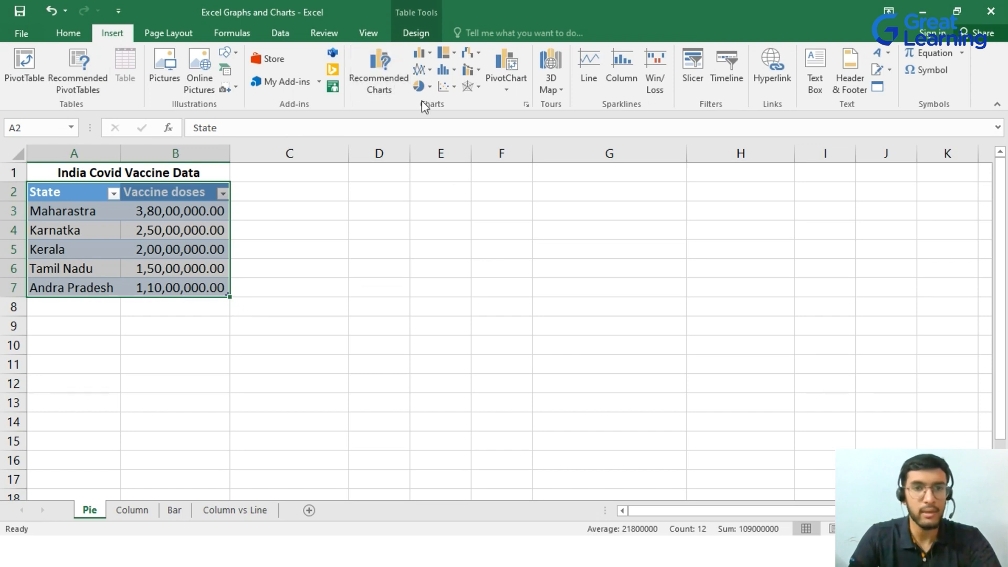
Insert a 3-D Pie chart of the Vaccine doses table from the Insert ribbon
left_click(419, 86)
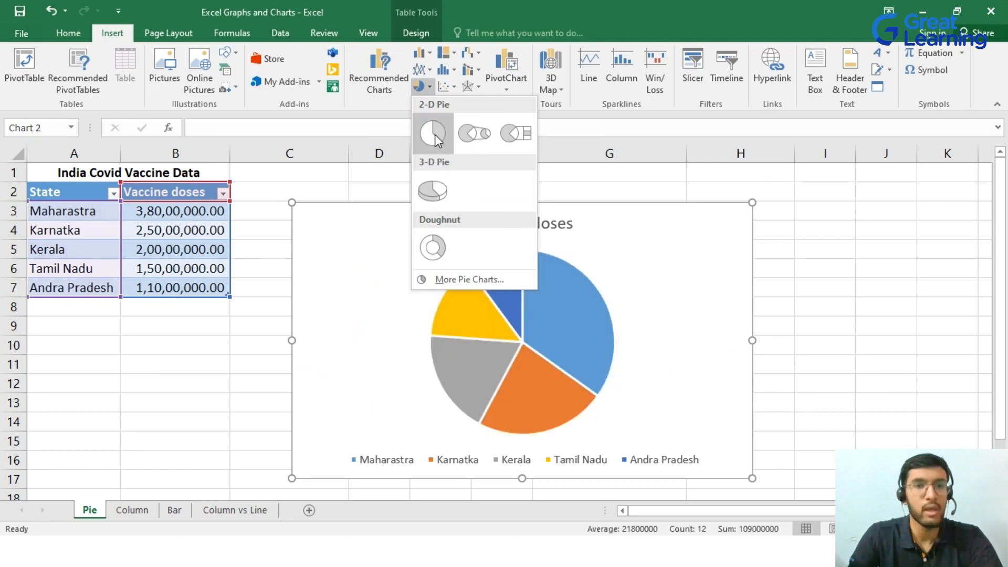
mouse_move(442, 143)
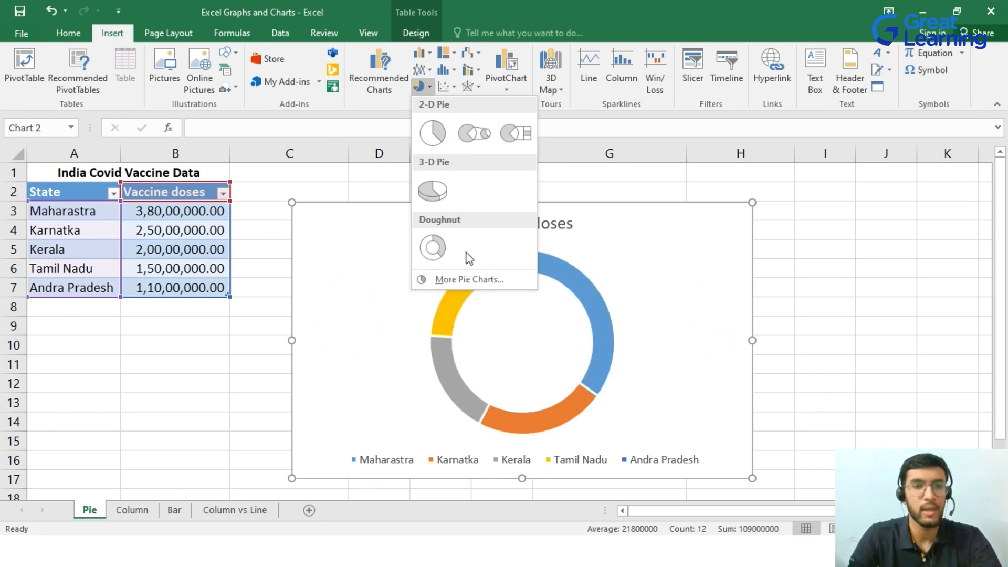
left_click(431, 189)
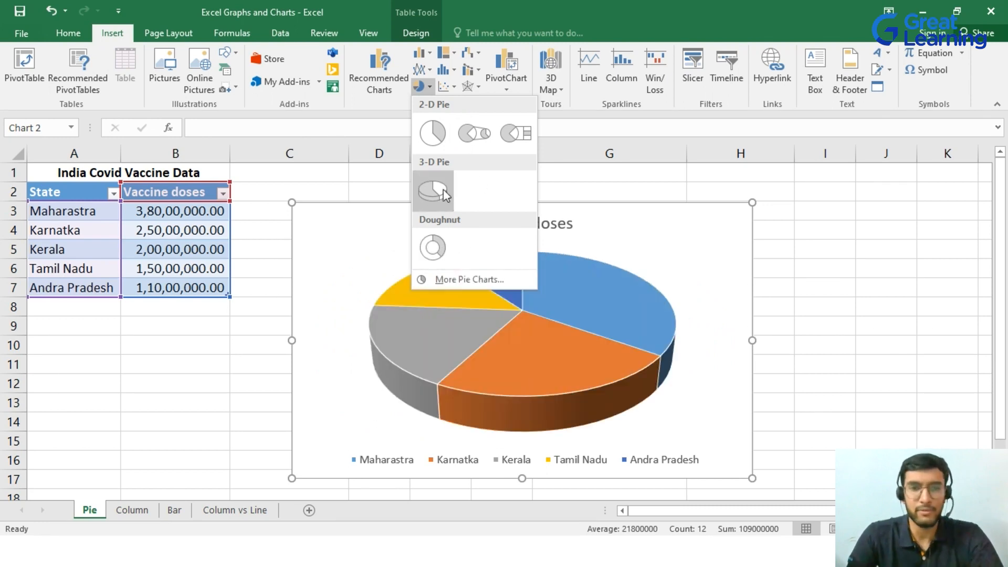
left_click(431, 190)
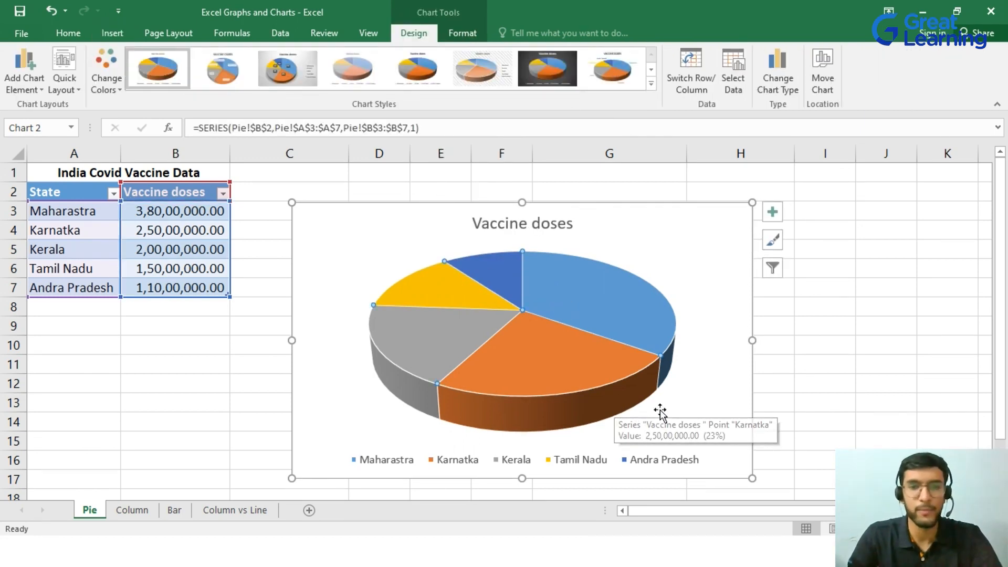
mouse_move(545, 435)
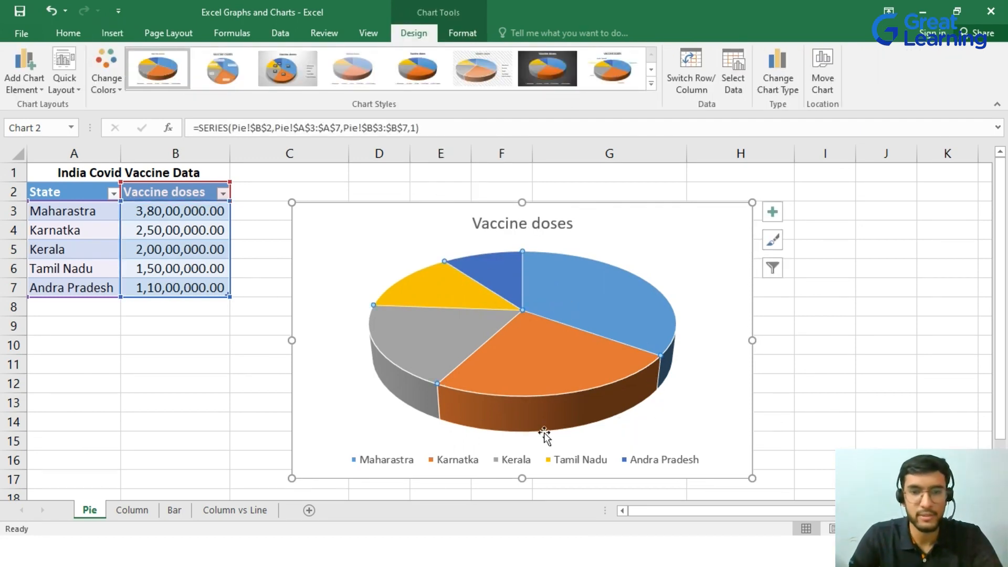
mouse_move(603, 321)
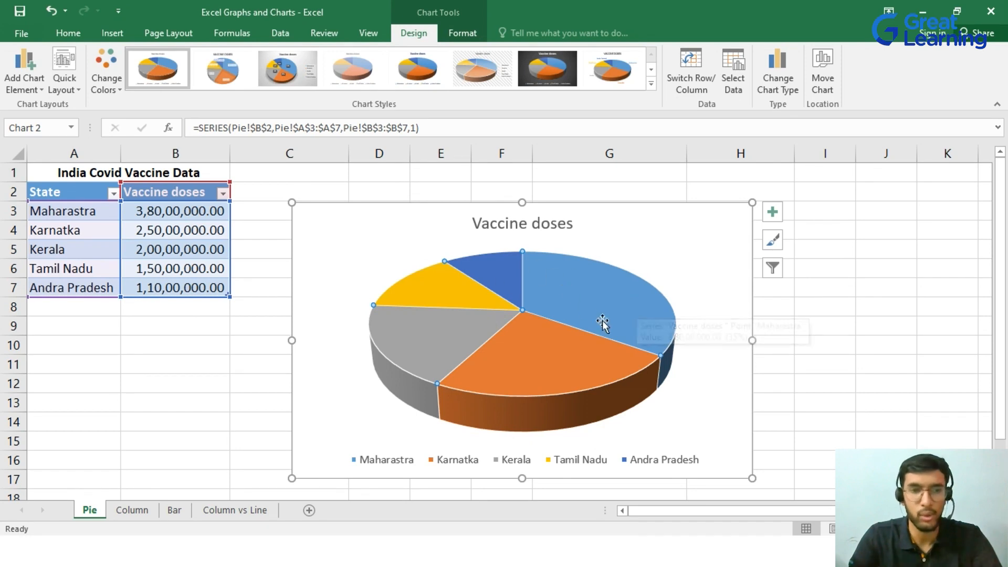
mouse_move(501, 277)
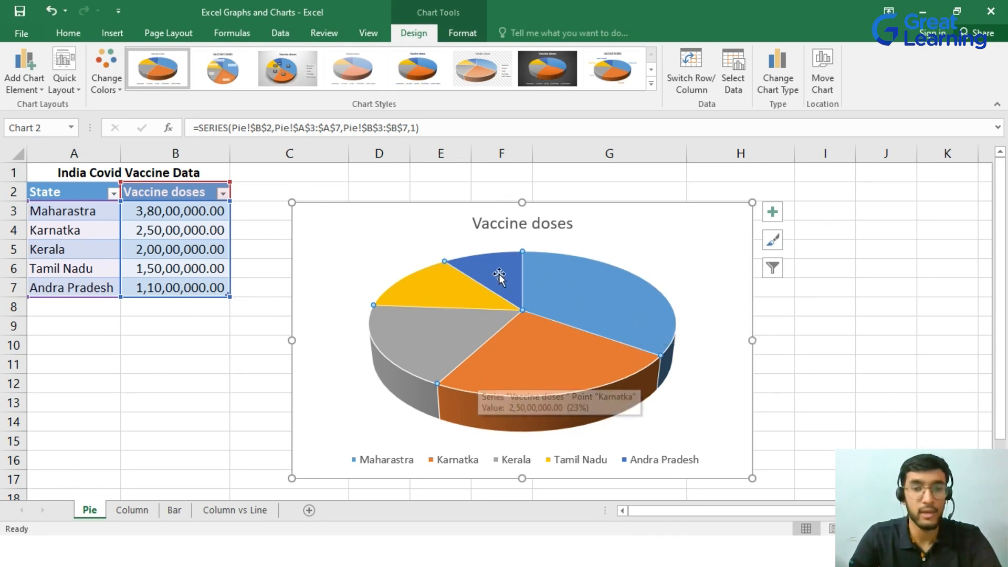
mouse_move(592, 435)
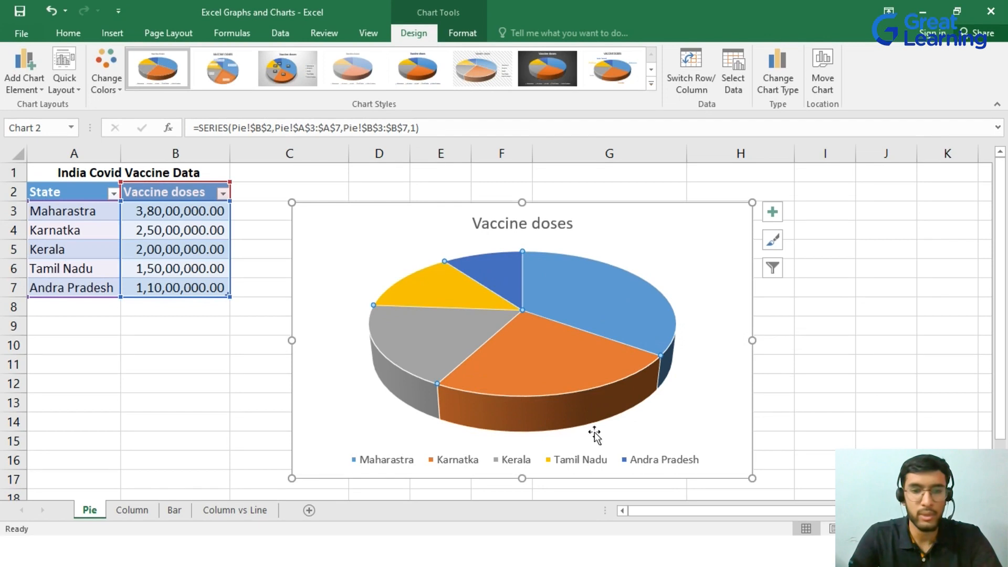
mouse_move(569, 265)
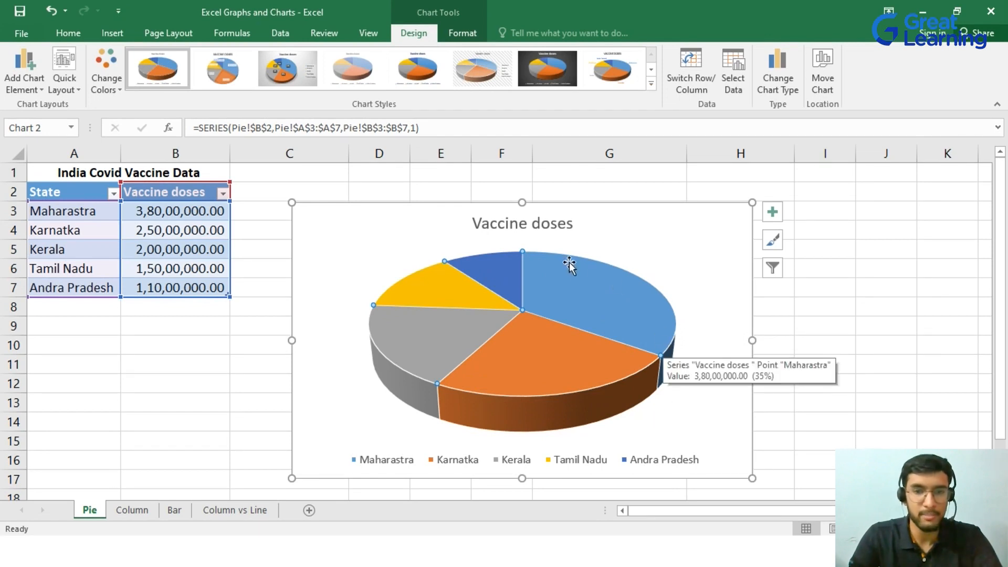
mouse_move(654, 344)
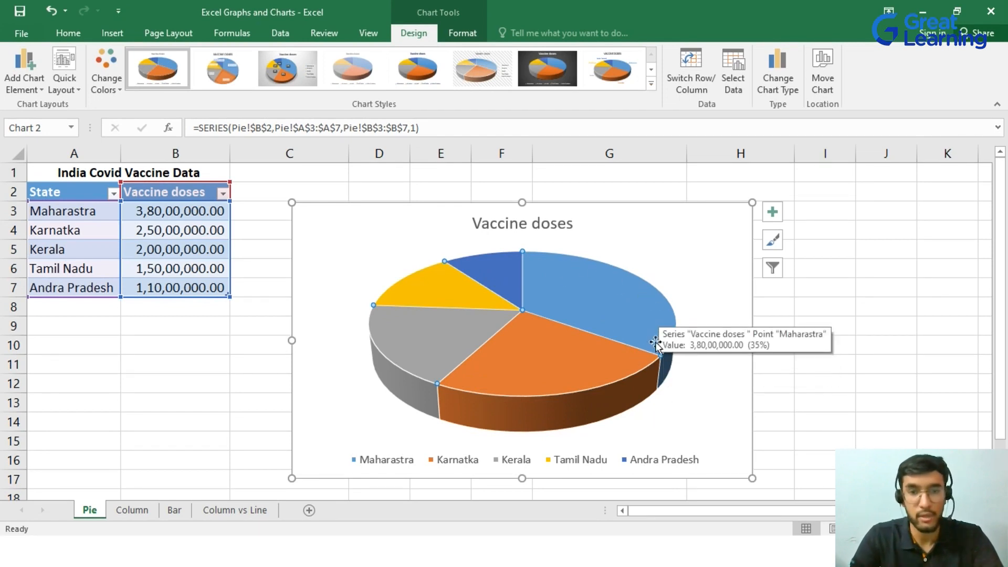
mouse_move(594, 270)
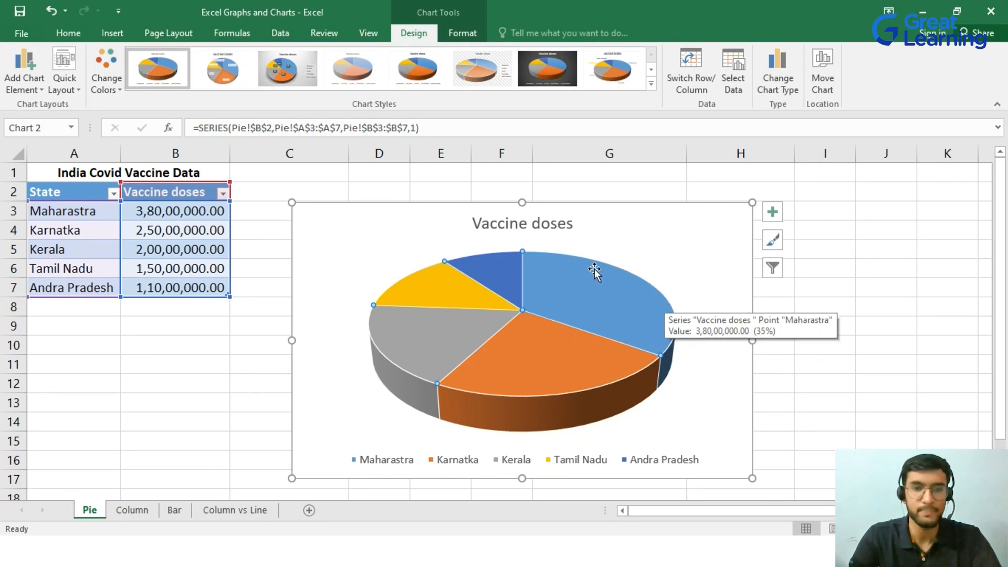
mouse_move(582, 365)
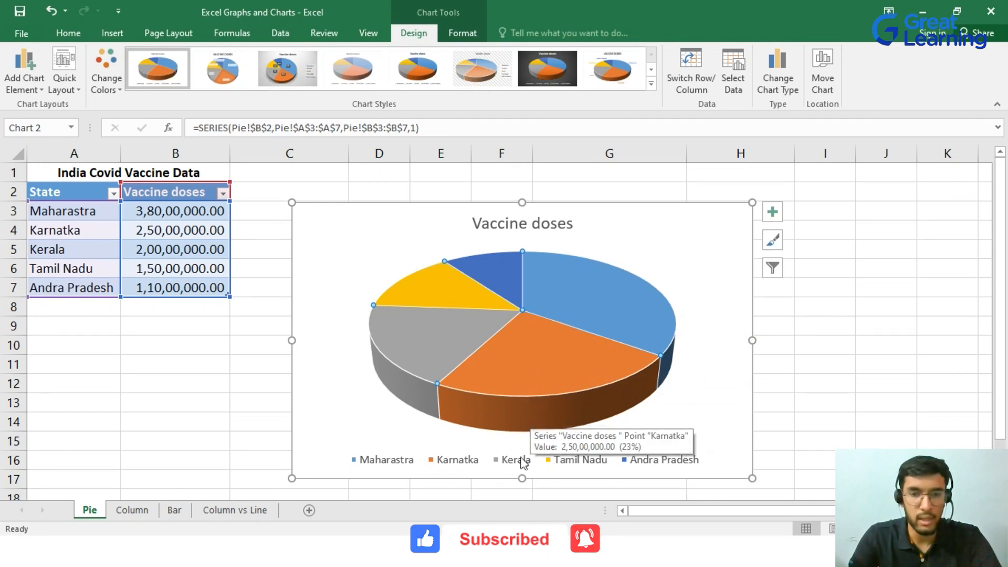
mouse_move(427, 344)
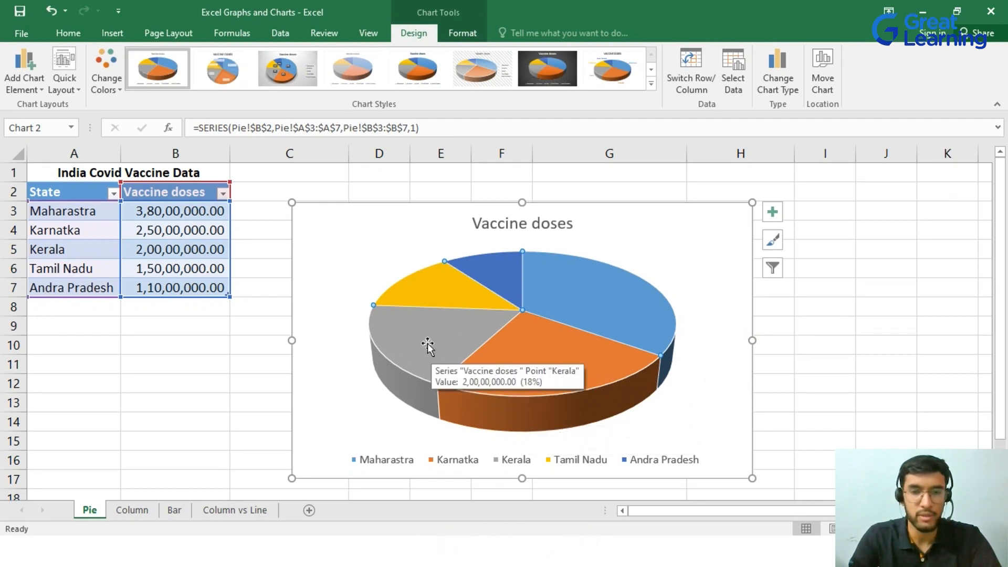
mouse_move(689, 458)
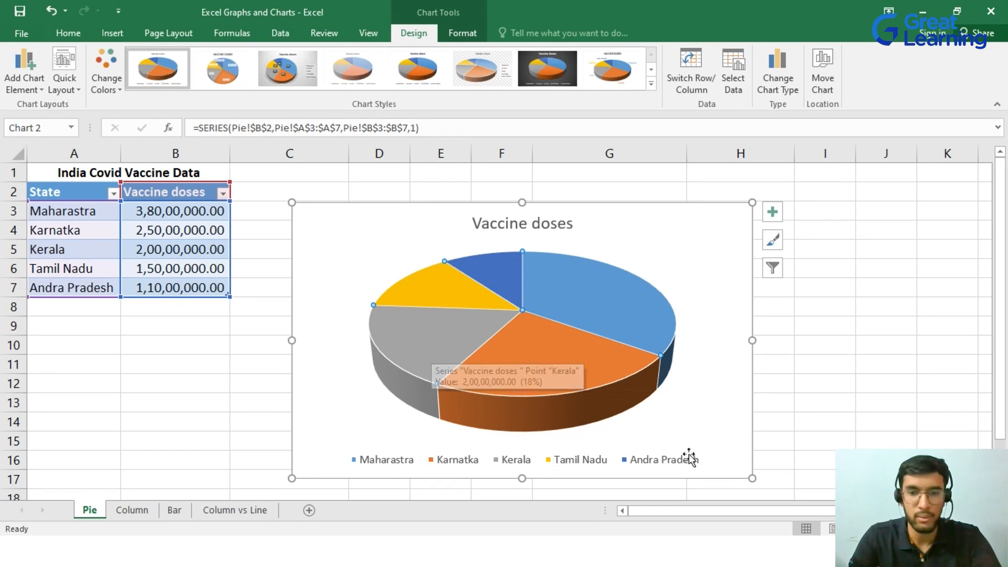
mouse_move(689, 282)
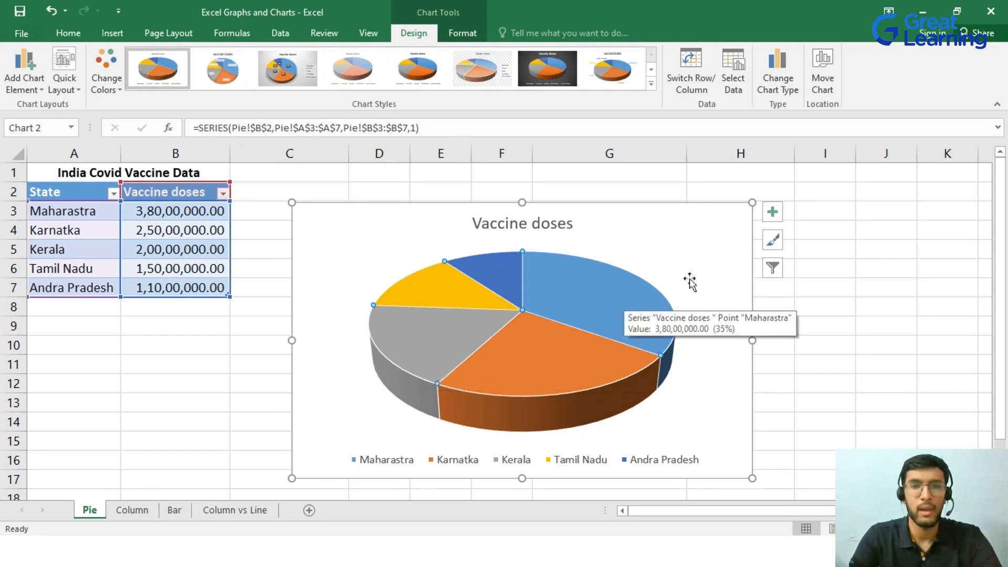
mouse_move(460, 282)
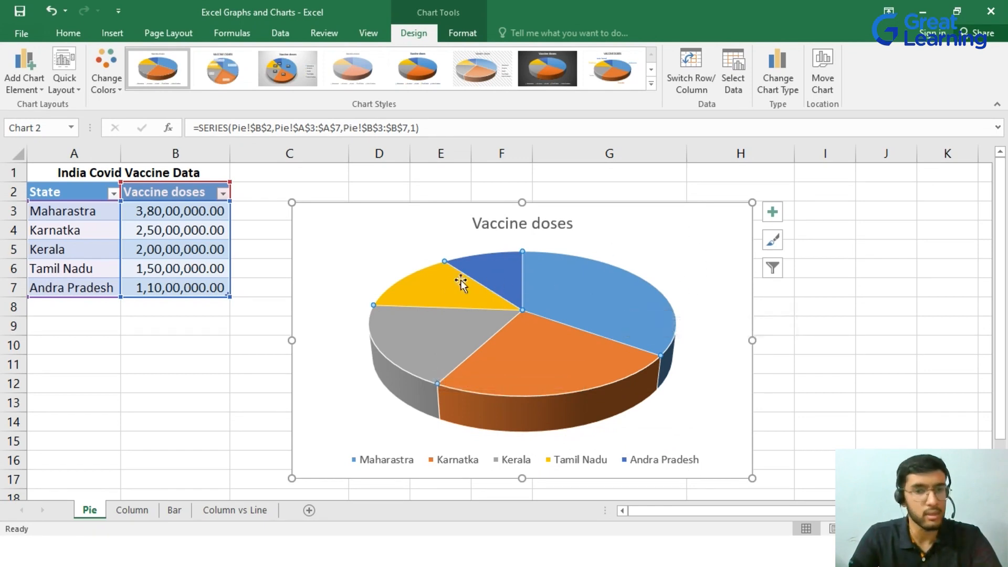
mouse_move(659, 241)
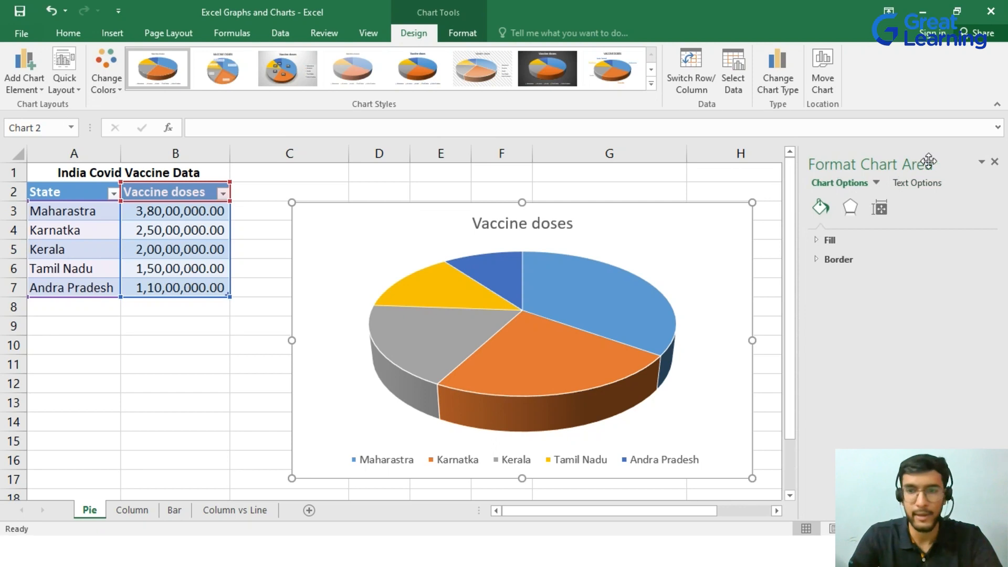
Select Series "Vaccine doses" in the Format pane to set the first-slice angle to 110°
left_click(874, 183)
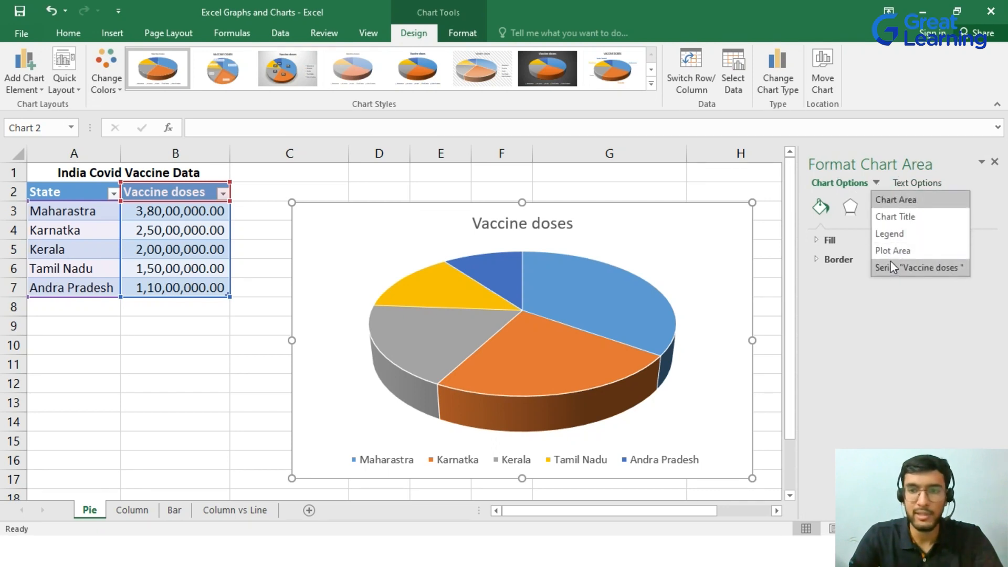
left_click(920, 268)
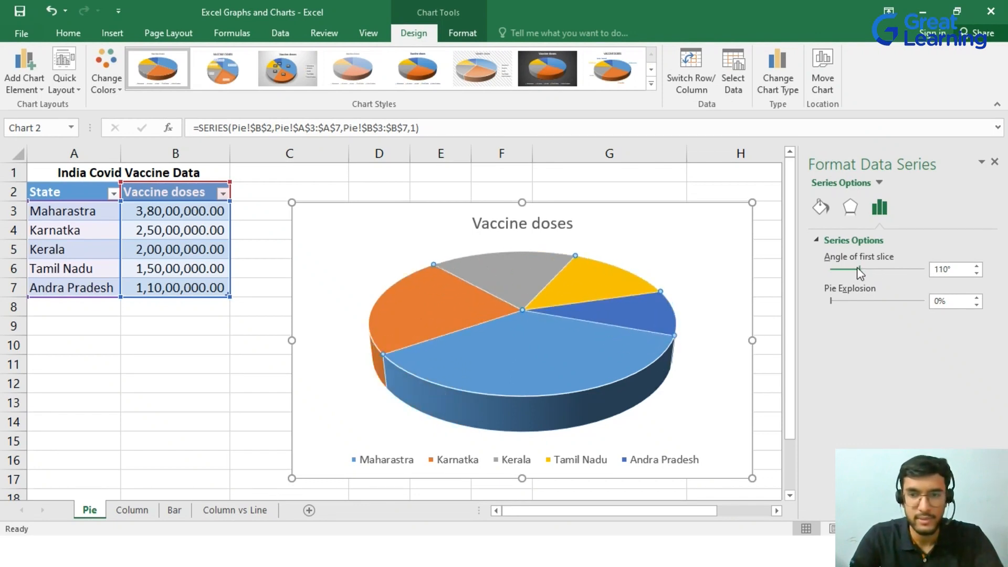
mouse_move(867, 303)
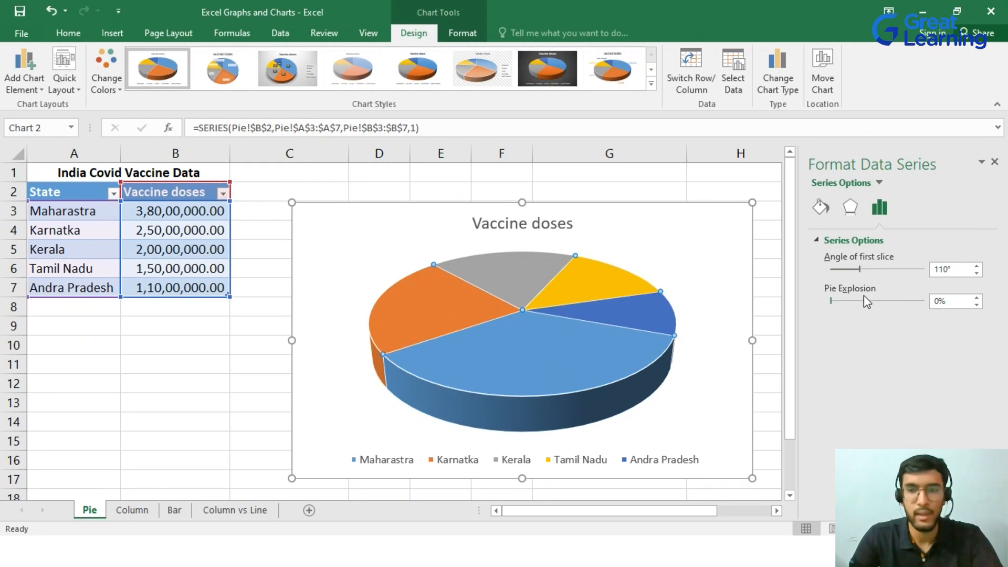
mouse_move(763, 339)
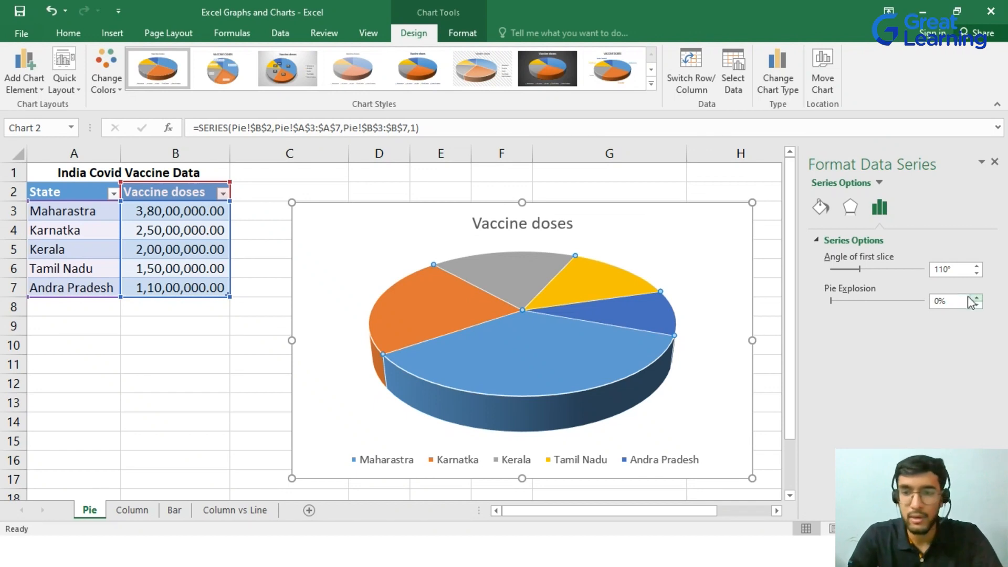
mouse_move(880, 307)
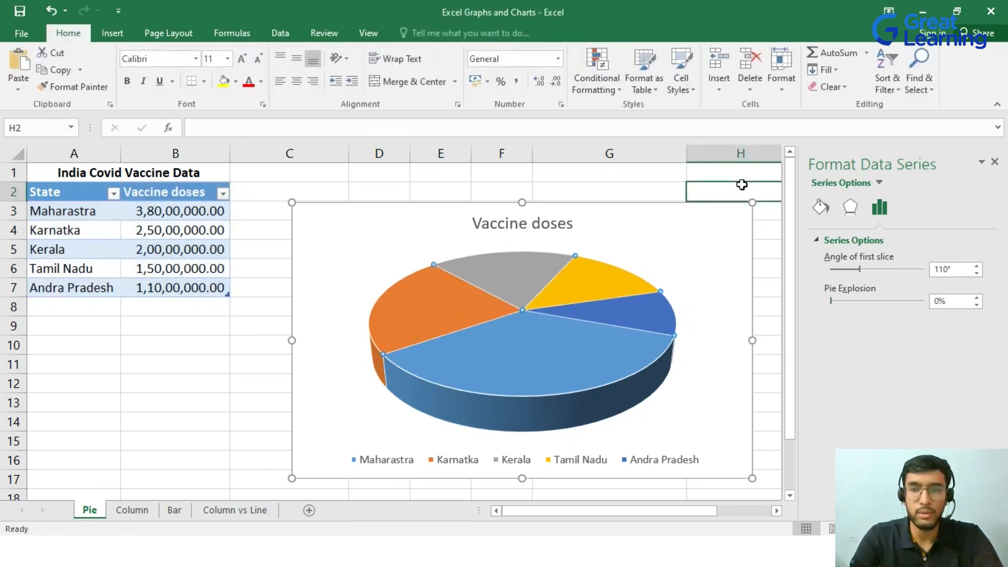
Explode the Maharastra slice by 34% and close the Format pane
left_click(545, 352)
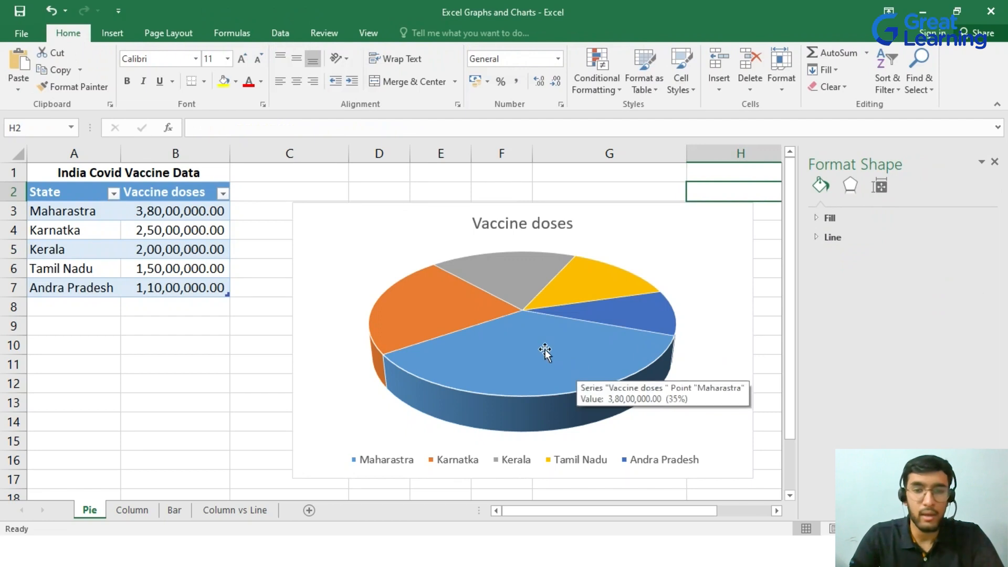
left_click(545, 353)
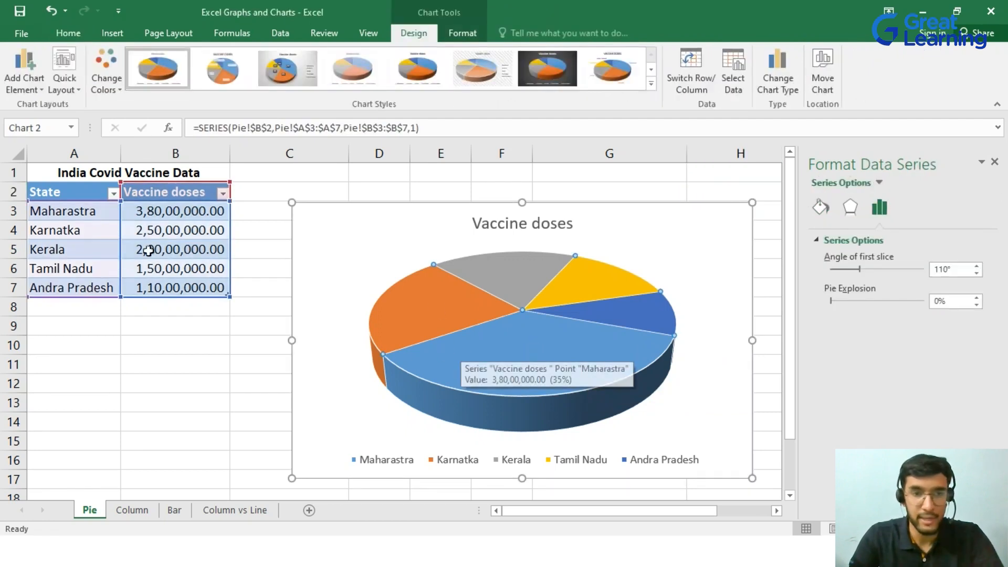
left_click(528, 348)
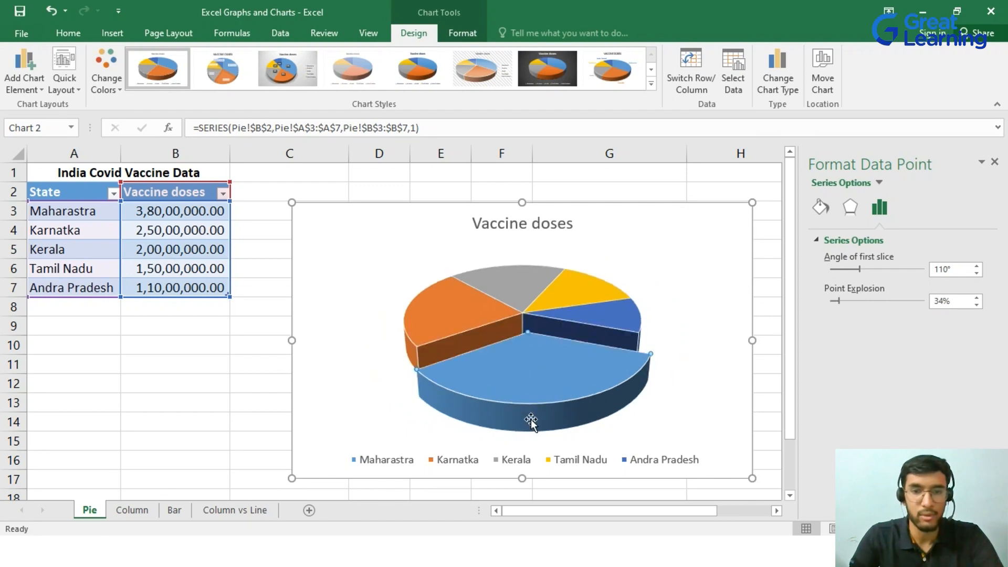
mouse_move(681, 337)
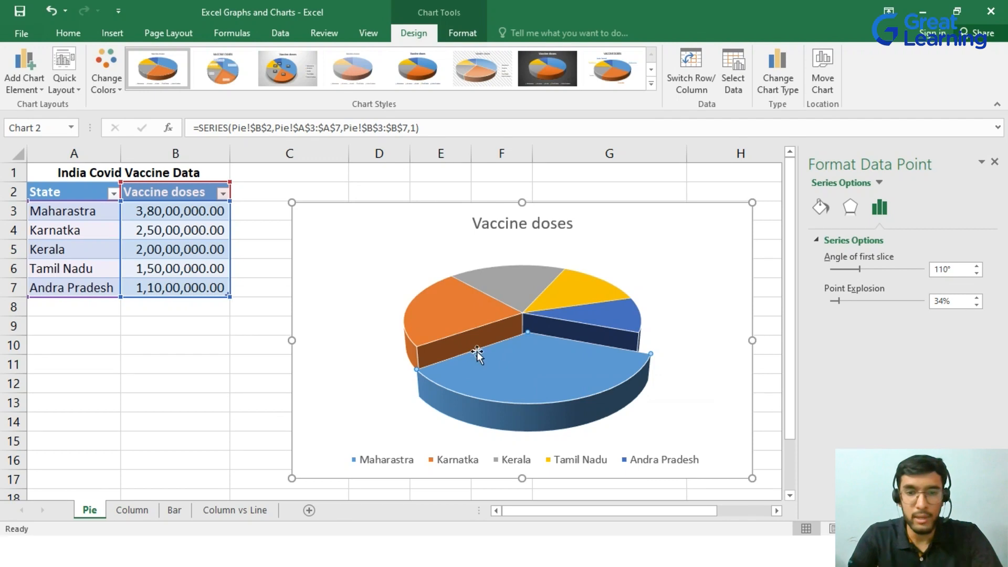
mouse_move(538, 359)
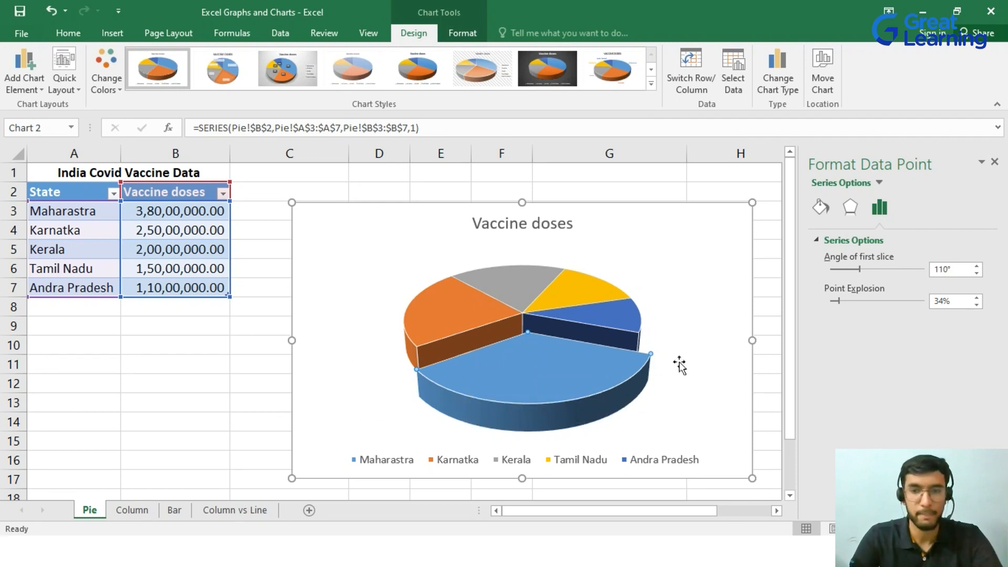
left_click(995, 161)
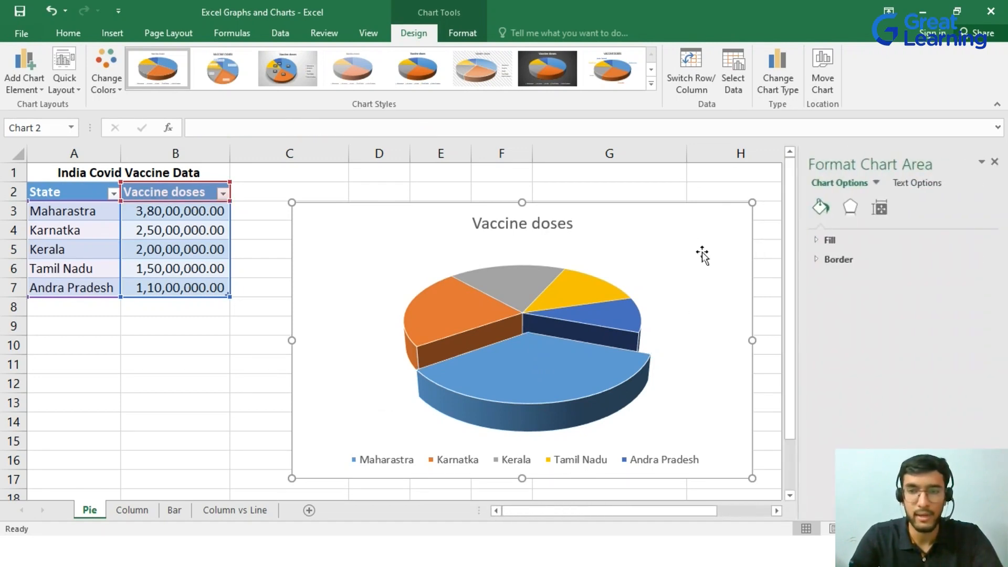
left_click(994, 162)
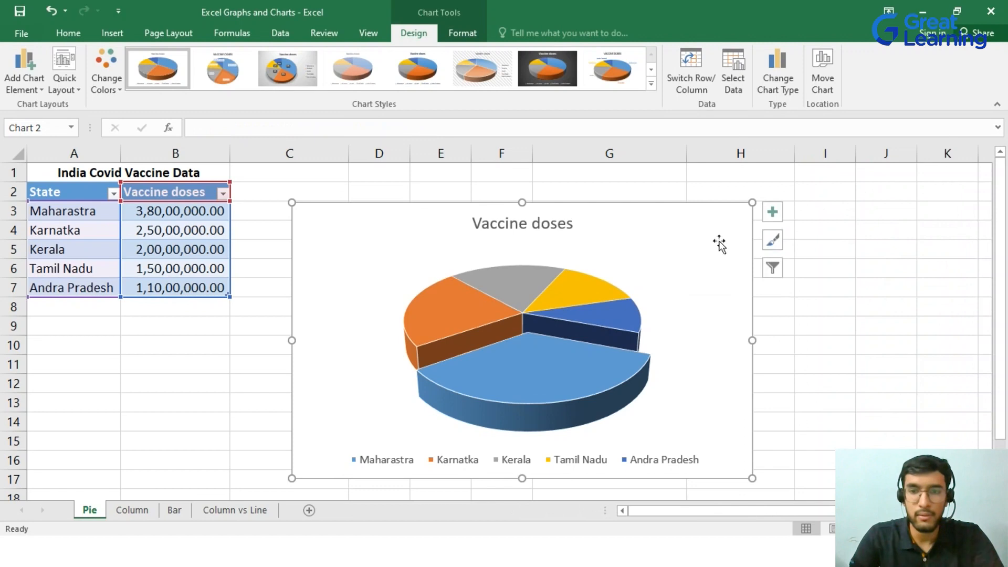
mouse_move(771, 265)
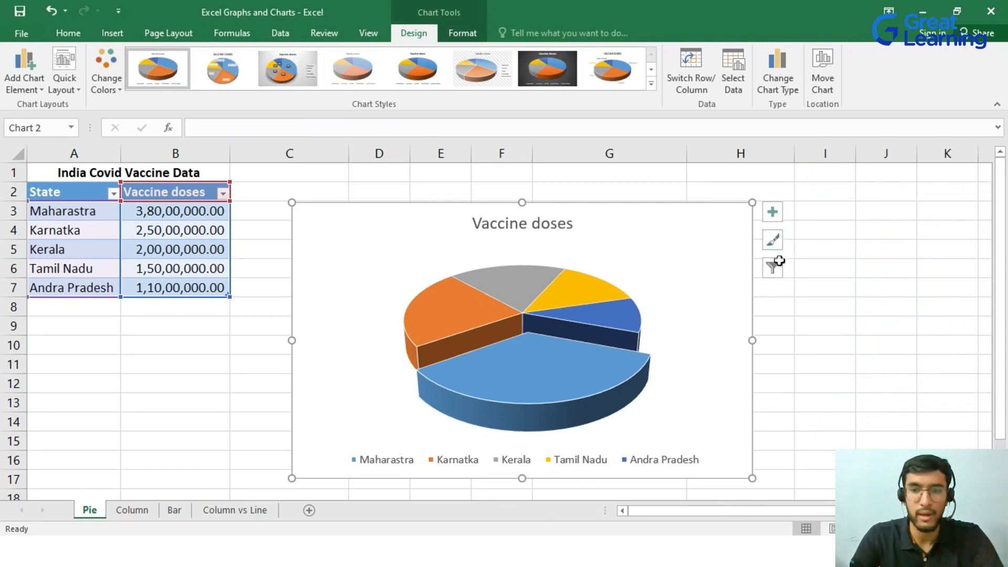
Apply a dark chart style to the Vaccine doses pie with state names on the slices
left_click(773, 240)
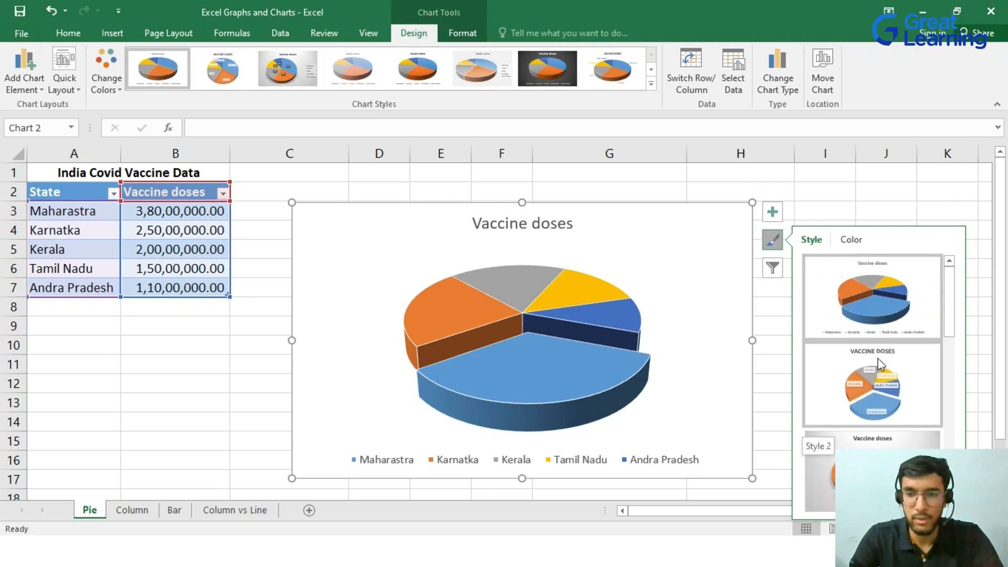
left_click(871, 384)
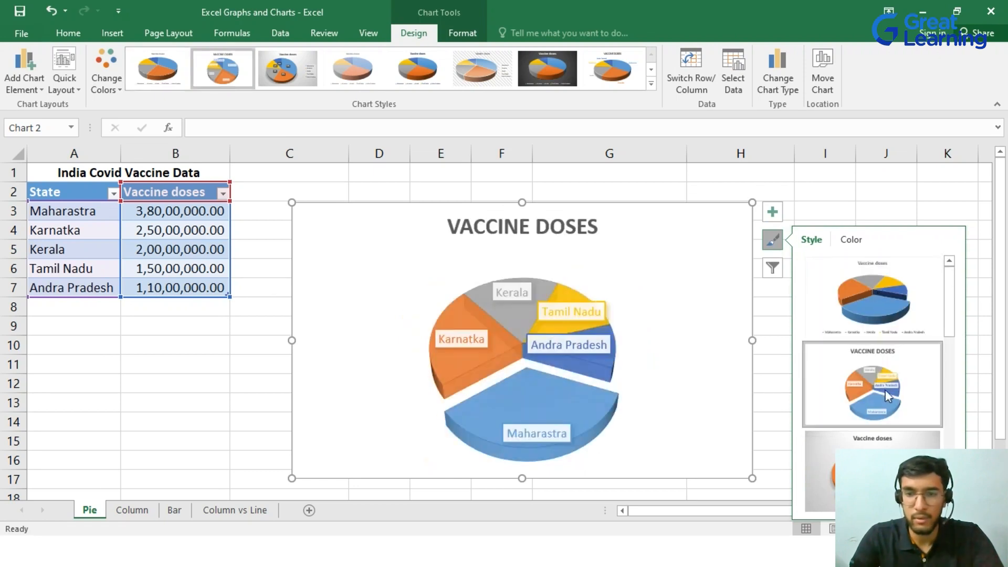
left_click(871, 384)
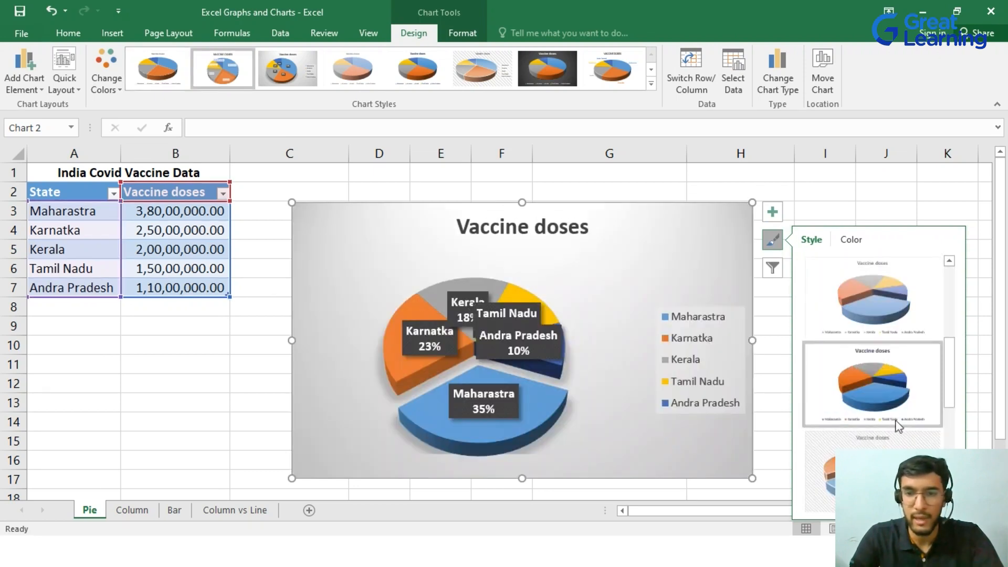
left_click(871, 384)
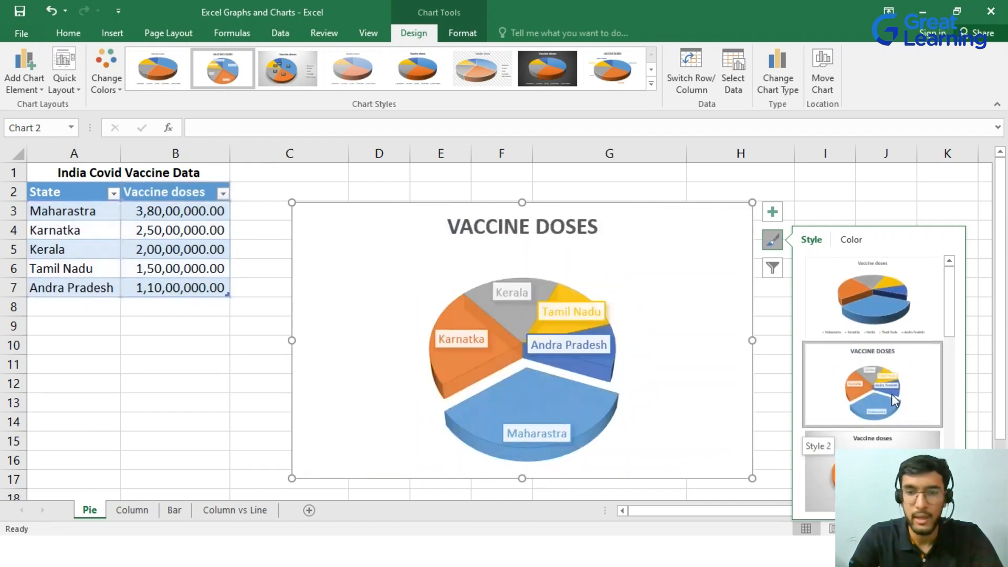
scroll("down", 3)
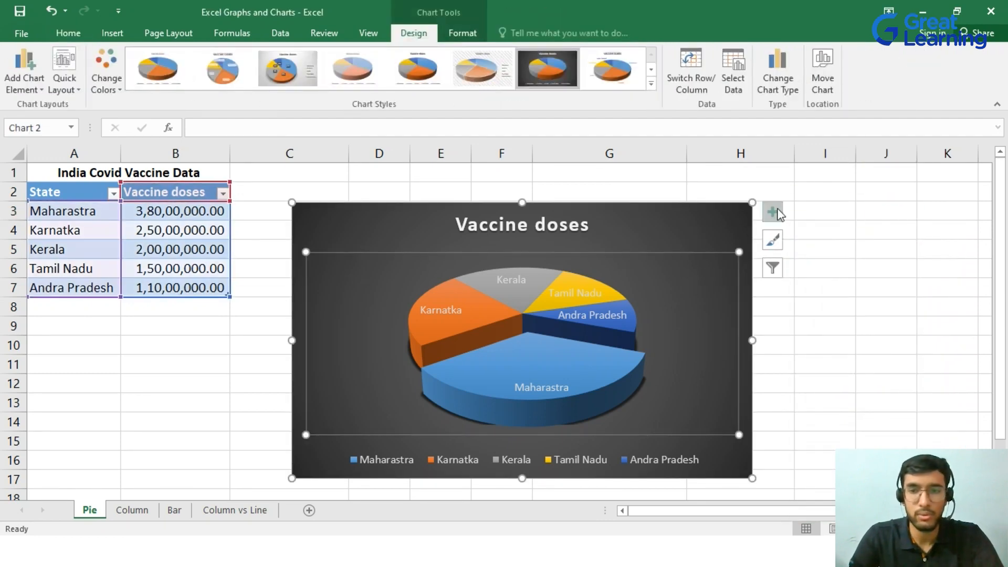
Show vaccine dose value Data Labels on each pie slice via Chart Elements
left_click(771, 211)
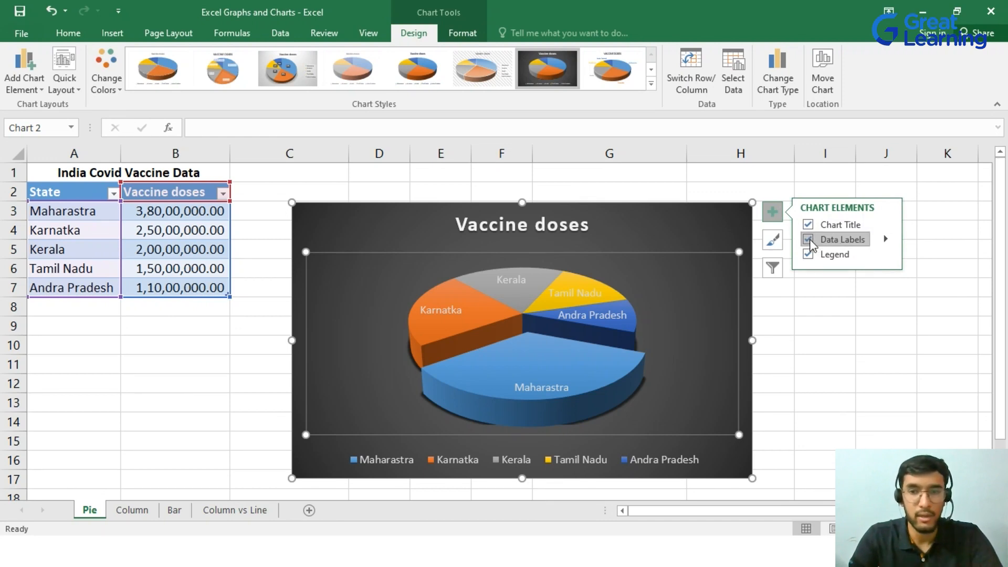
left_click(808, 240)
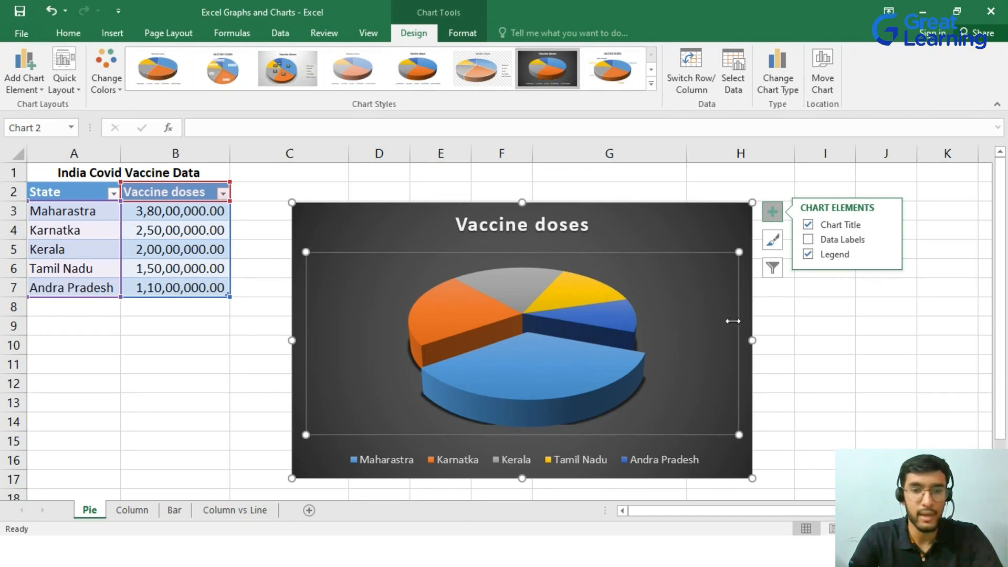
mouse_move(584, 352)
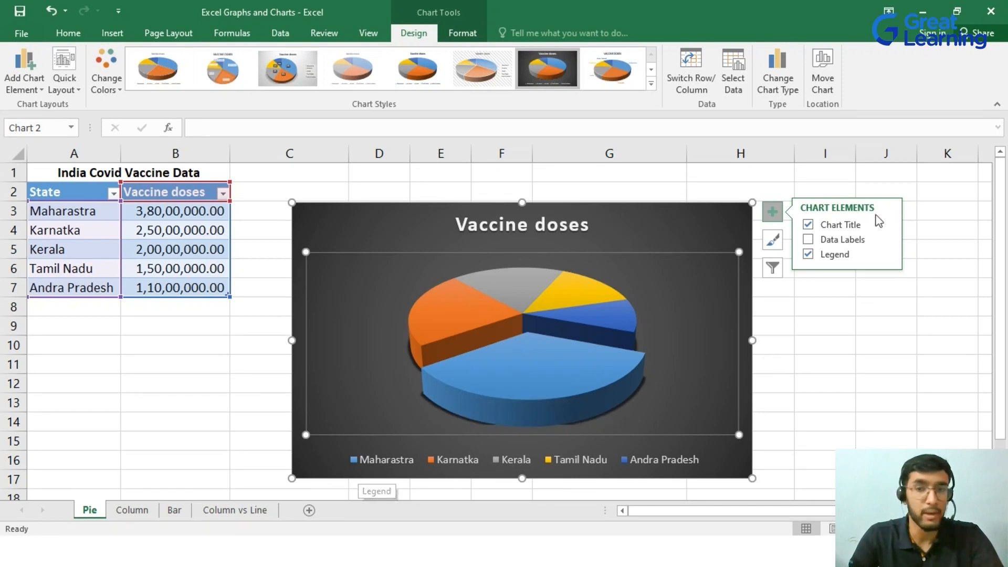
left_click(807, 239)
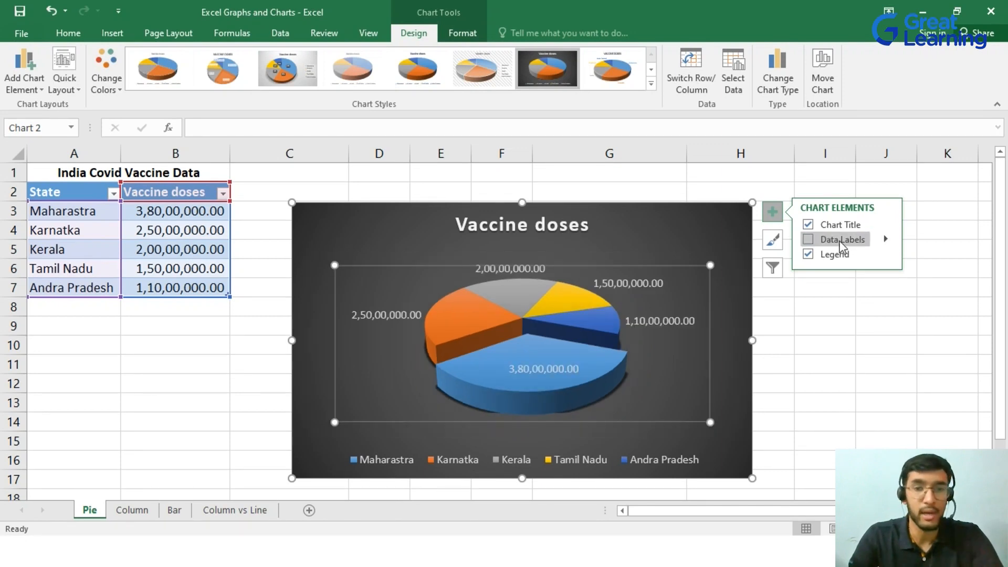
left_click(808, 240)
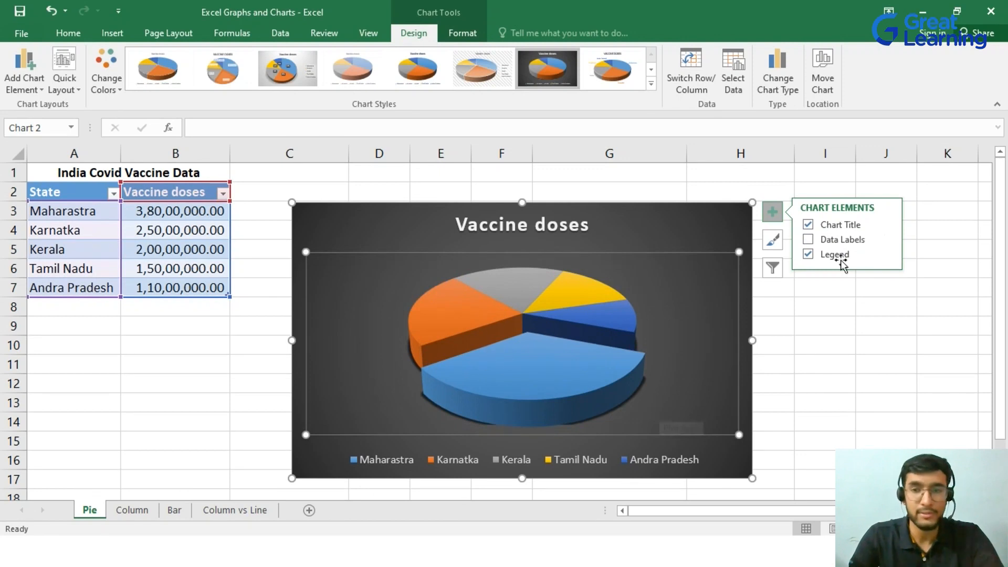
left_click(809, 240)
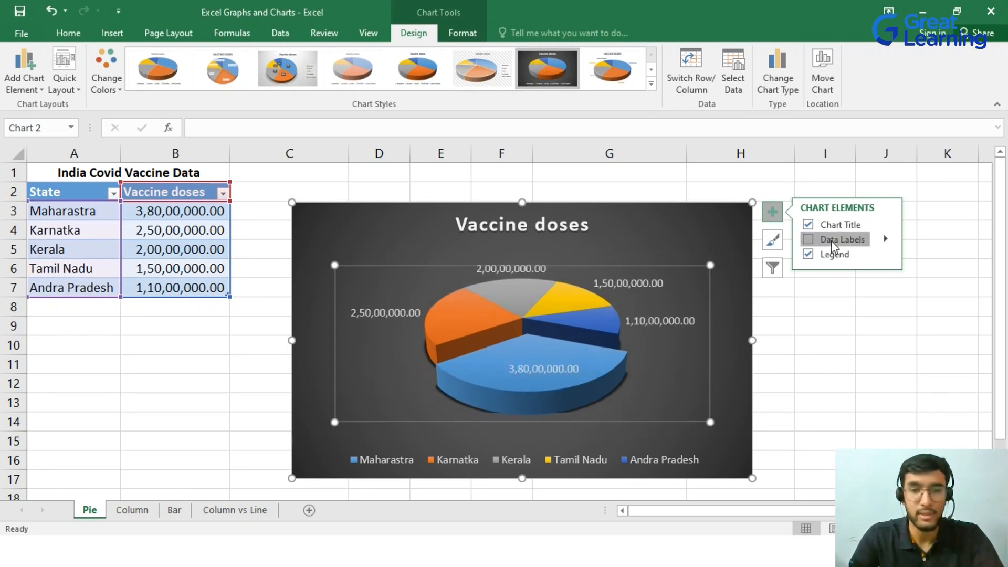
left_click(808, 239)
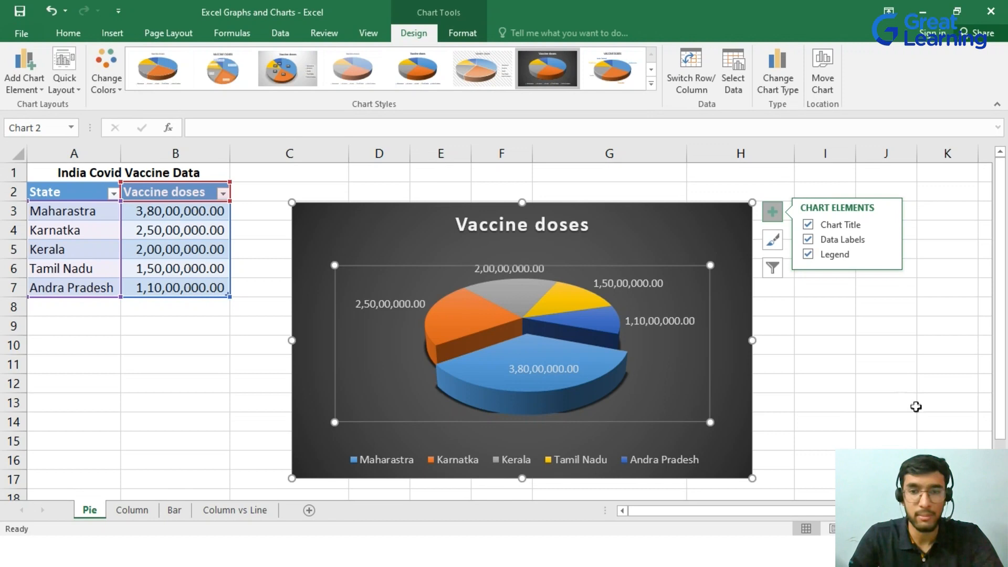
Dismiss the Format Chart Area pane and move to the Column sheet
double_click(424, 385)
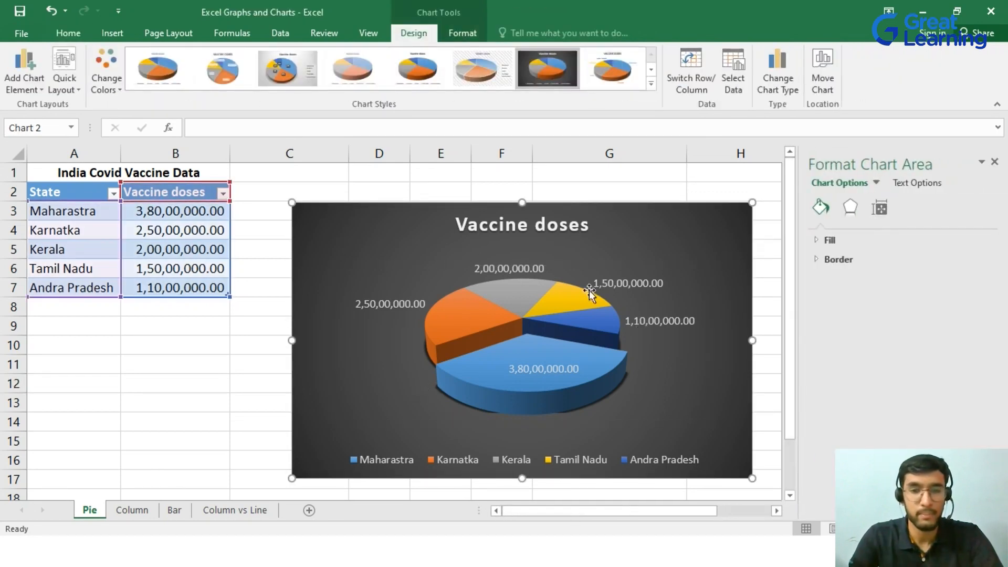
mouse_move(715, 260)
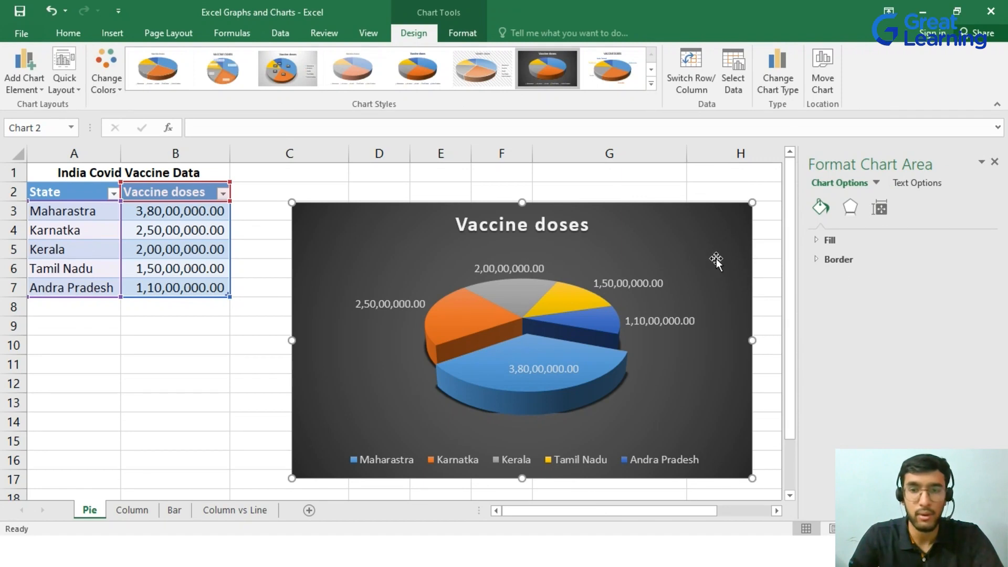
left_click(67, 32)
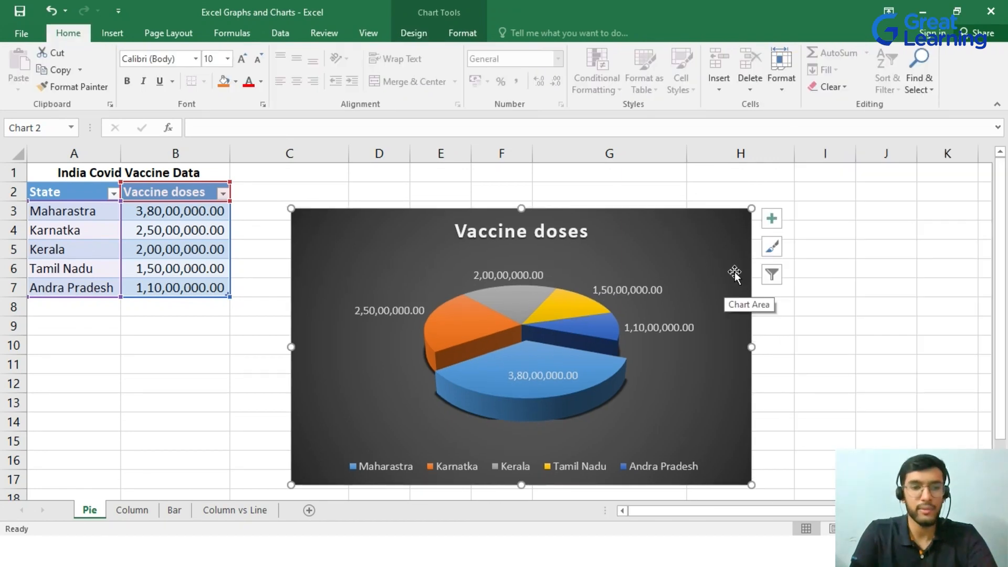
mouse_move(652, 319)
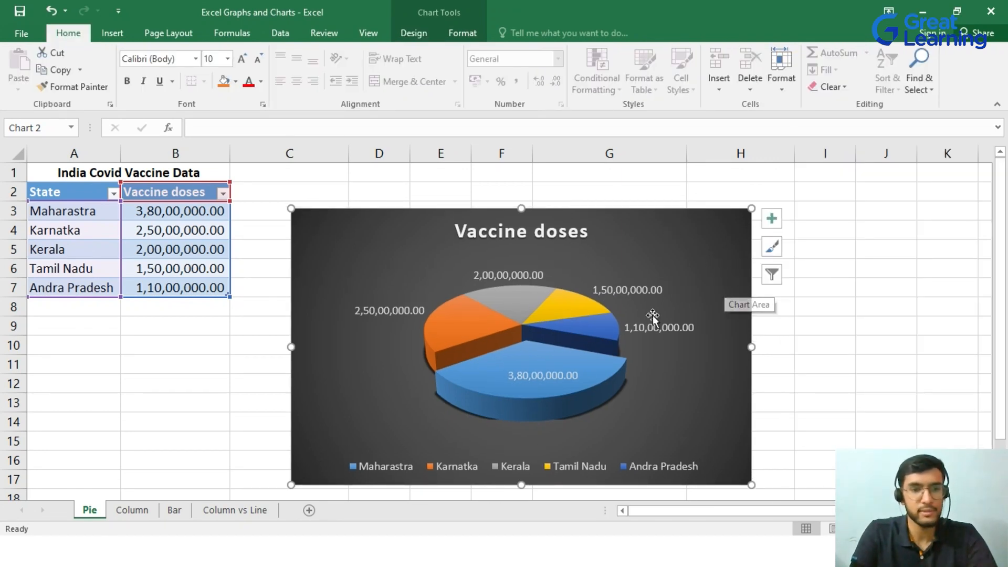
left_click(132, 510)
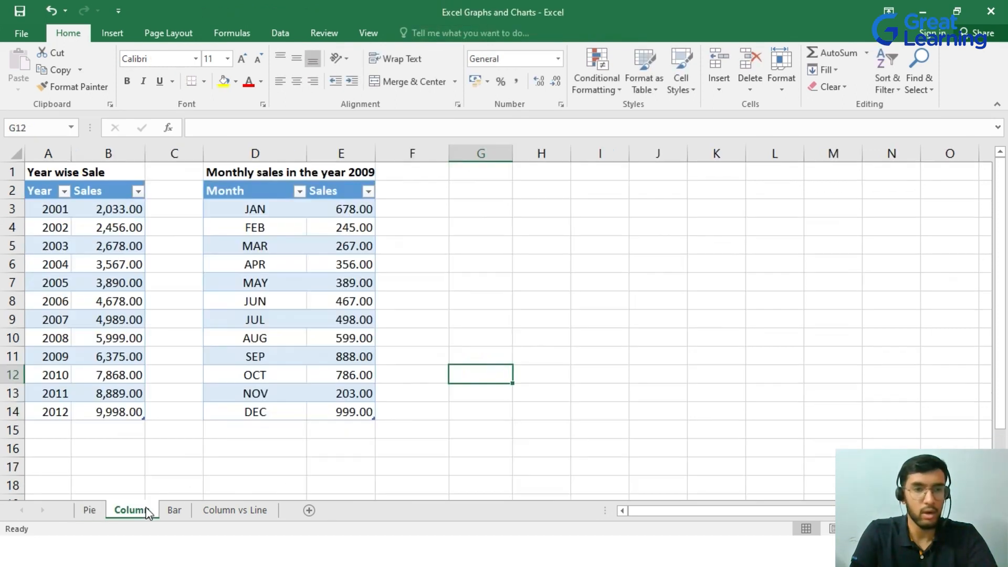
mouse_move(584, 354)
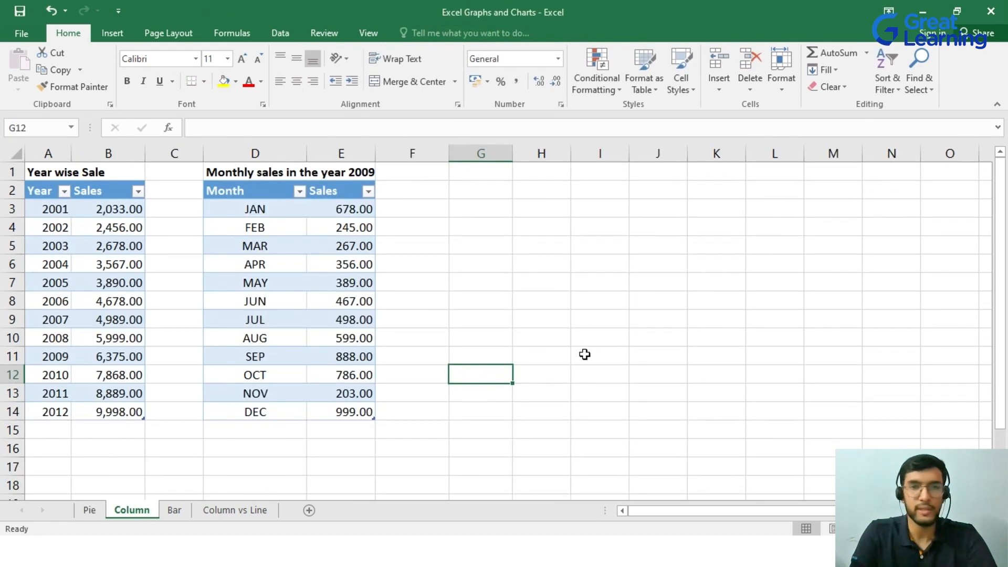
mouse_move(117, 187)
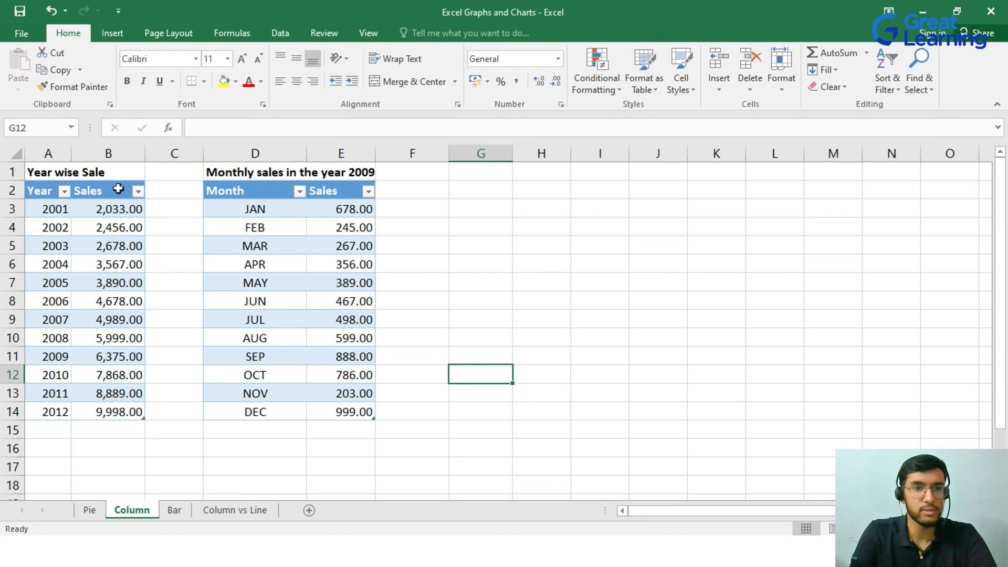
mouse_move(57, 209)
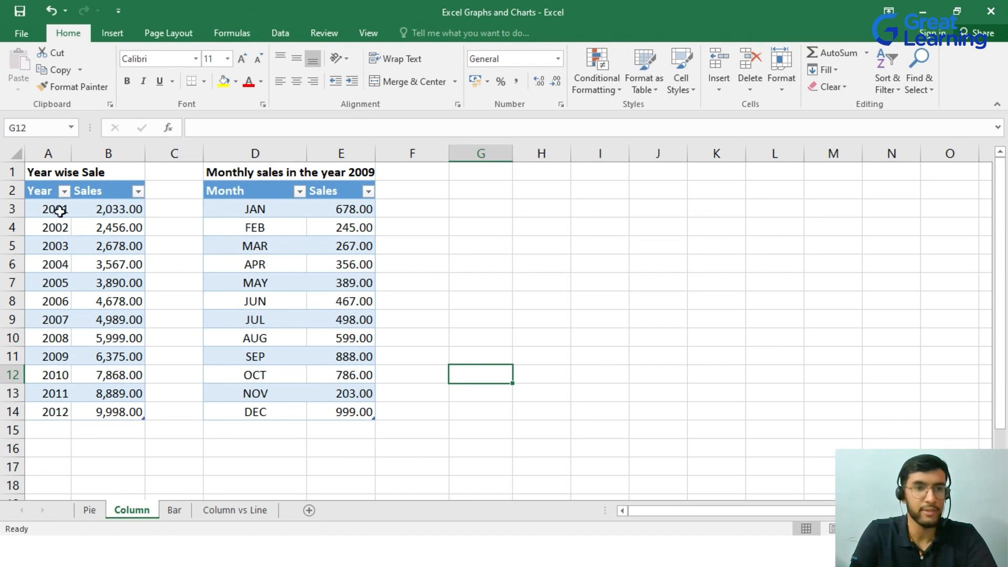
mouse_move(129, 403)
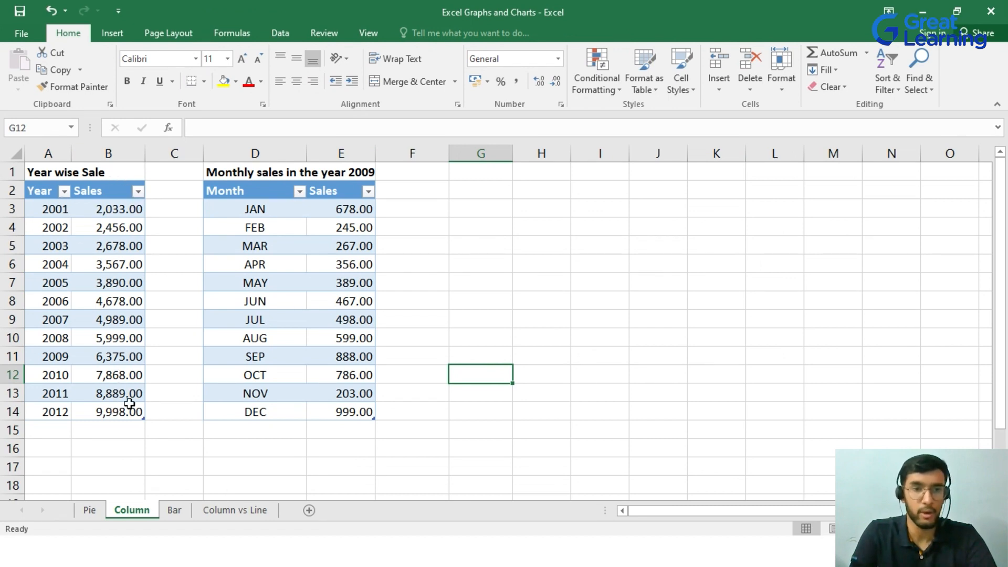
mouse_move(340, 312)
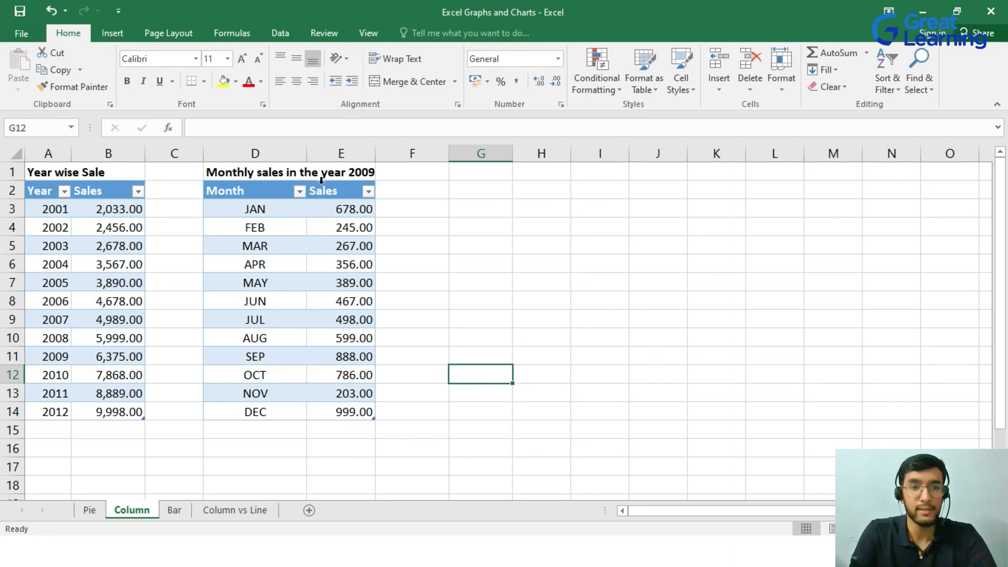
mouse_move(359, 217)
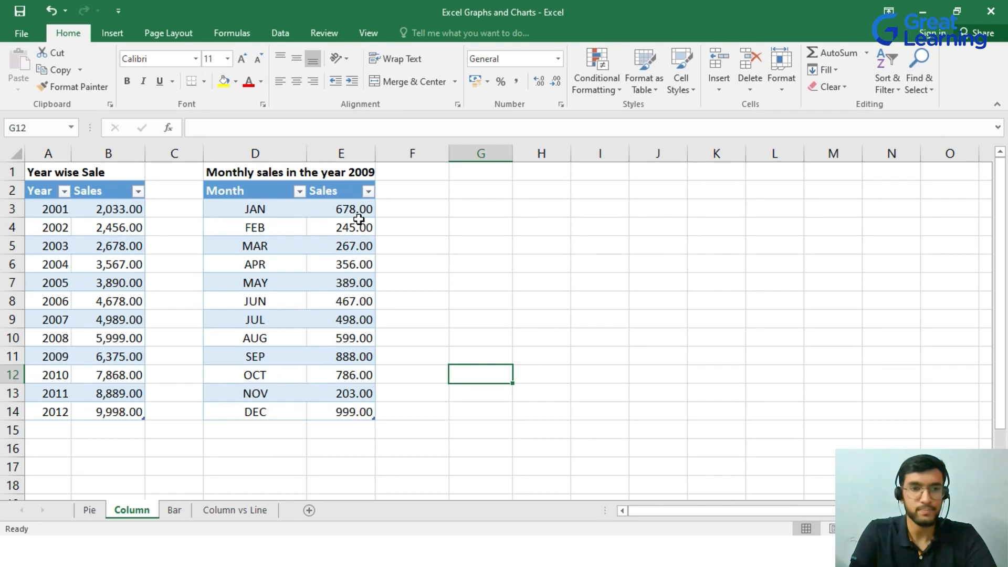
mouse_move(374, 279)
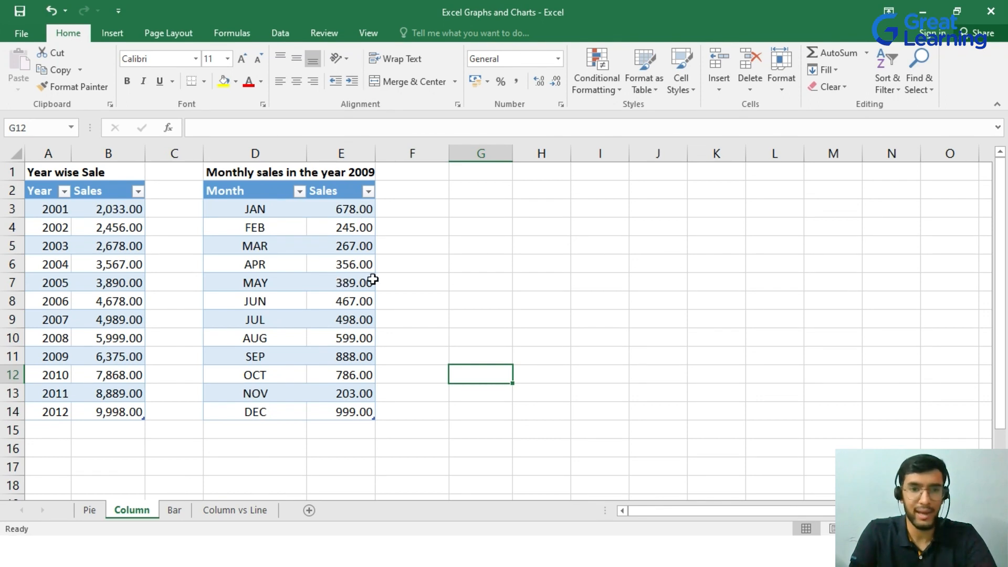
mouse_move(327, 280)
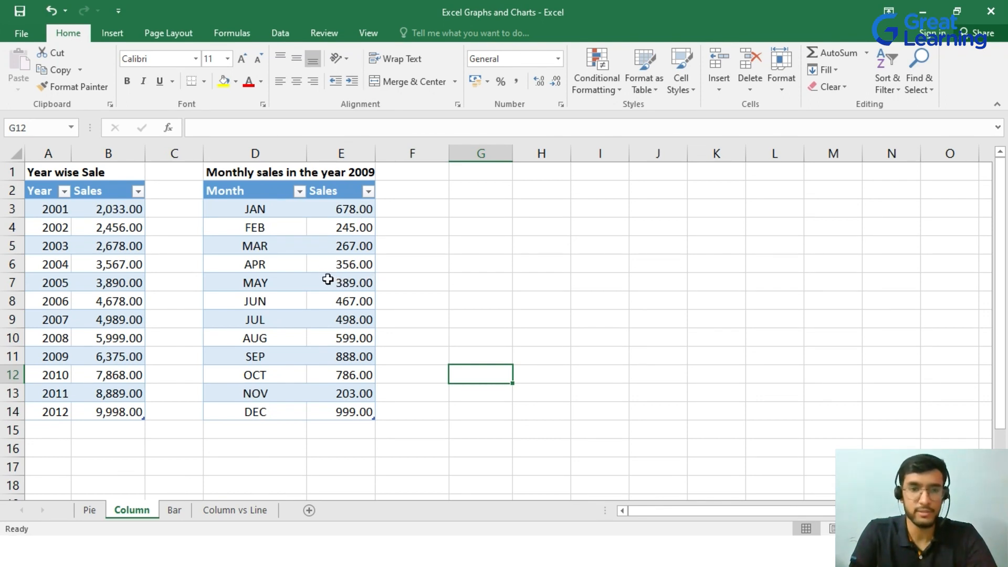
mouse_move(342, 305)
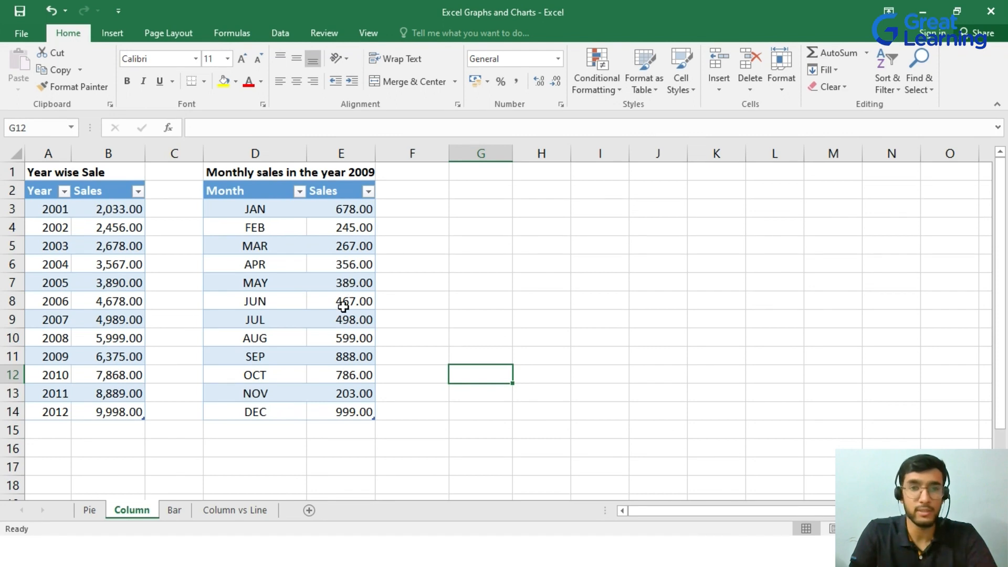
mouse_move(342, 315)
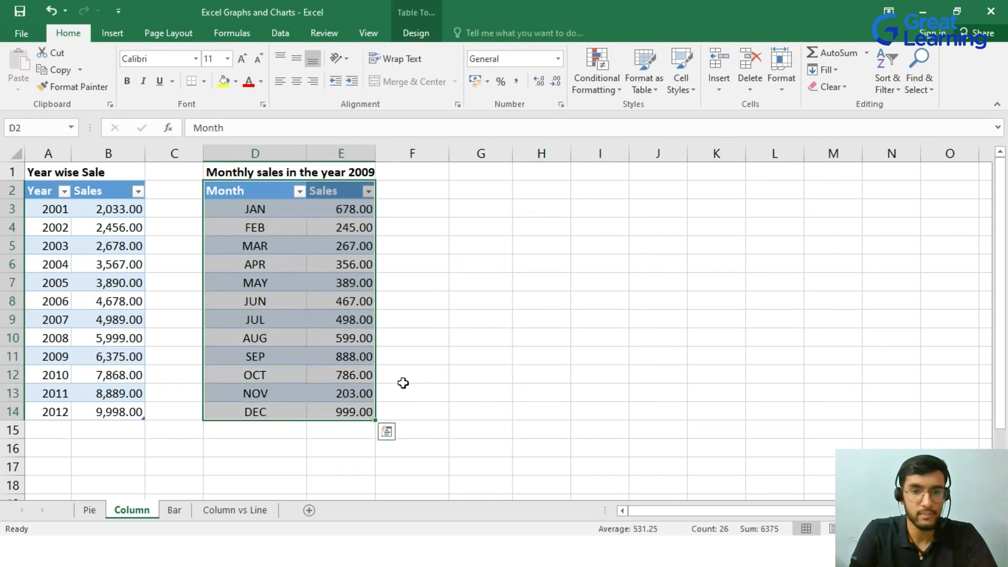
Insert a 2-D Clustered Column chart of the 2009 monthly Sales and place it beside the table
left_click(112, 33)
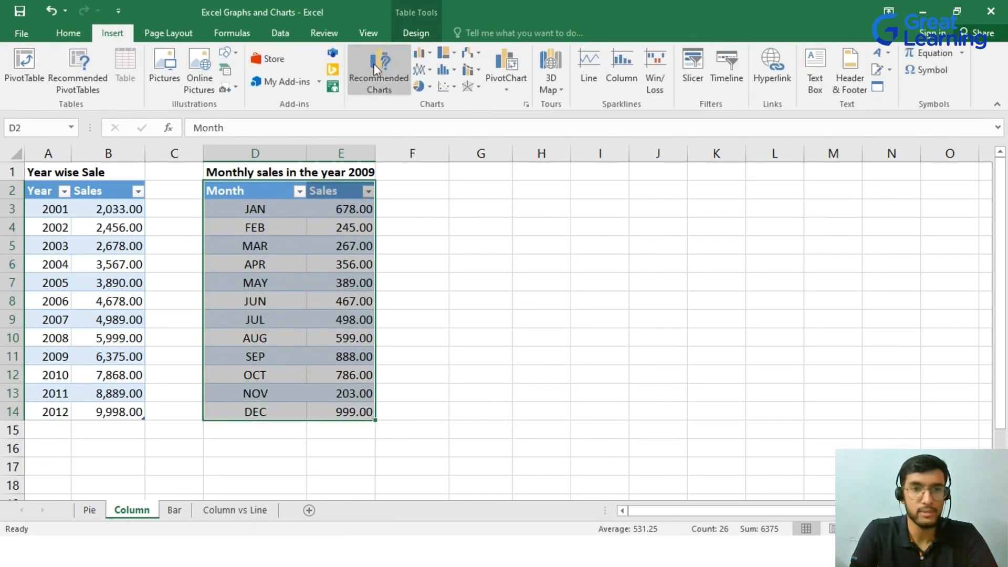
left_click(418, 52)
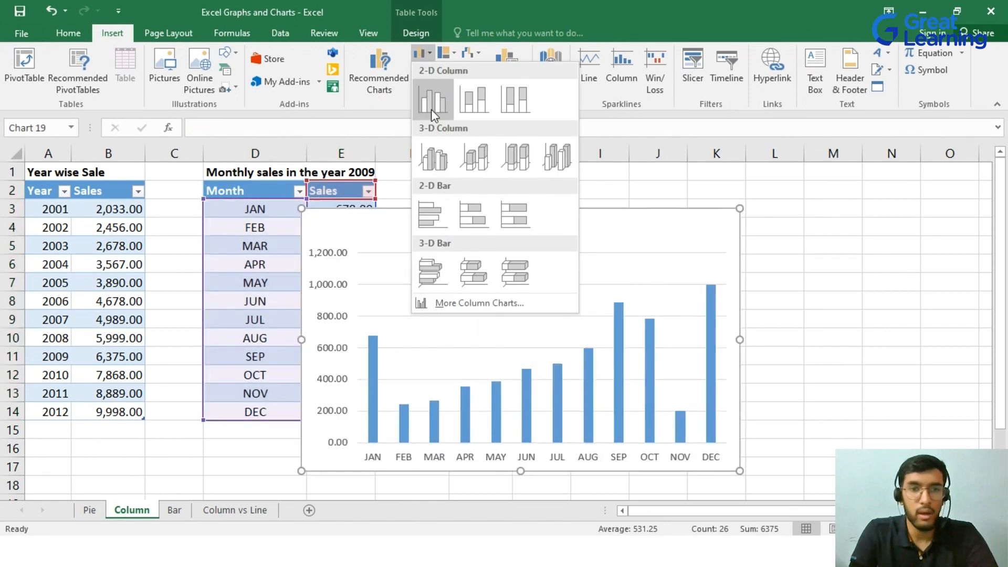
left_click(432, 100)
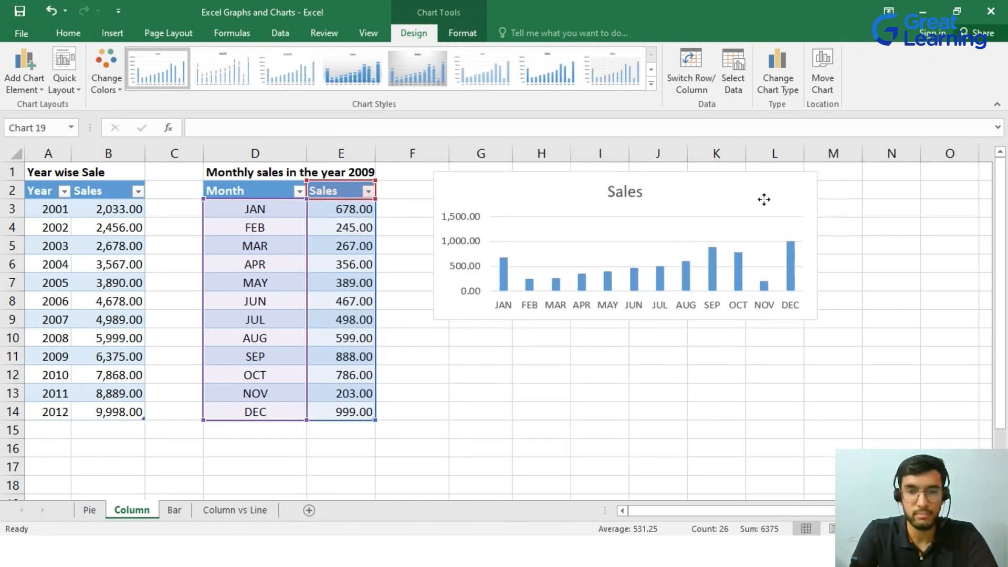
left_click(623, 244)
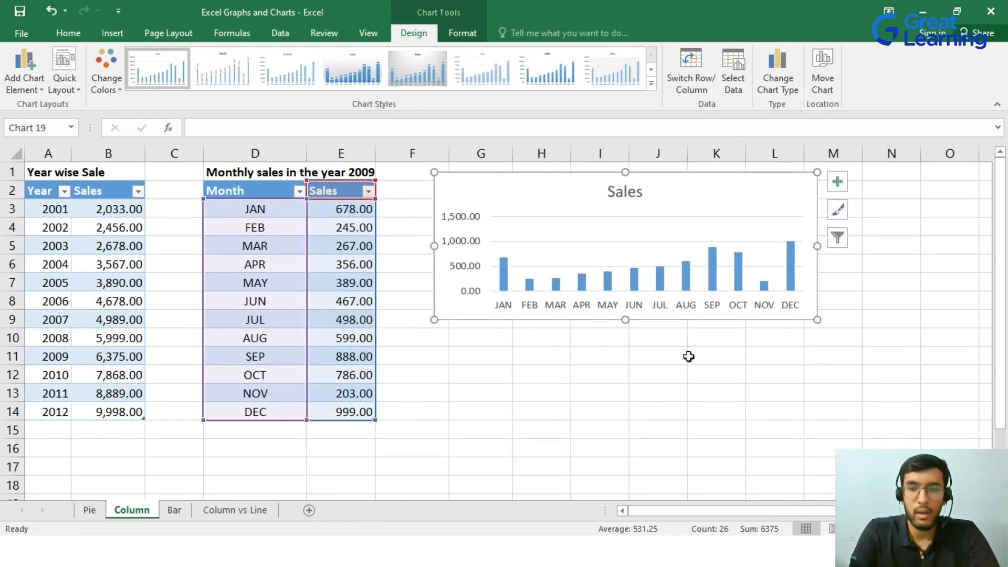
mouse_move(745, 273)
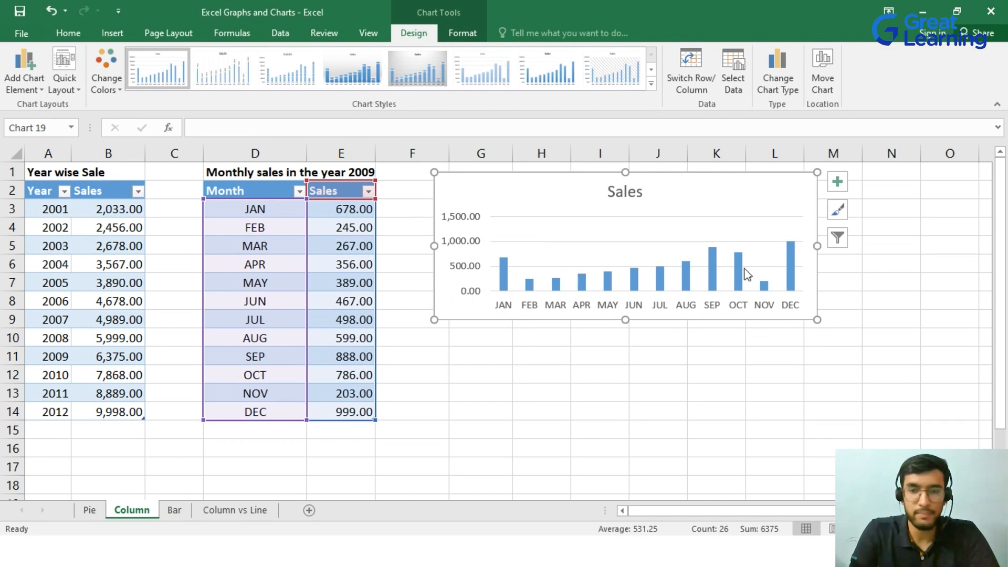
mouse_move(509, 307)
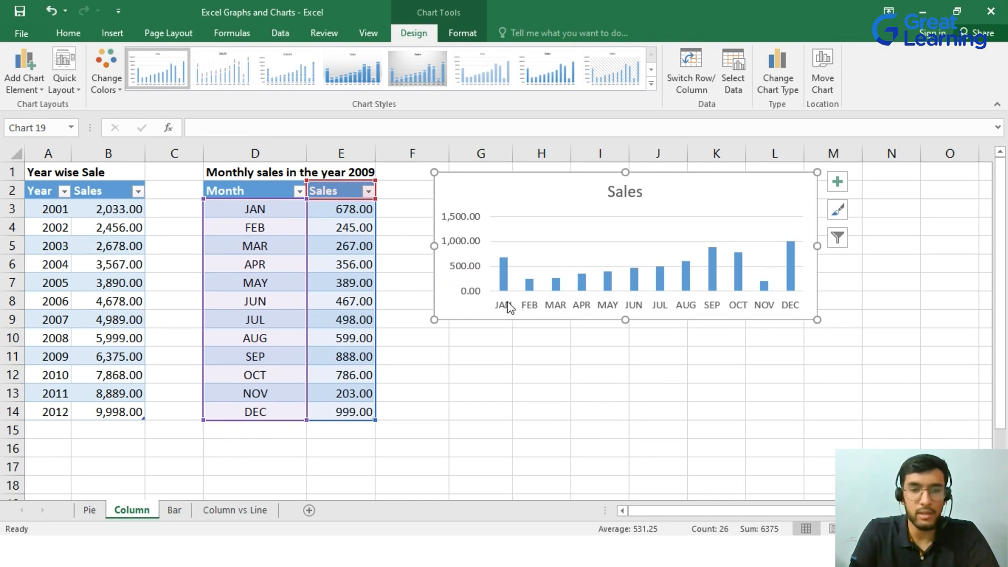
mouse_move(726, 315)
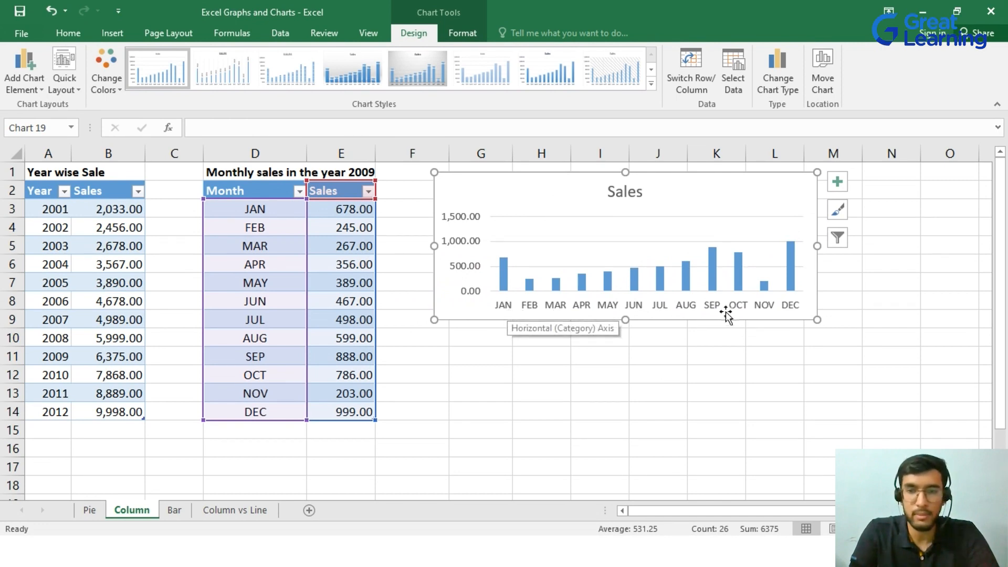
mouse_move(799, 318)
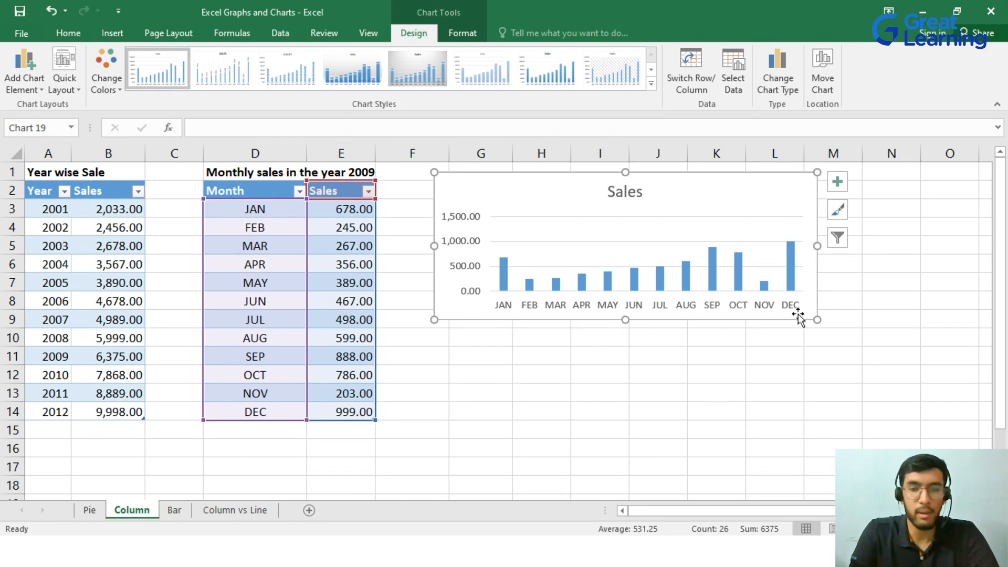
mouse_move(607, 319)
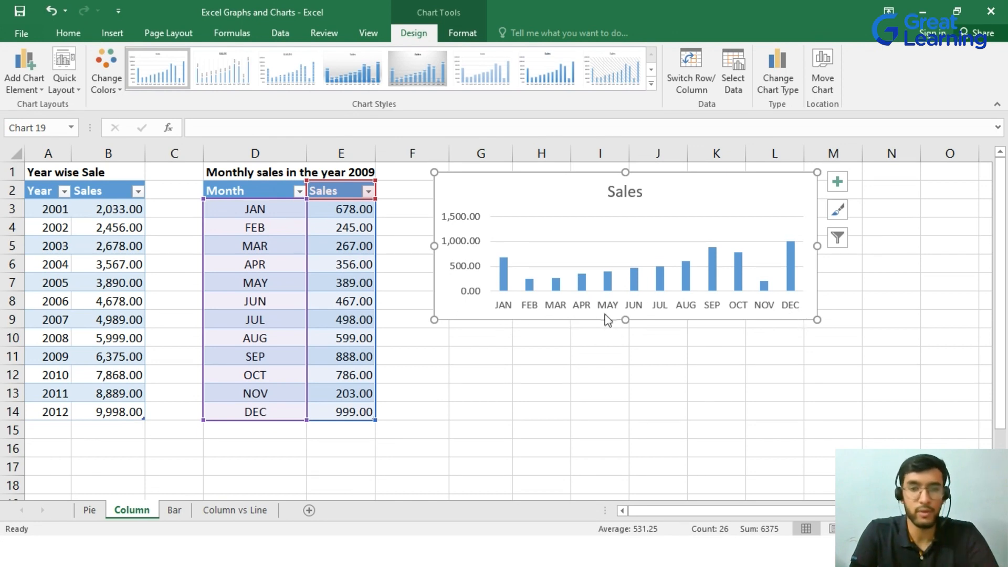
mouse_move(742, 296)
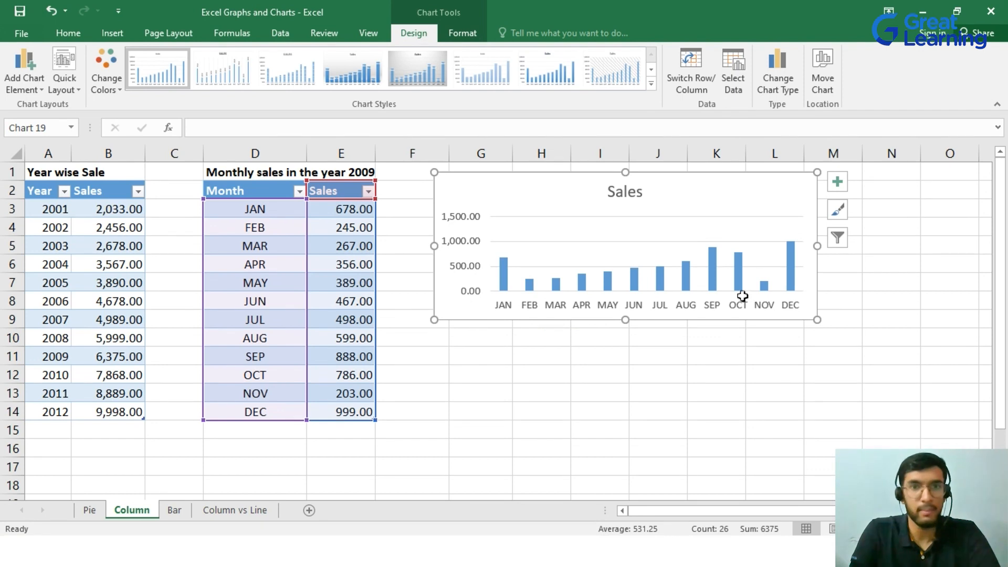
mouse_move(754, 322)
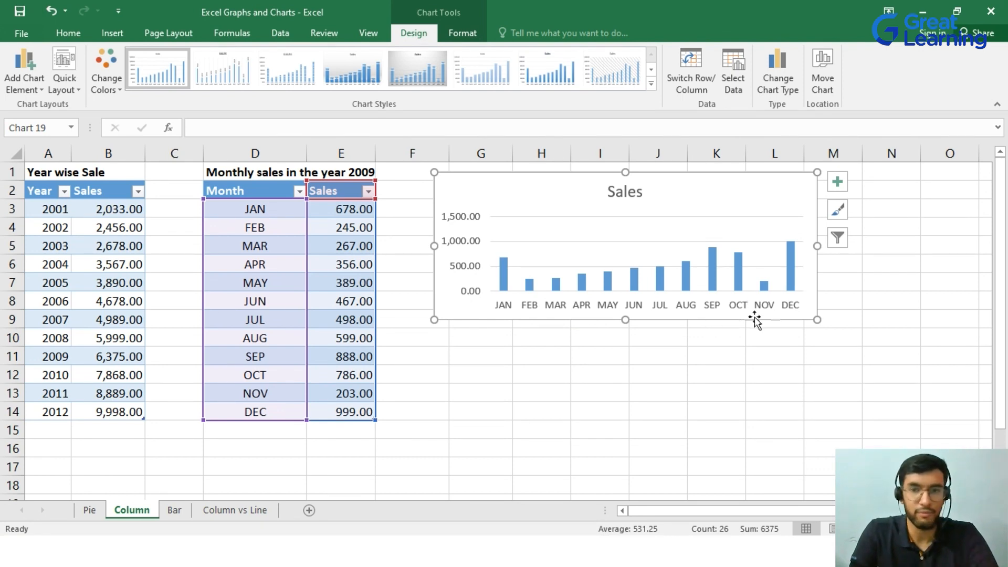
mouse_move(528, 301)
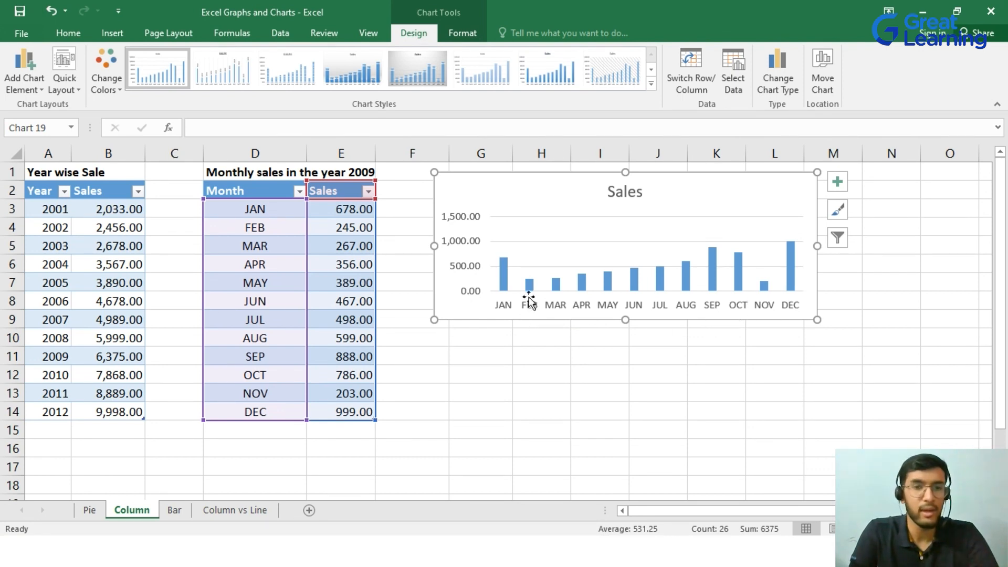
mouse_move(602, 316)
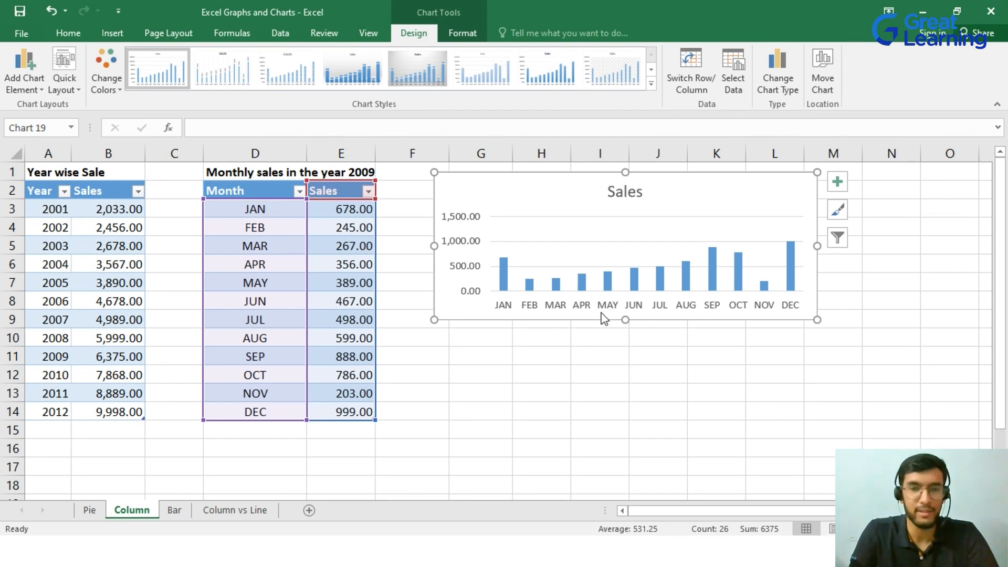
mouse_move(521, 303)
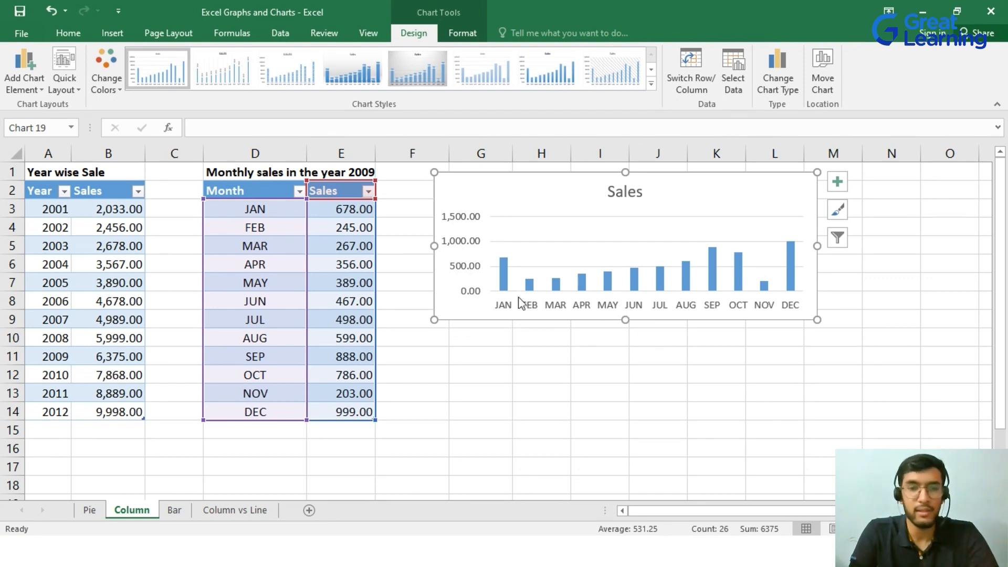
mouse_move(771, 339)
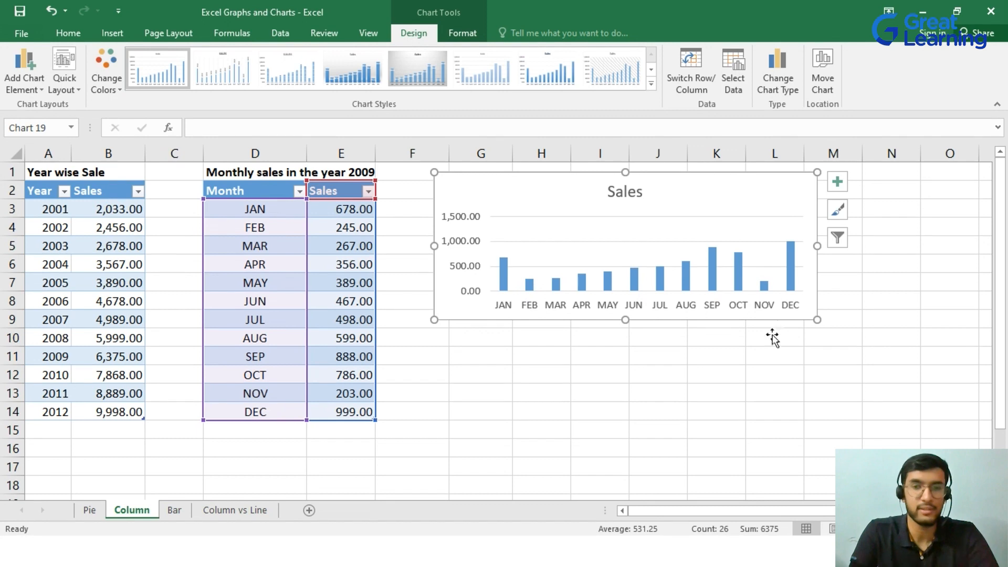
mouse_move(695, 399)
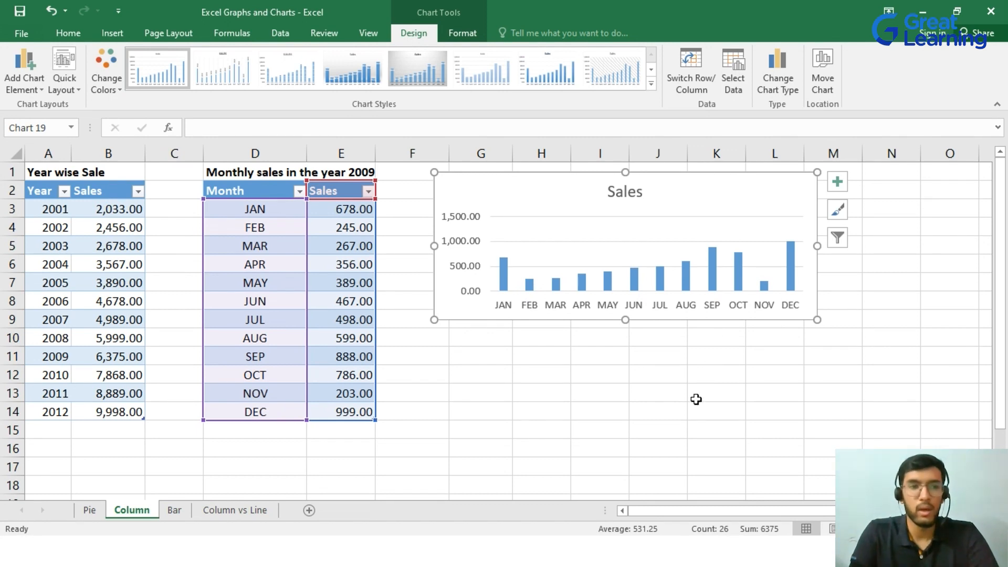
mouse_move(222, 294)
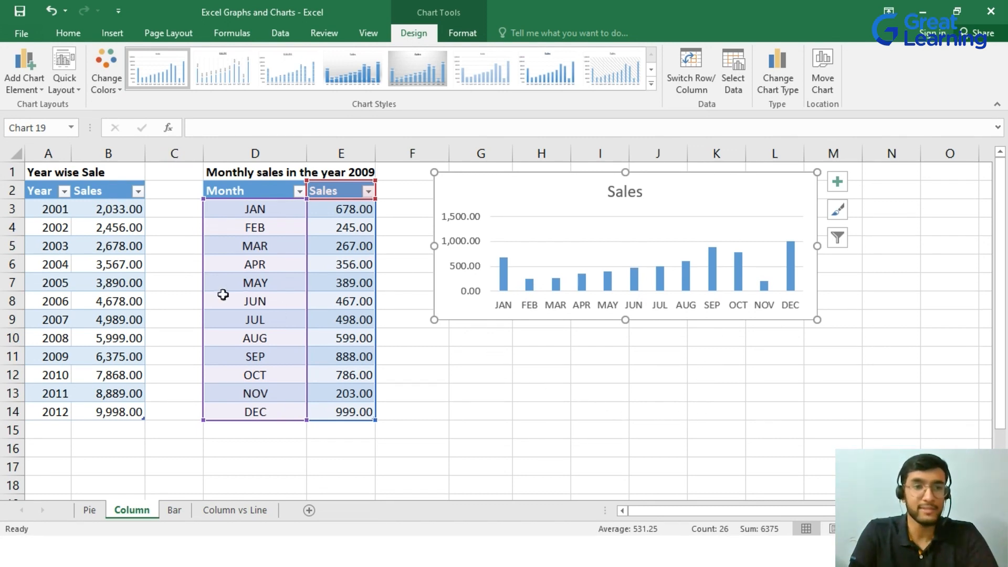
left_click(541, 356)
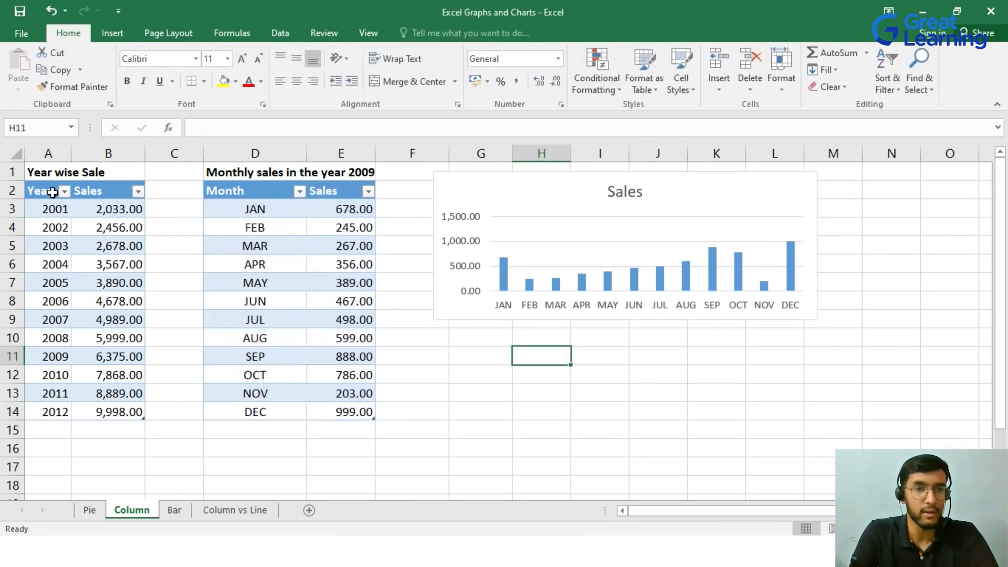
Select the Year wise Sale table A2:B14 and start a Clustered Column chart for it
left_click(47, 190)
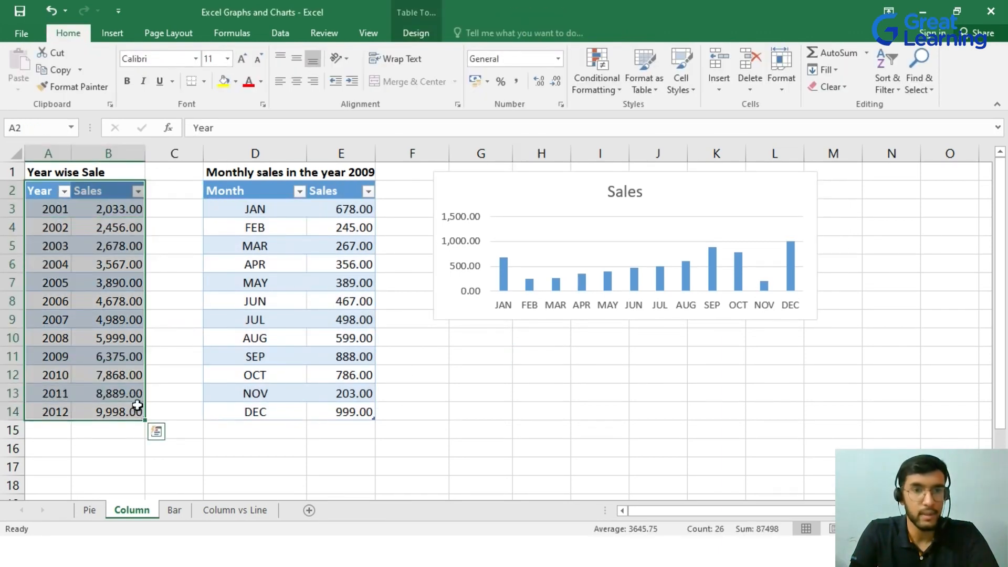
left_click(112, 33)
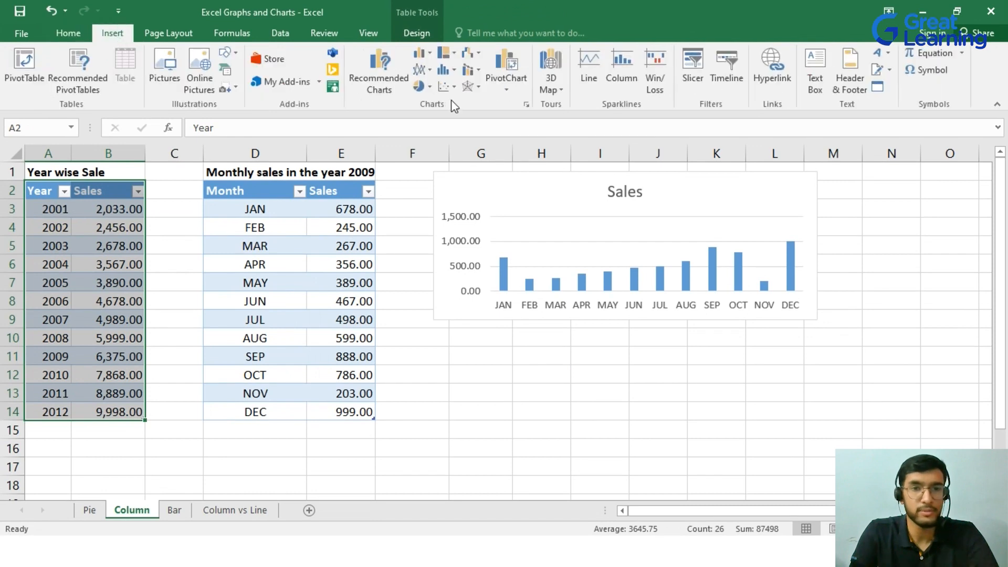
left_click(419, 52)
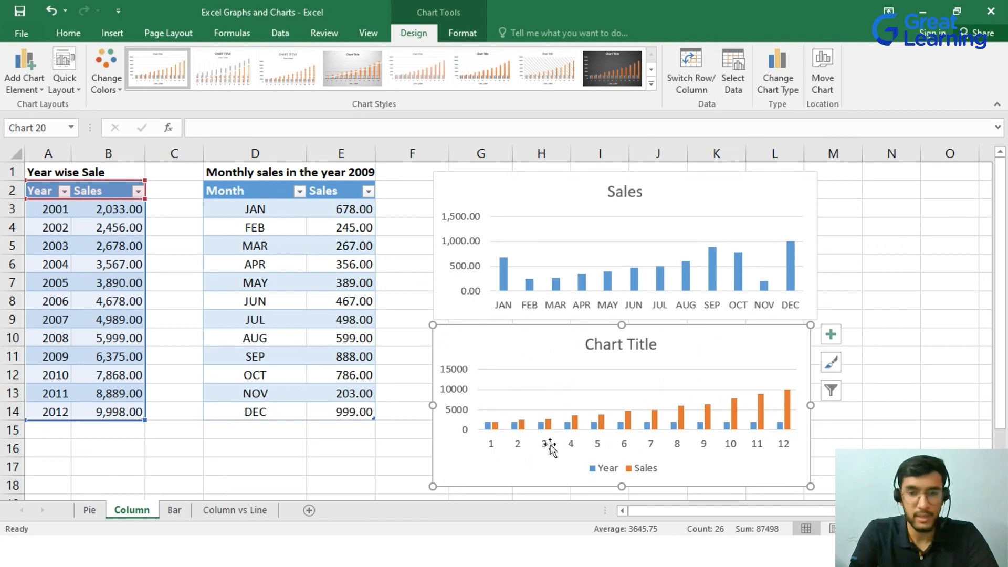
mouse_move(800, 457)
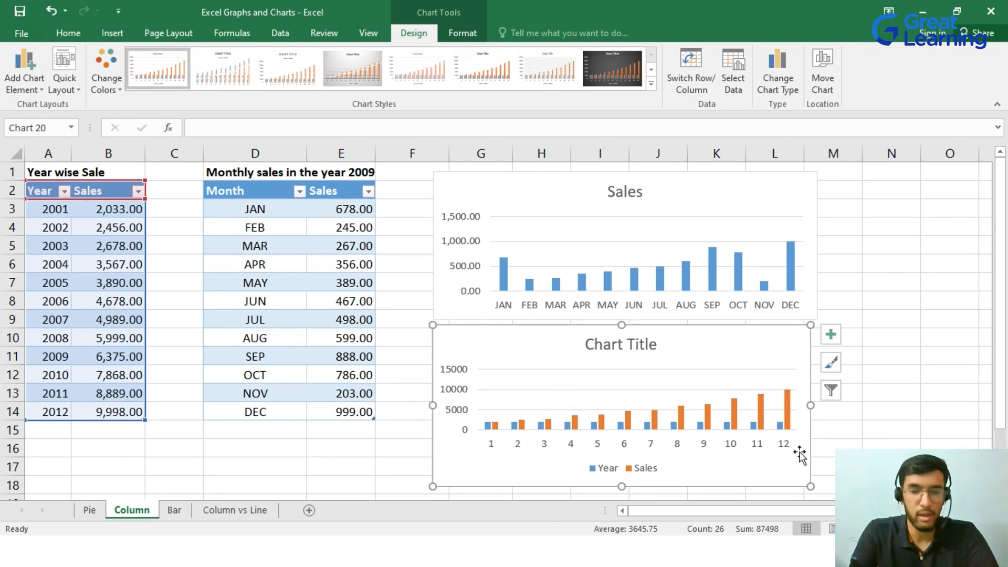
mouse_move(653, 450)
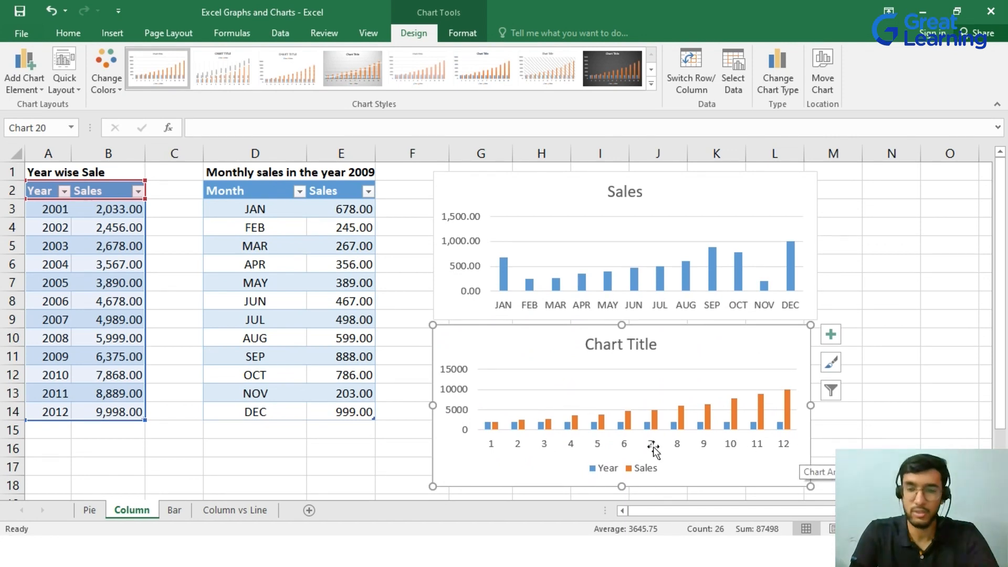
mouse_move(505, 462)
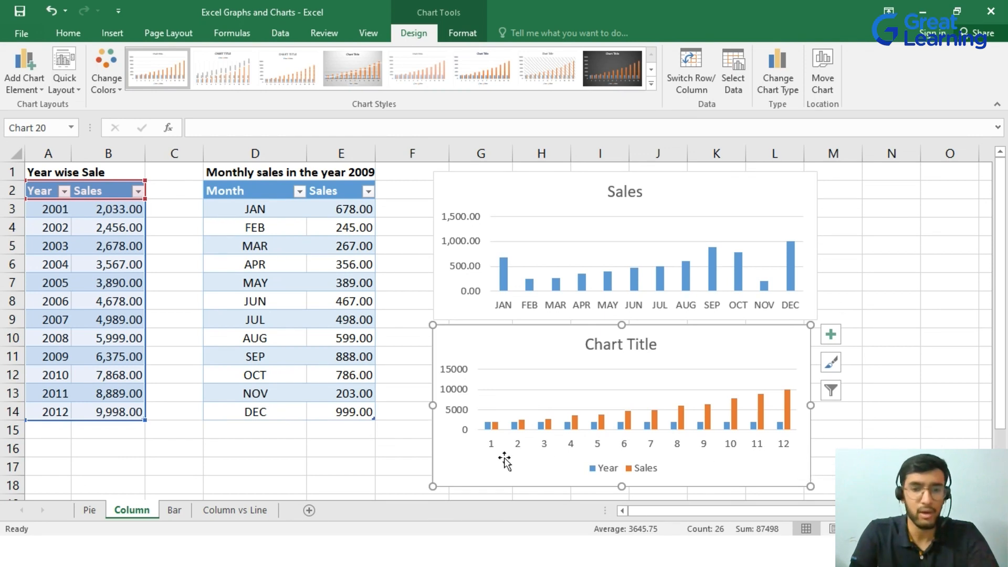
mouse_move(491, 453)
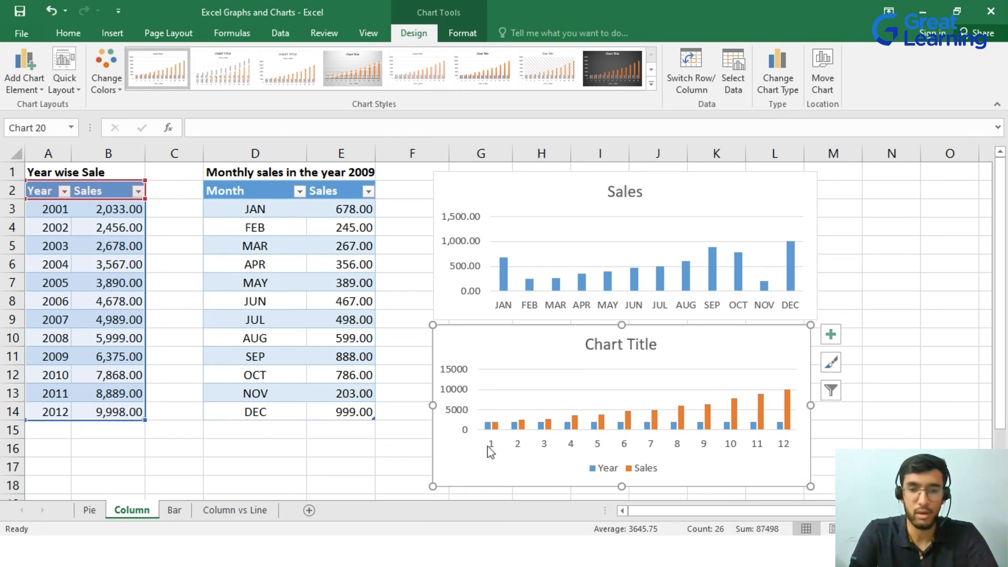
mouse_move(786, 463)
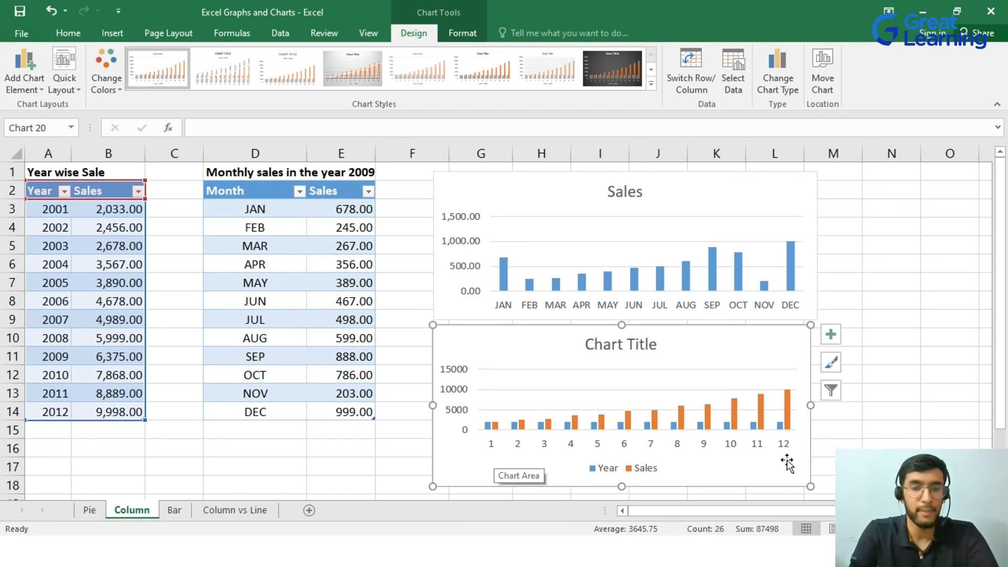
mouse_move(76, 372)
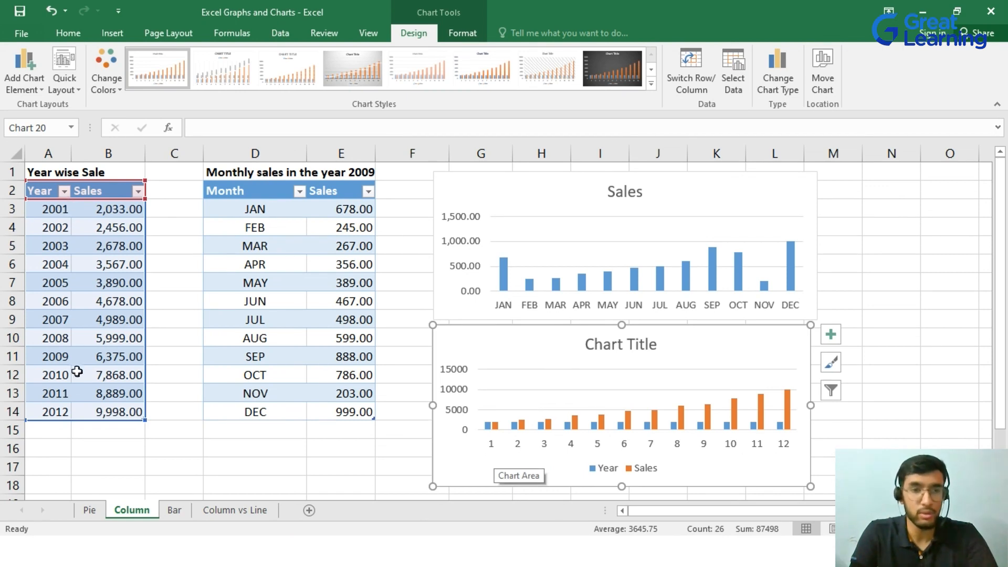
mouse_move(149, 213)
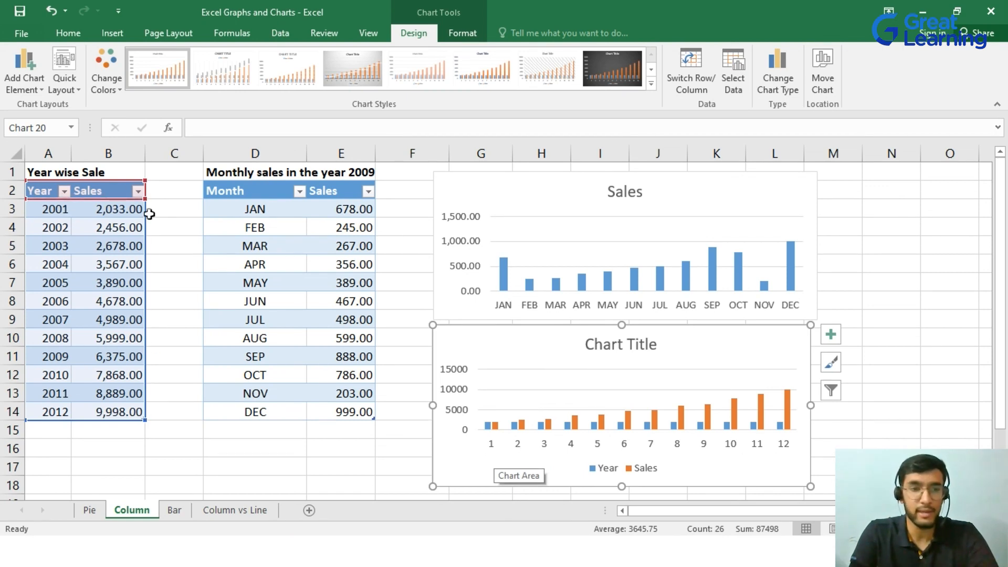
mouse_move(199, 333)
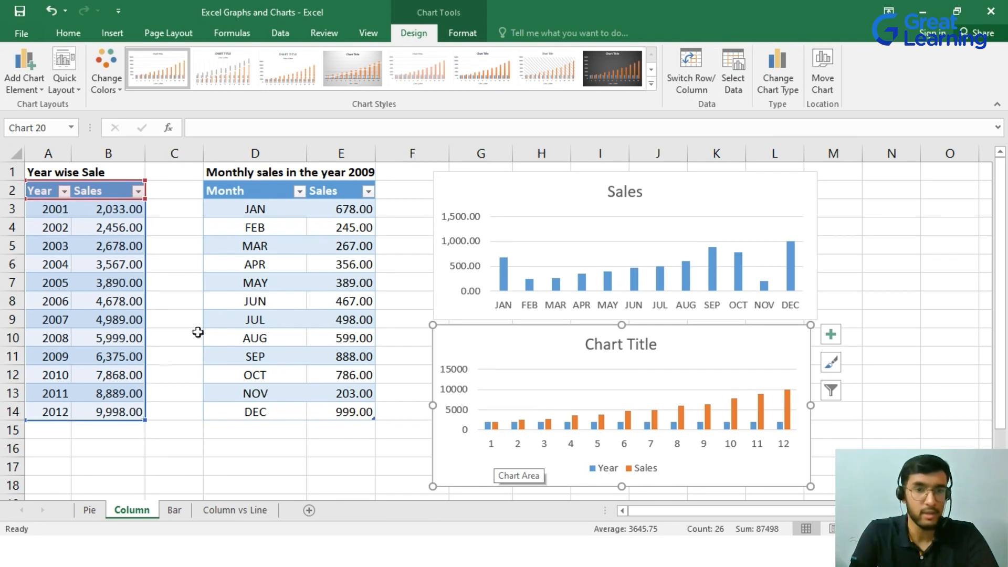
mouse_move(351, 217)
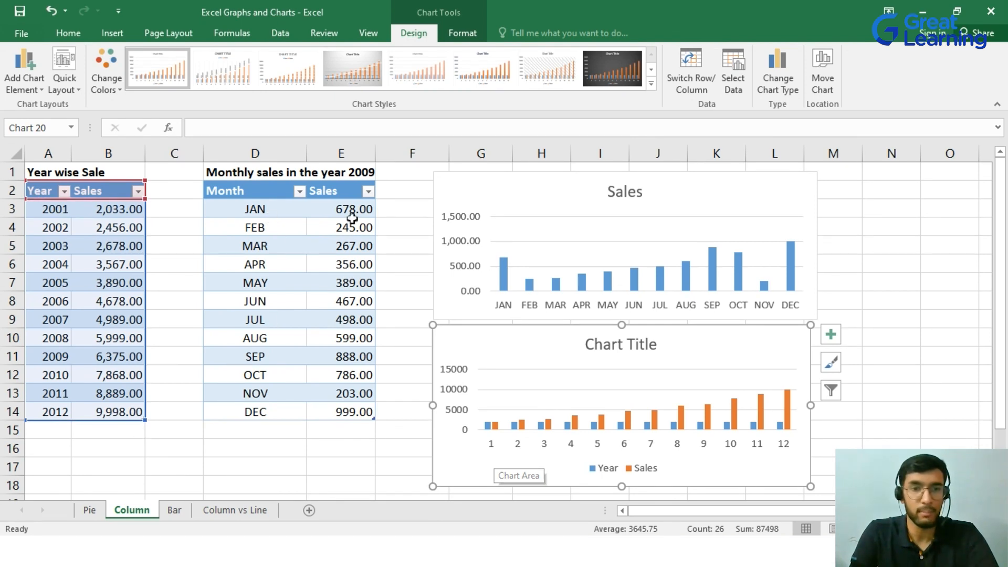
mouse_move(249, 183)
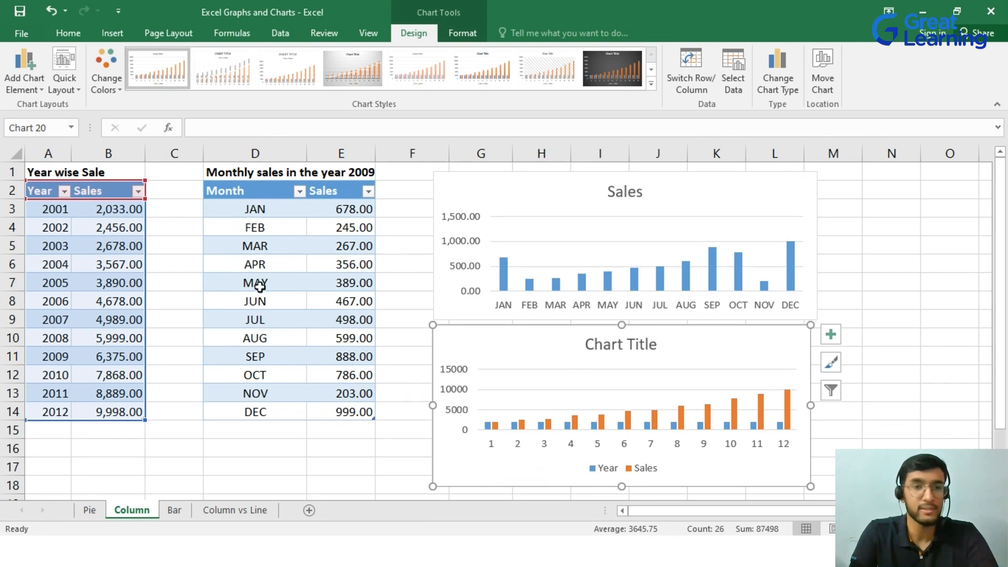
mouse_move(384, 355)
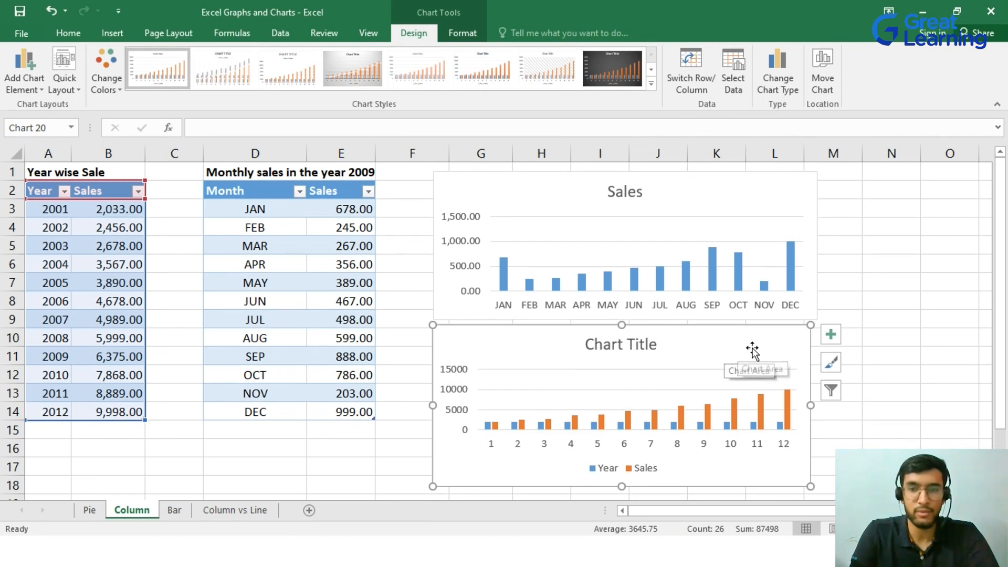
mouse_move(732, 70)
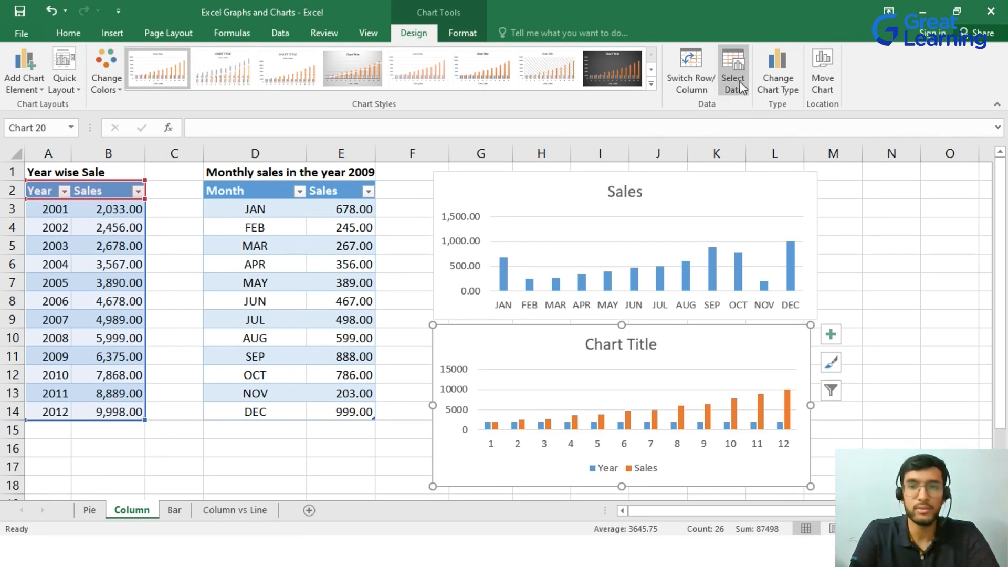
In Select Data, remove the Year series and set axis labels to A3:A14 (years 2001–2012)
left_click(733, 69)
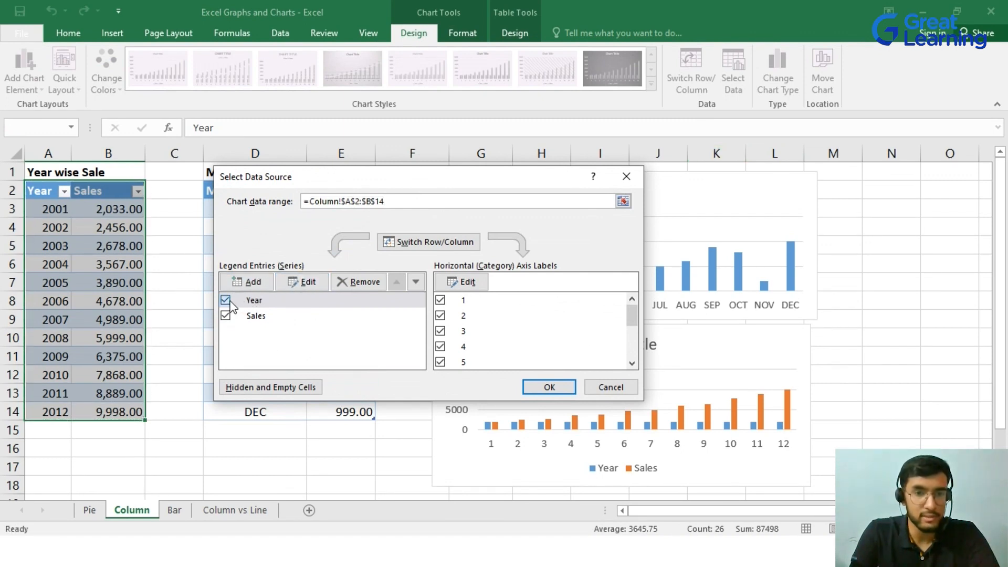
left_click(226, 299)
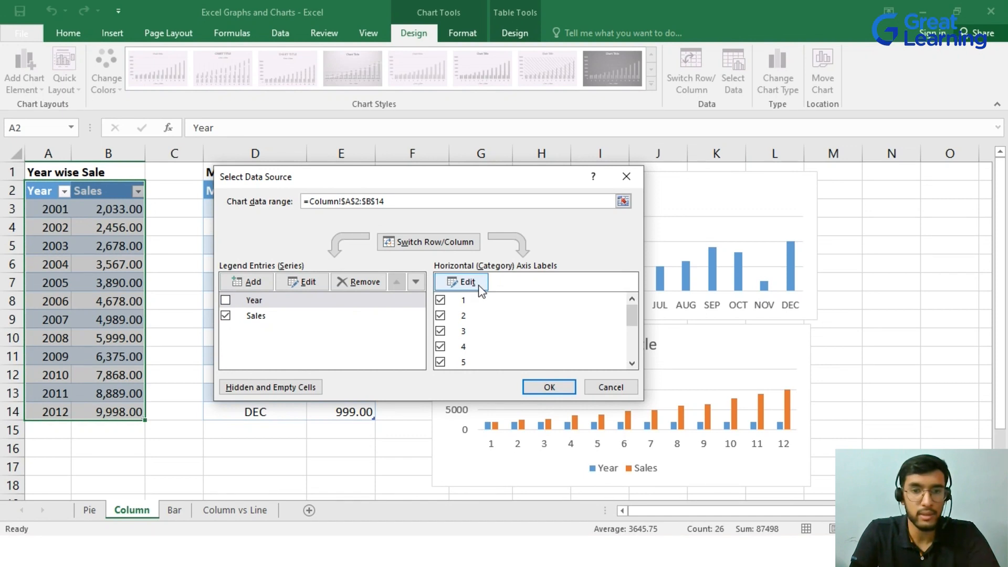
left_click(461, 281)
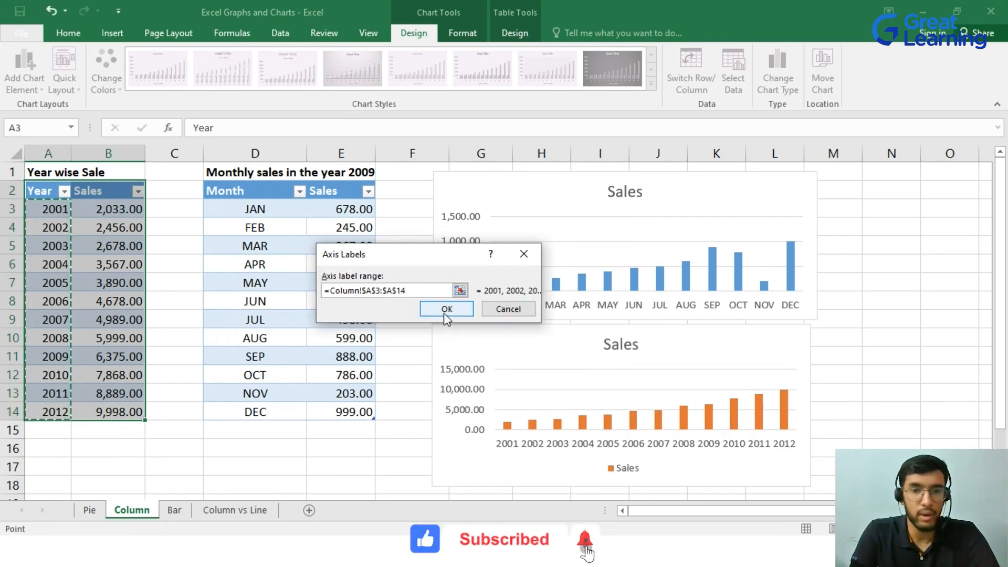
left_click(446, 308)
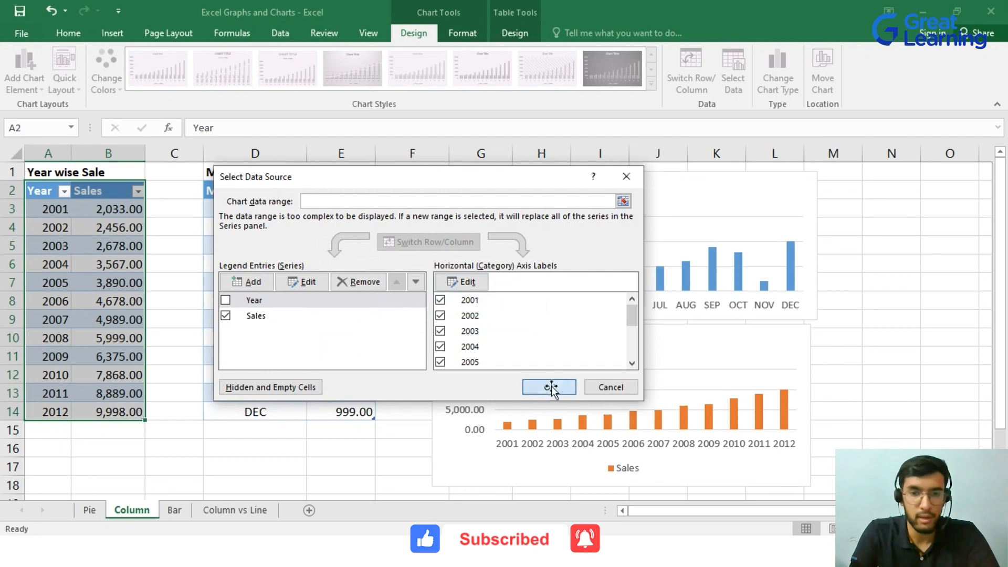
left_click(547, 388)
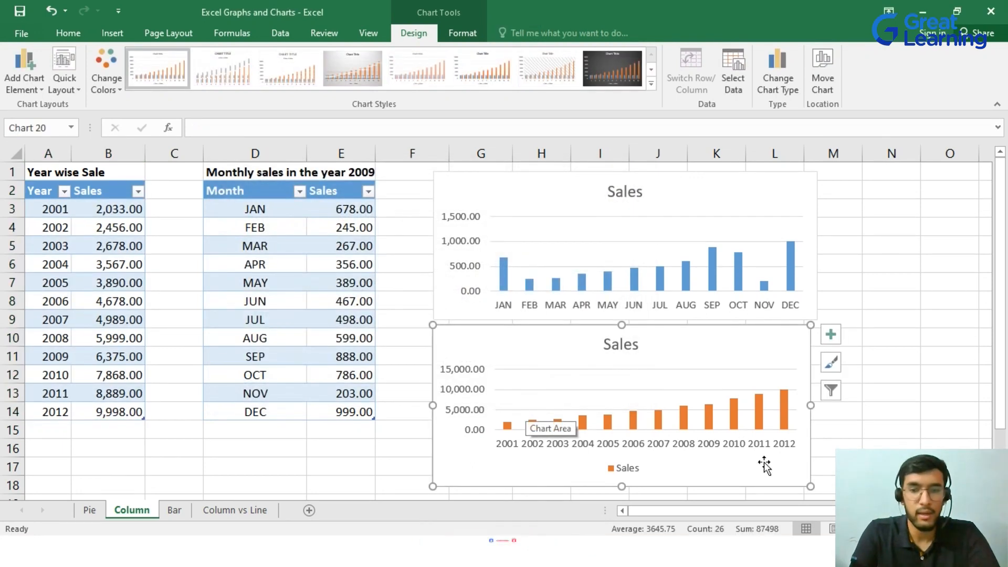
mouse_move(781, 470)
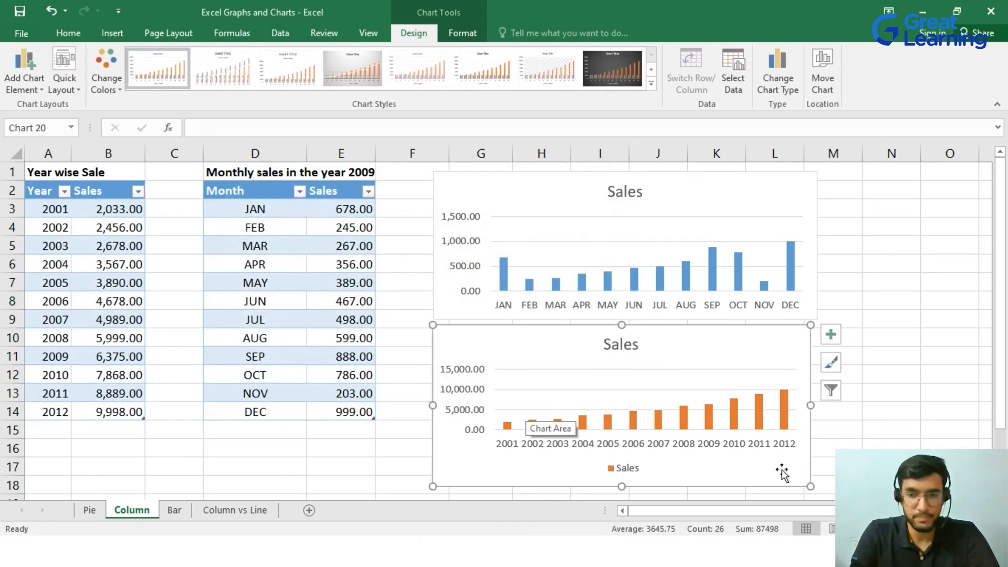
mouse_move(711, 481)
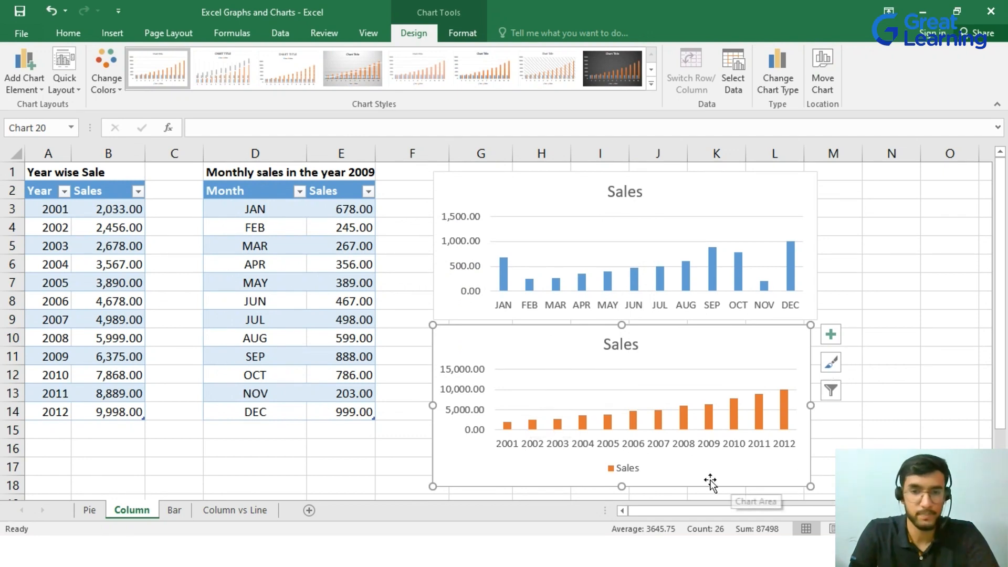
mouse_move(665, 376)
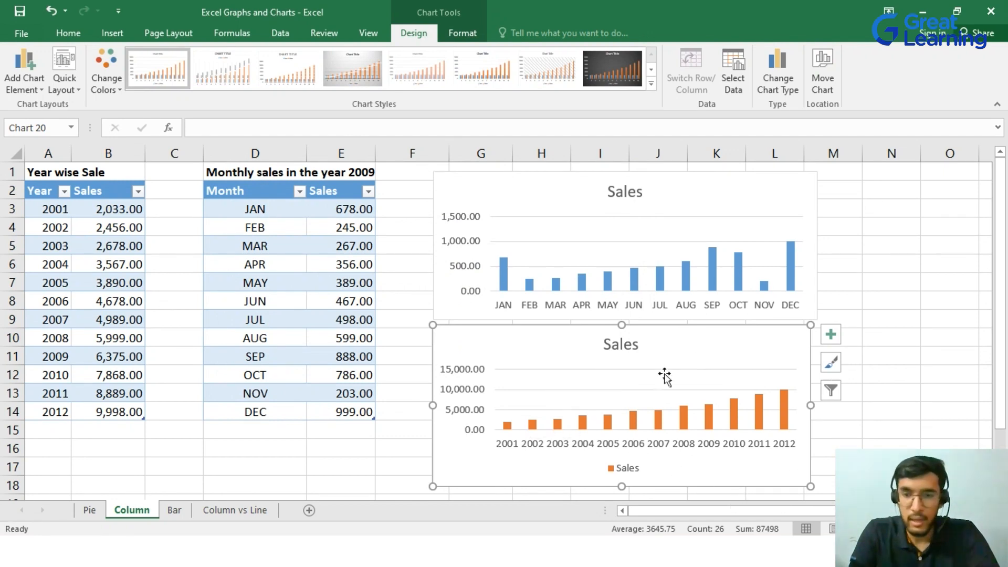
mouse_move(535, 457)
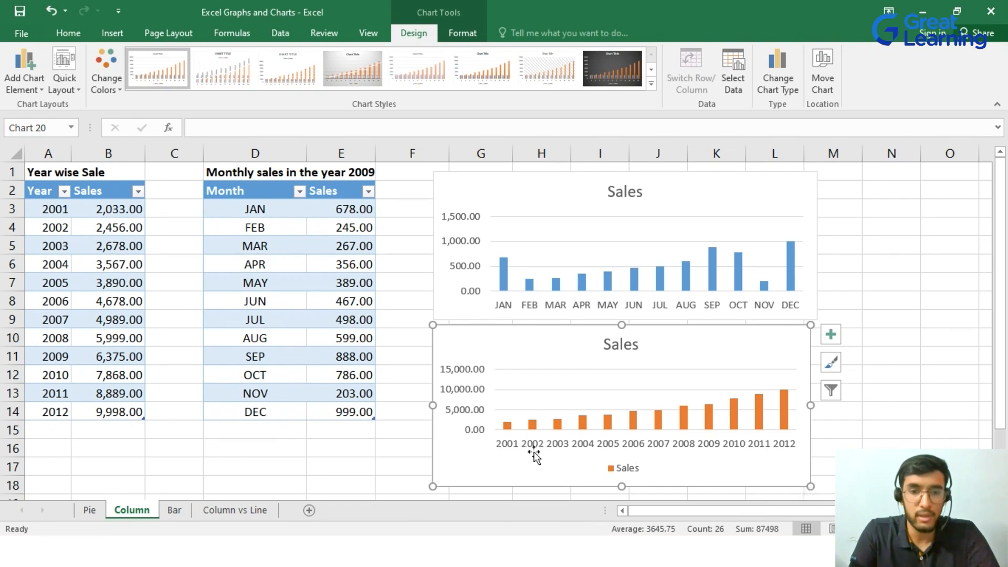
mouse_move(785, 436)
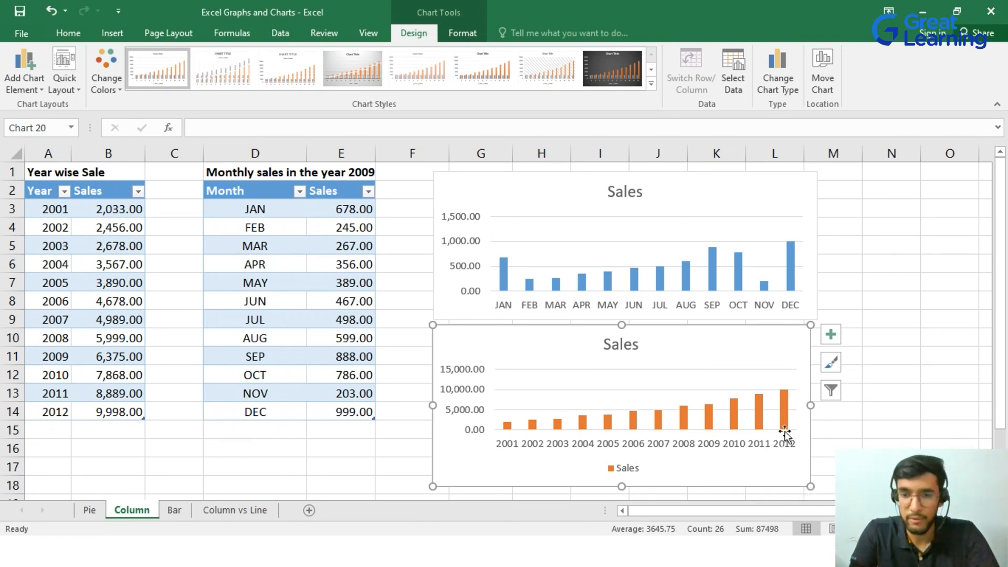
mouse_move(517, 457)
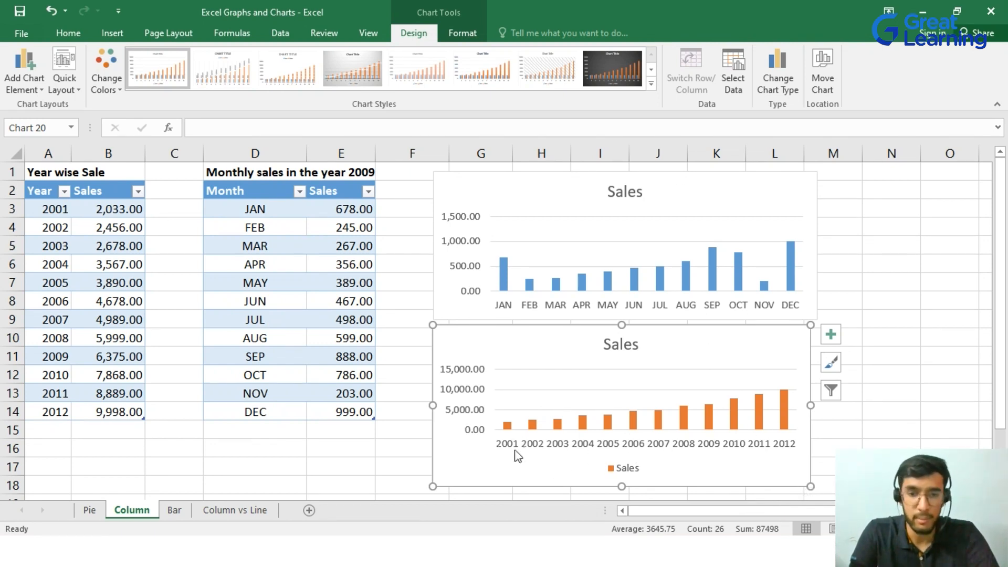
mouse_move(797, 441)
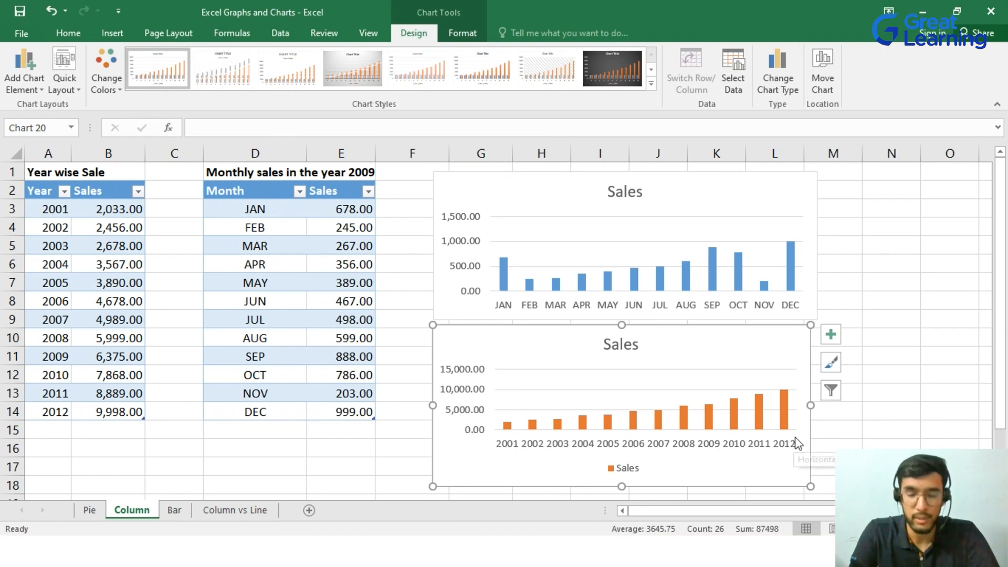
mouse_move(752, 424)
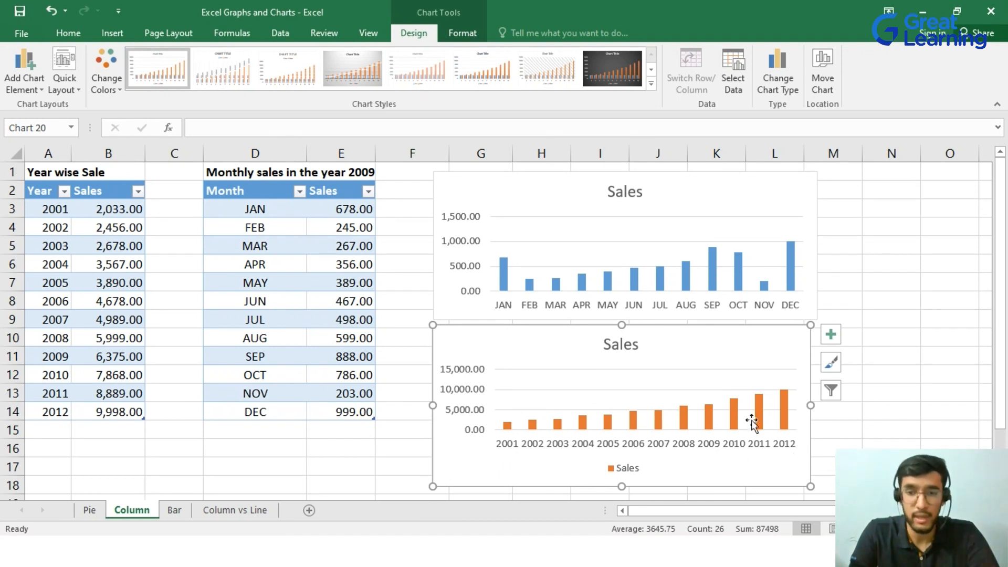
mouse_move(787, 396)
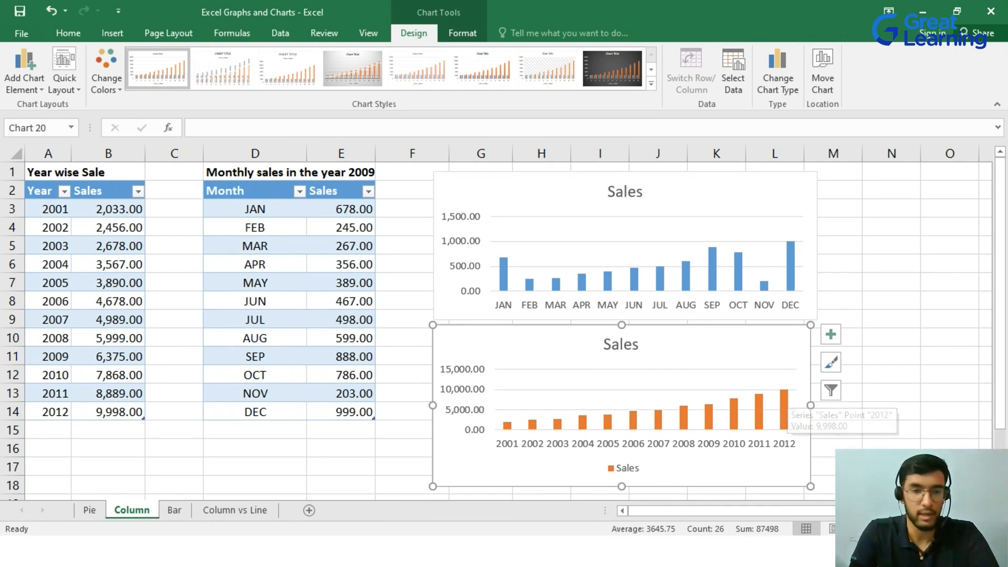
Switch to the Bar sheet with the 2009 monthly sales table
left_click(174, 510)
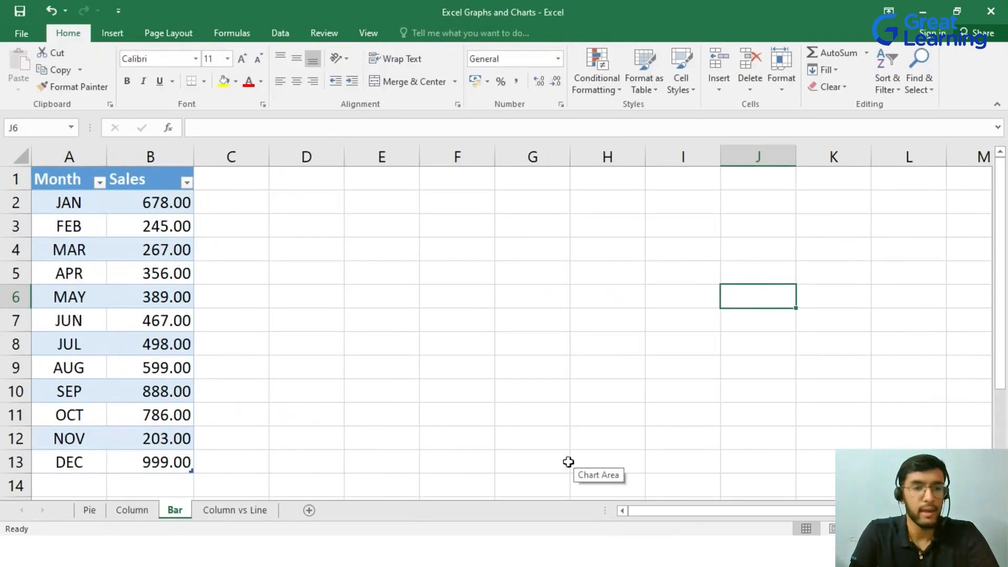
mouse_move(472, 362)
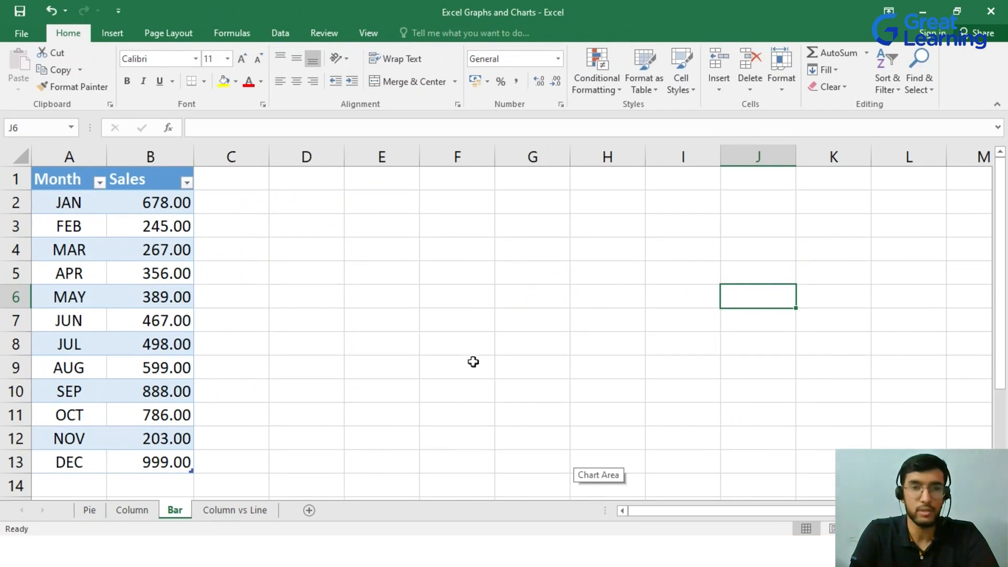
mouse_move(80, 202)
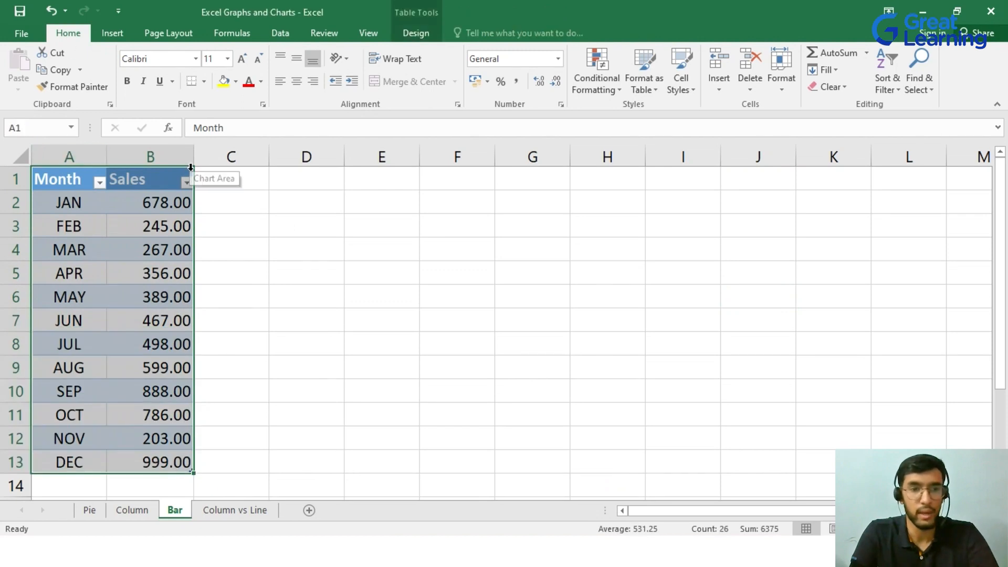
mouse_move(154, 460)
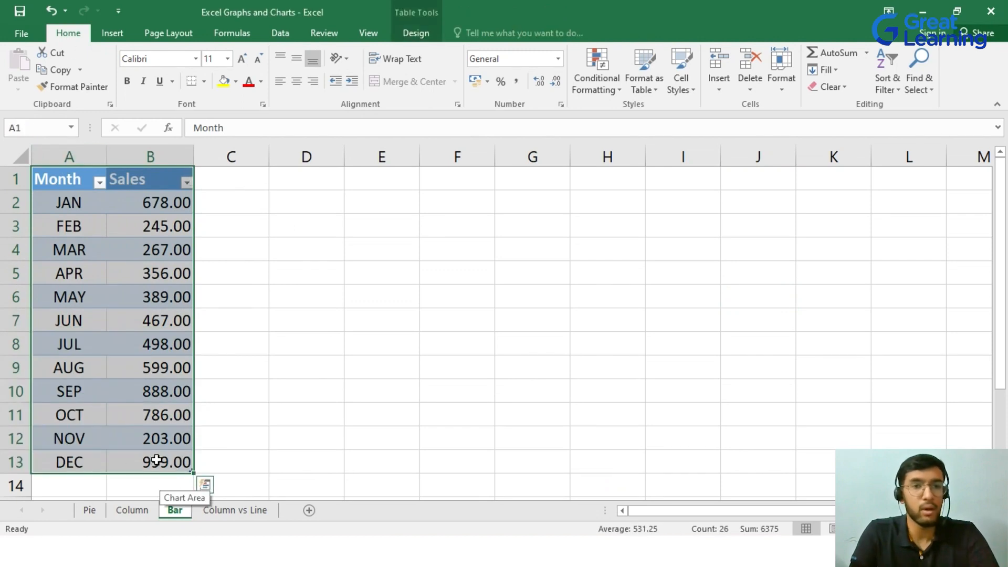
mouse_move(66, 238)
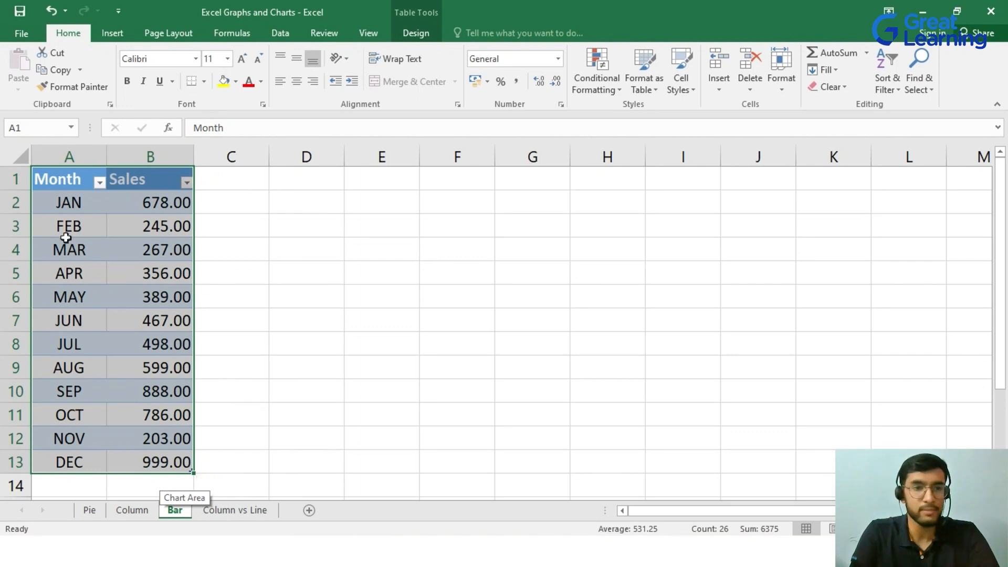
mouse_move(112, 33)
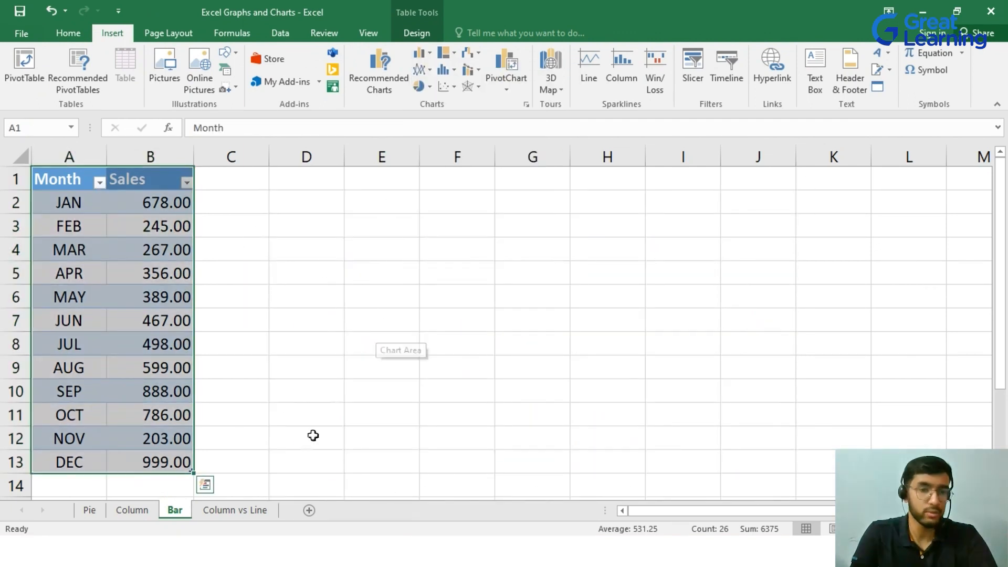
mouse_move(254, 445)
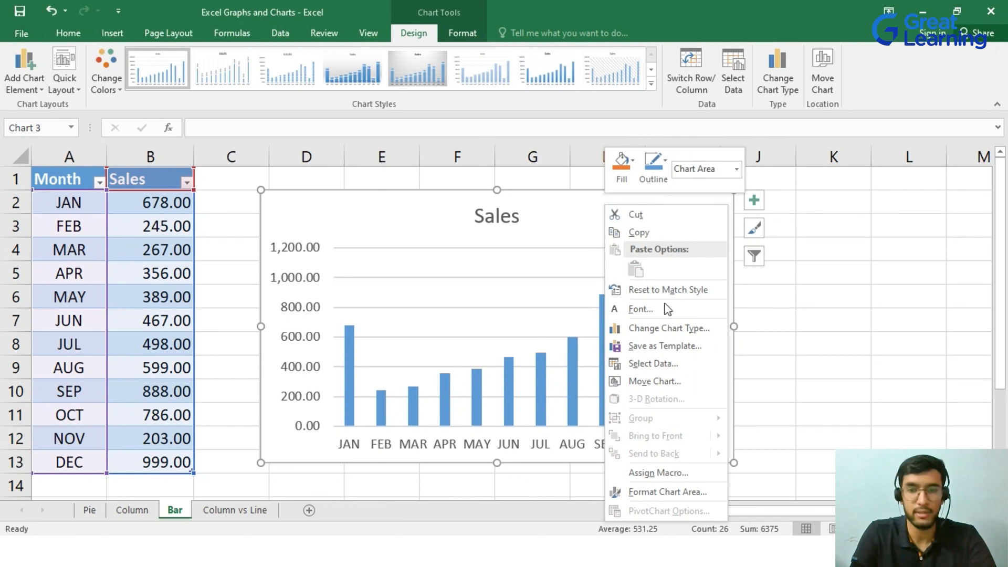
mouse_move(668, 328)
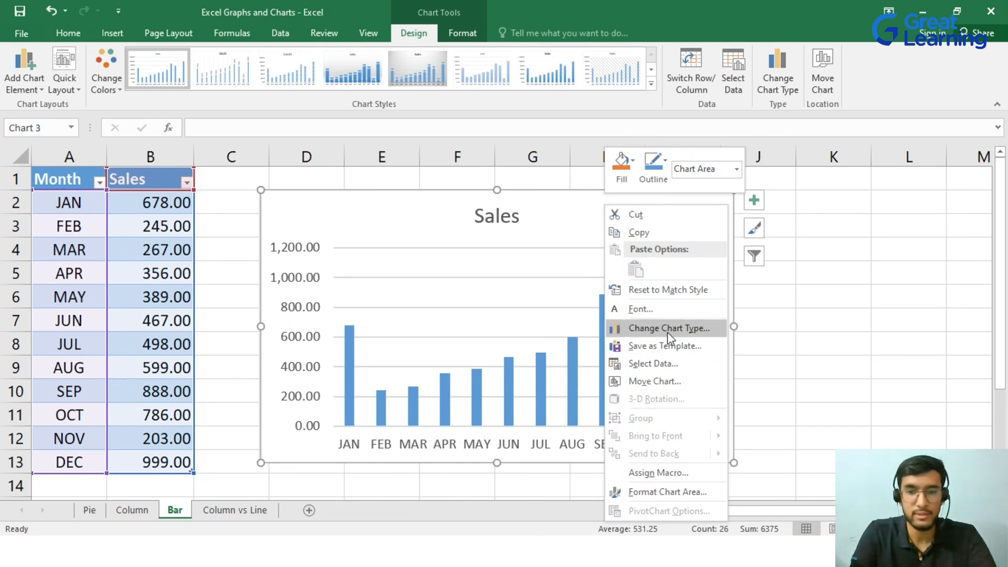
Change the monthly Sales chart on the Bar sheet from columns to a horizontal clustered bar chart
left_click(665, 328)
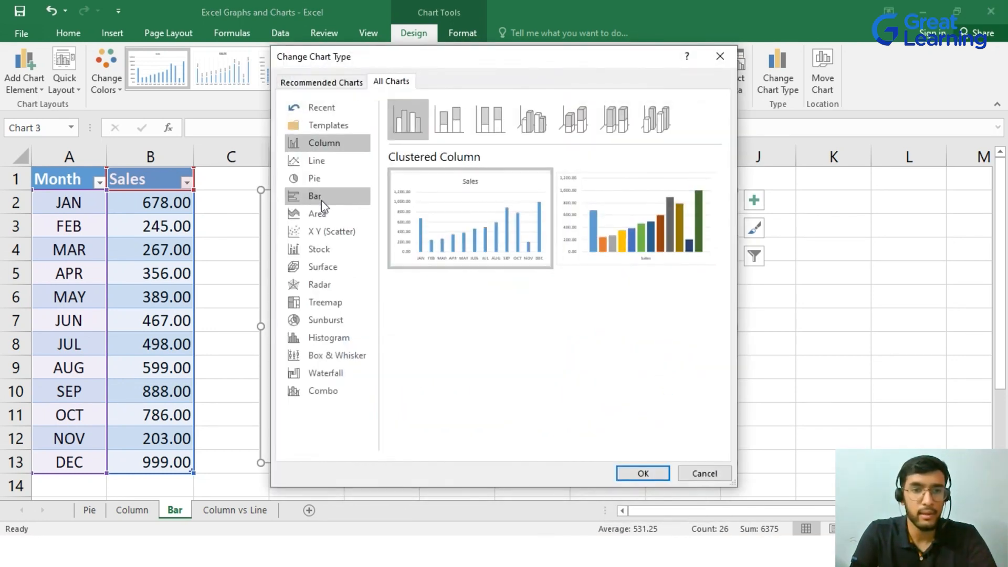
left_click(641, 473)
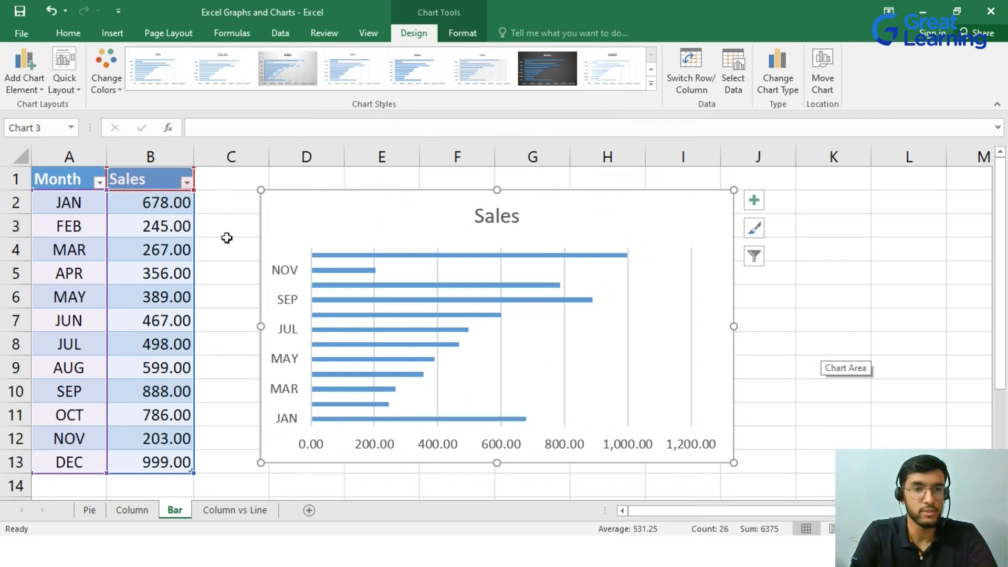
mouse_move(771, 370)
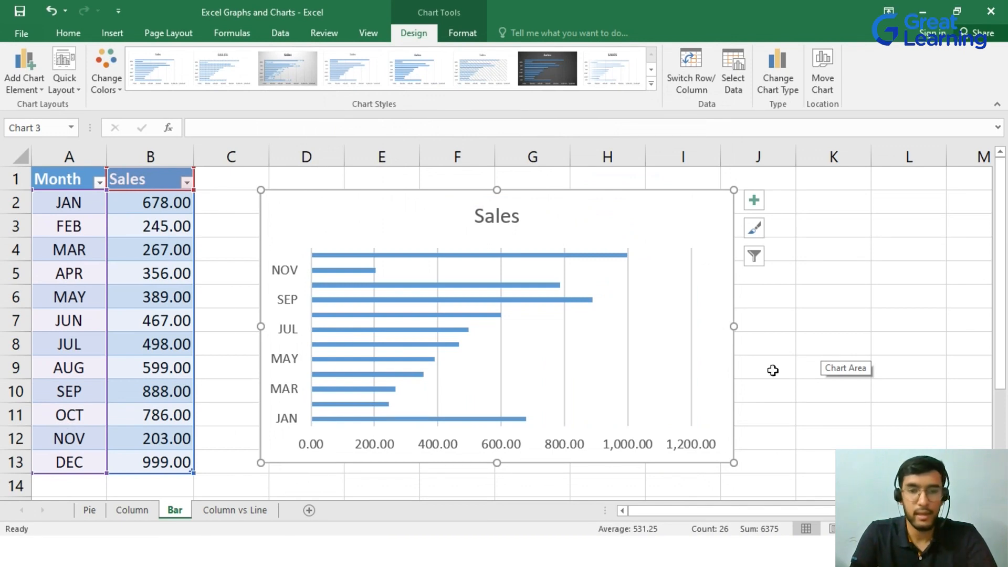
mouse_move(634, 354)
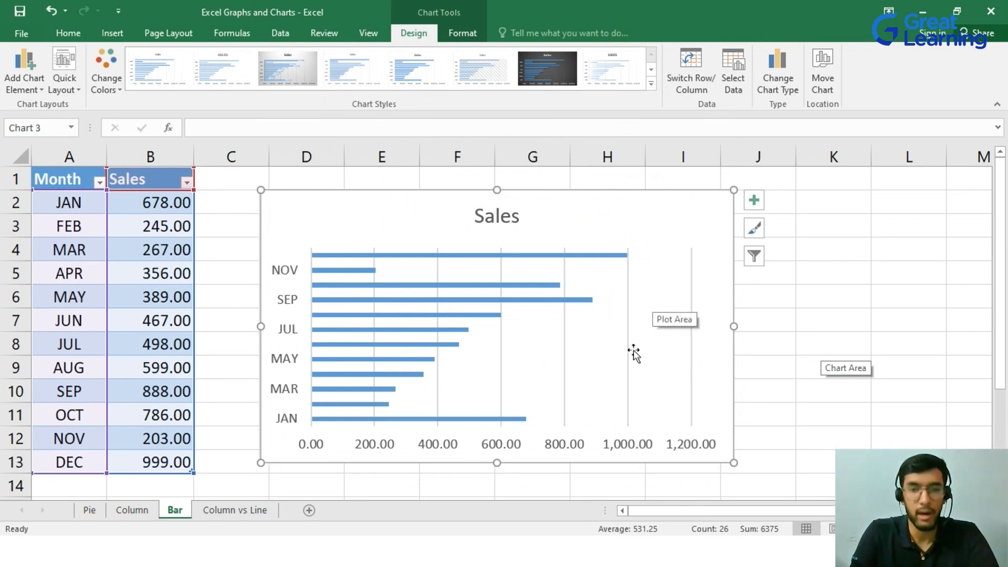
left_click(67, 32)
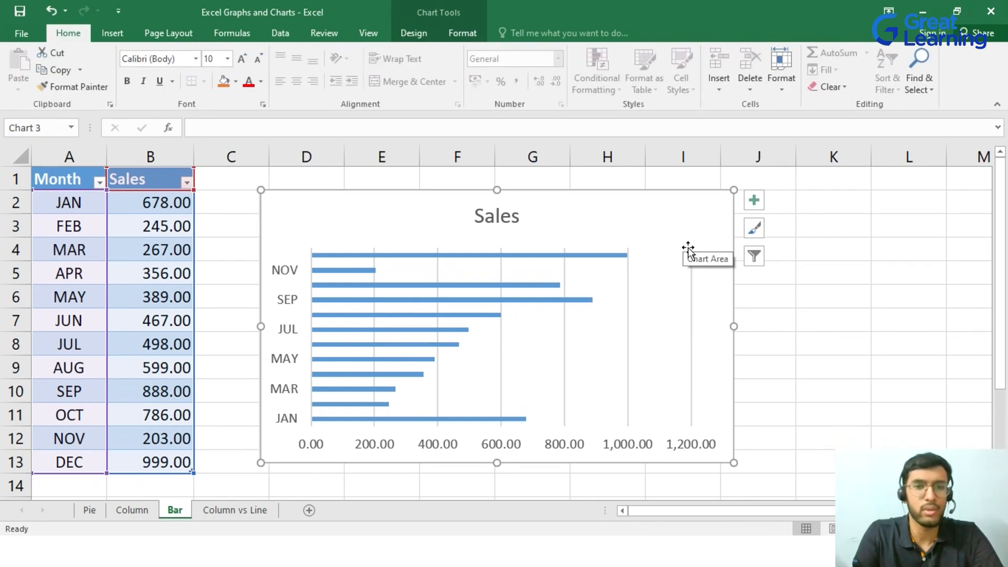
mouse_move(688, 269)
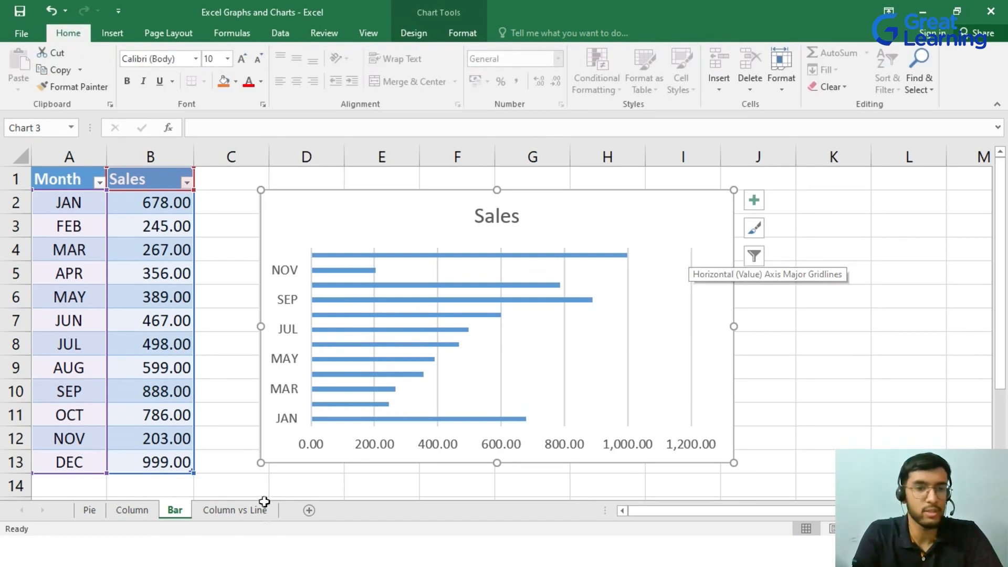
Switch to the Column vs Line sheet holding the World Covid Data table
left_click(234, 510)
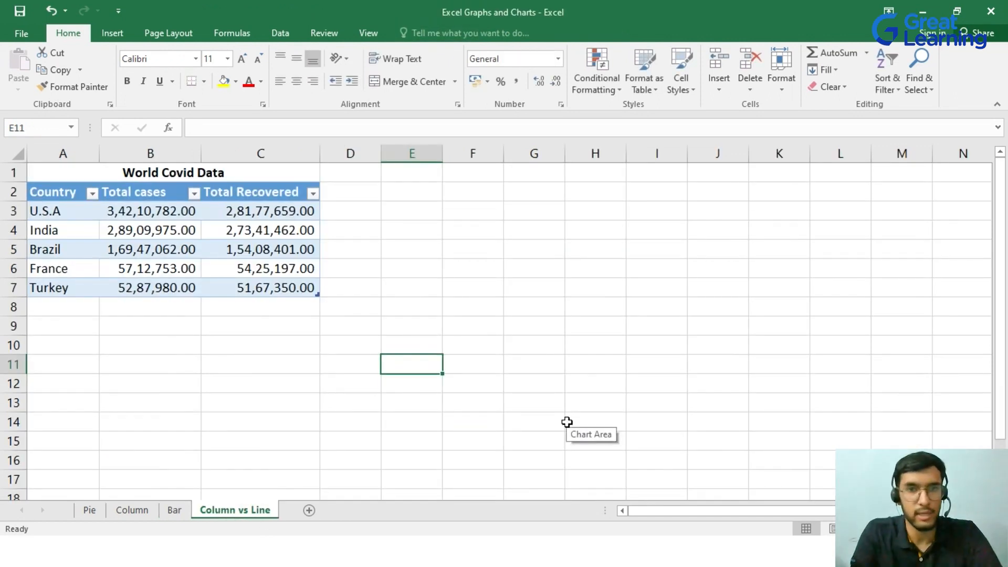
mouse_move(565, 417)
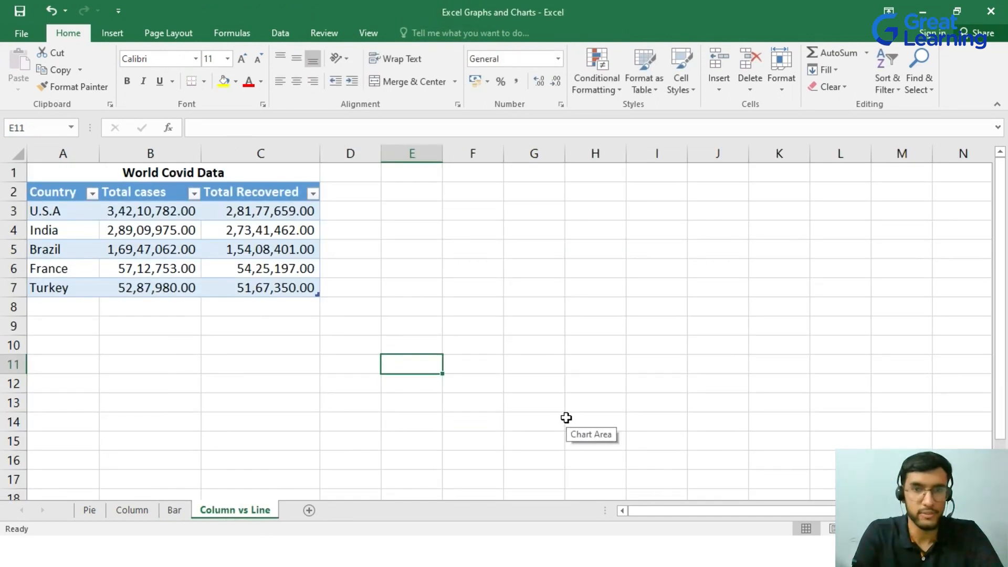
mouse_move(516, 351)
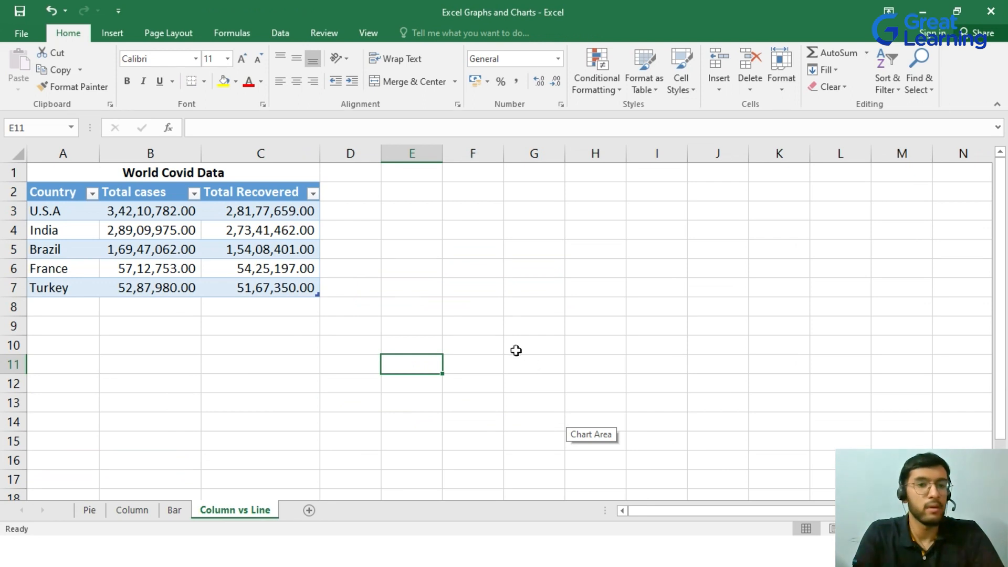
mouse_move(352, 303)
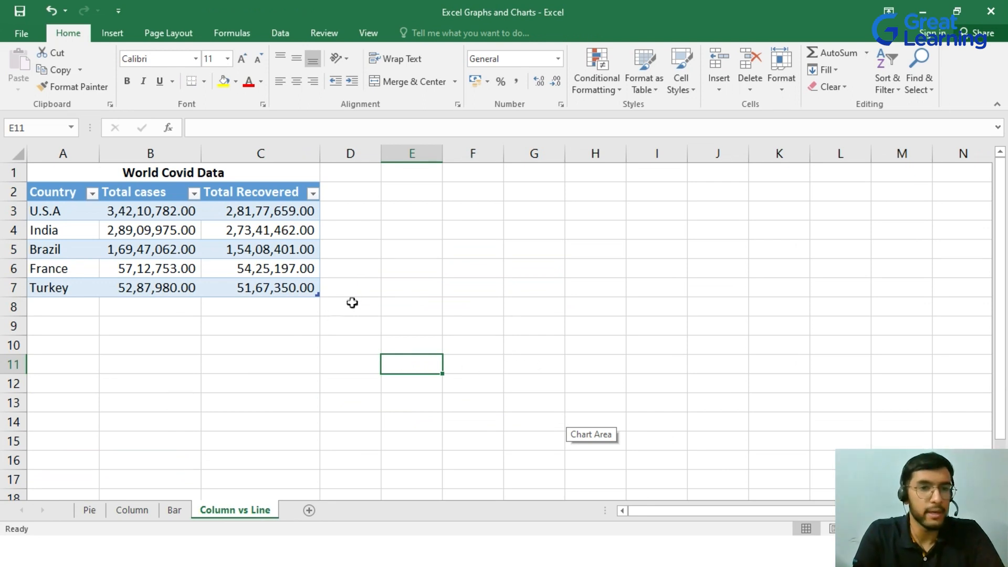
mouse_move(297, 191)
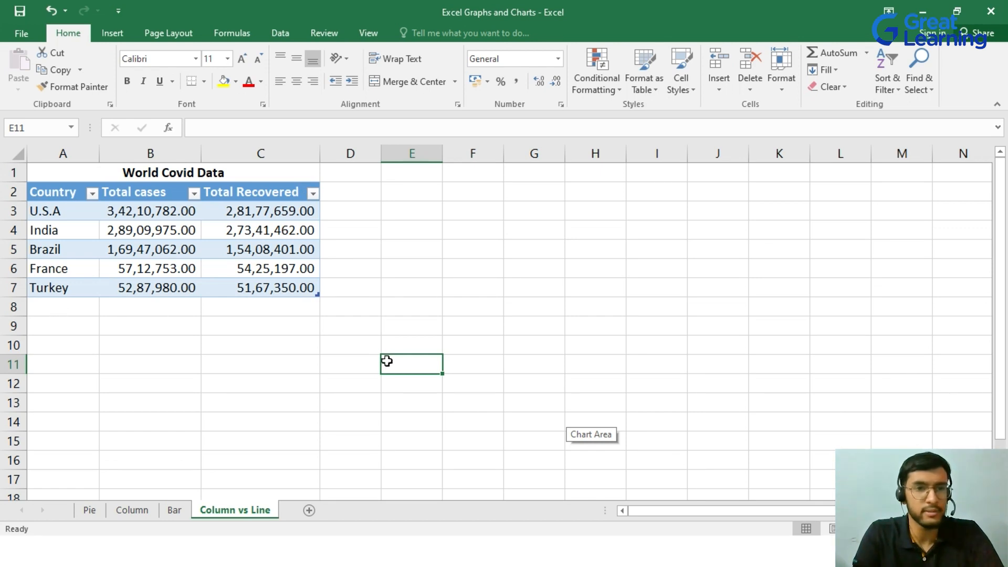
mouse_move(200, 218)
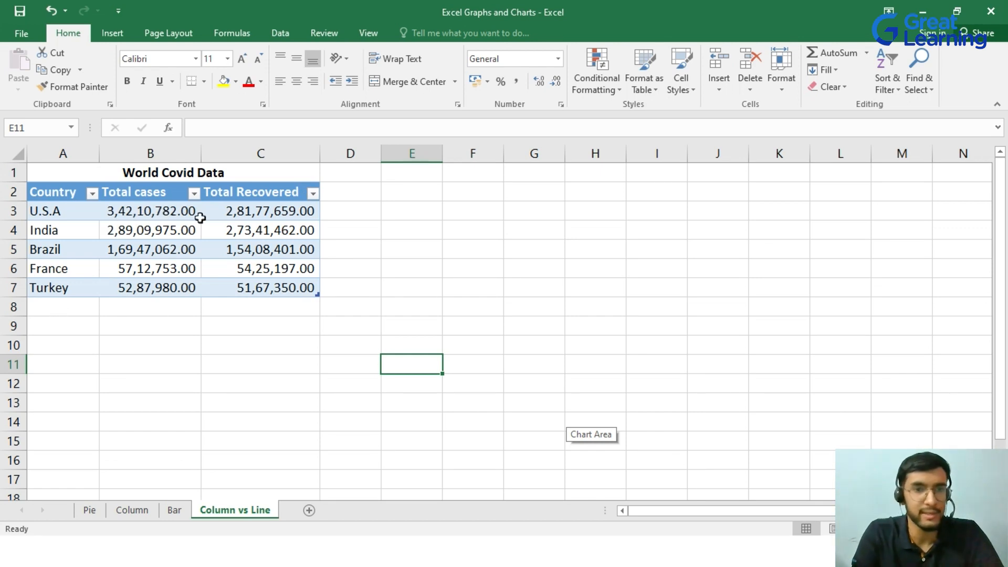
mouse_move(384, 223)
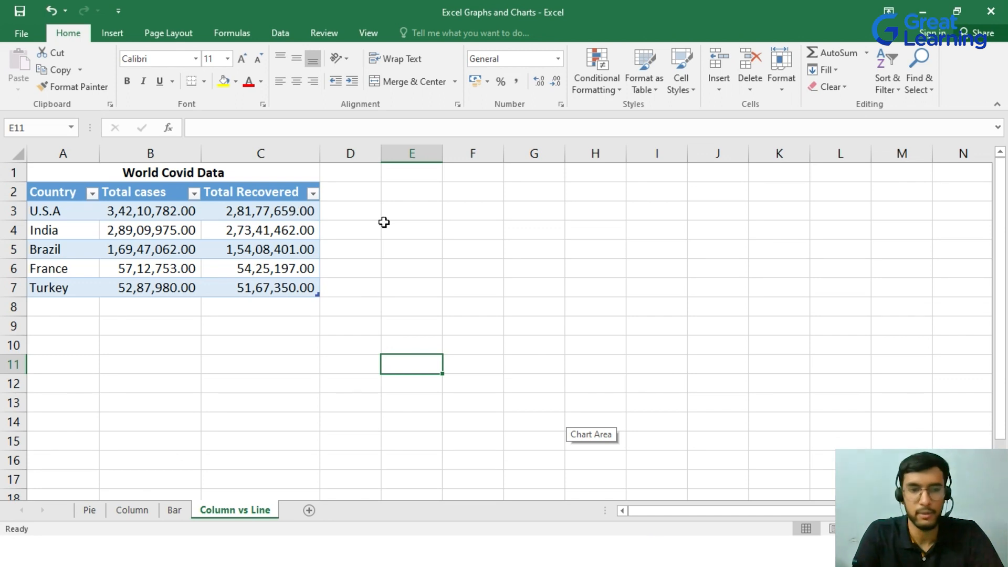
mouse_move(54, 195)
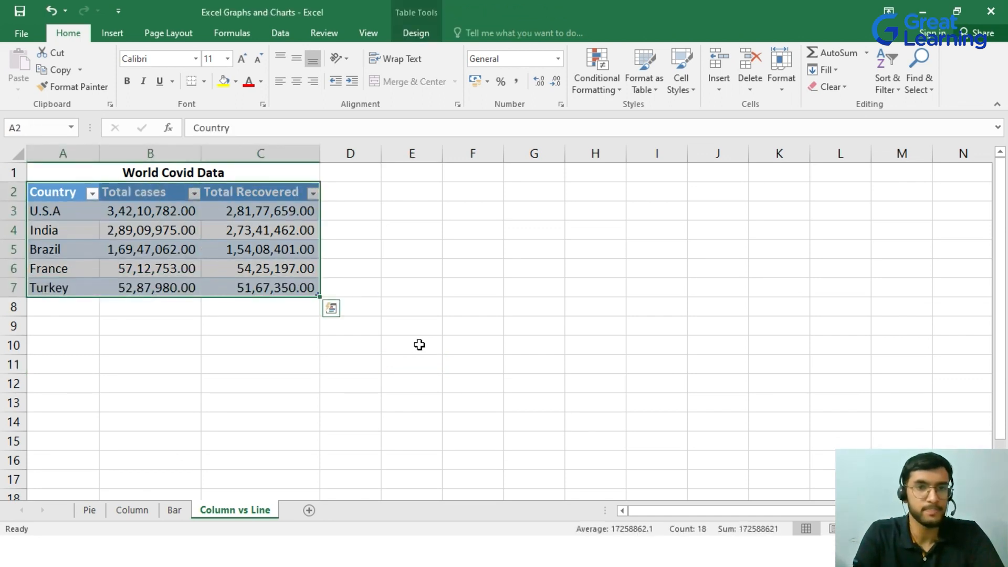
Bring up the Insert chart options for the selected Covid country, cases and recovered data
left_click(112, 33)
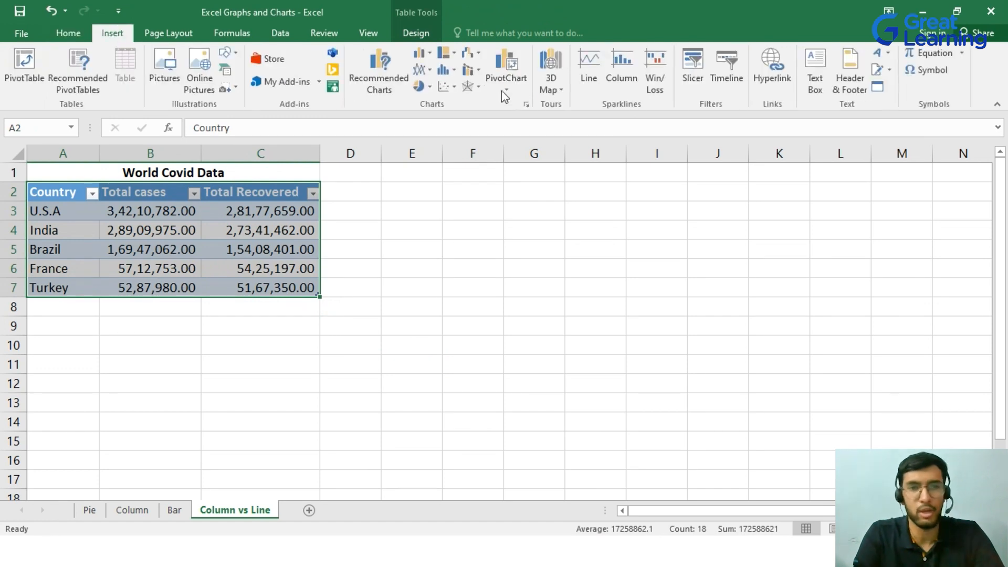
mouse_move(551, 190)
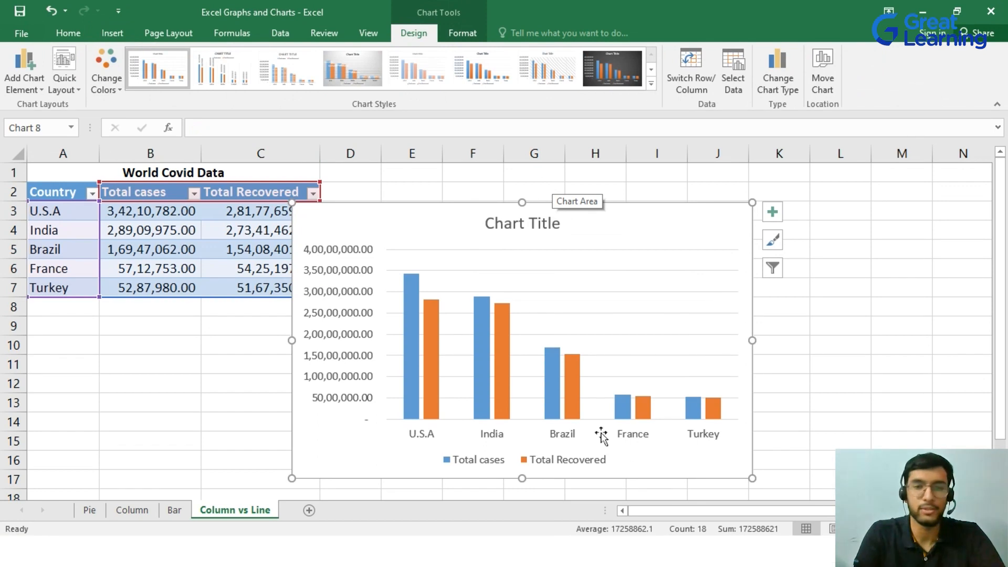
mouse_move(643, 227)
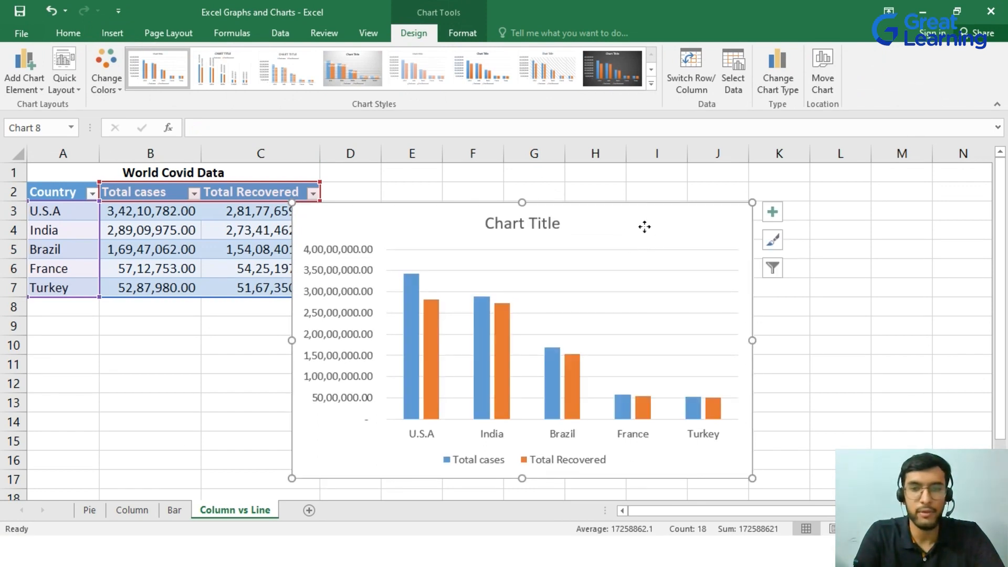
Convert the Covid chart to a Clustered Column - Line combo: Total cases as columns, Total Recovered as a line
right_click(643, 226)
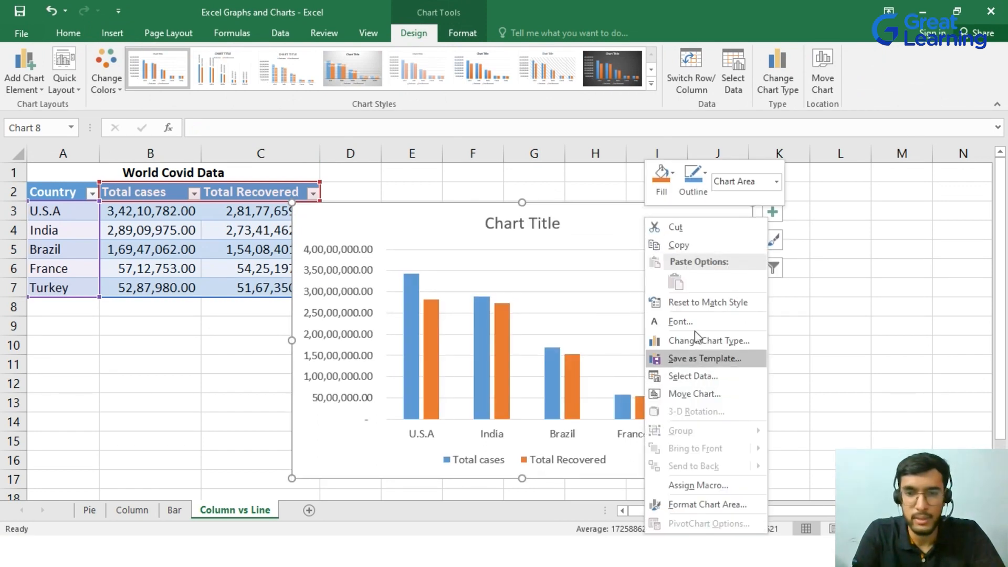
left_click(708, 340)
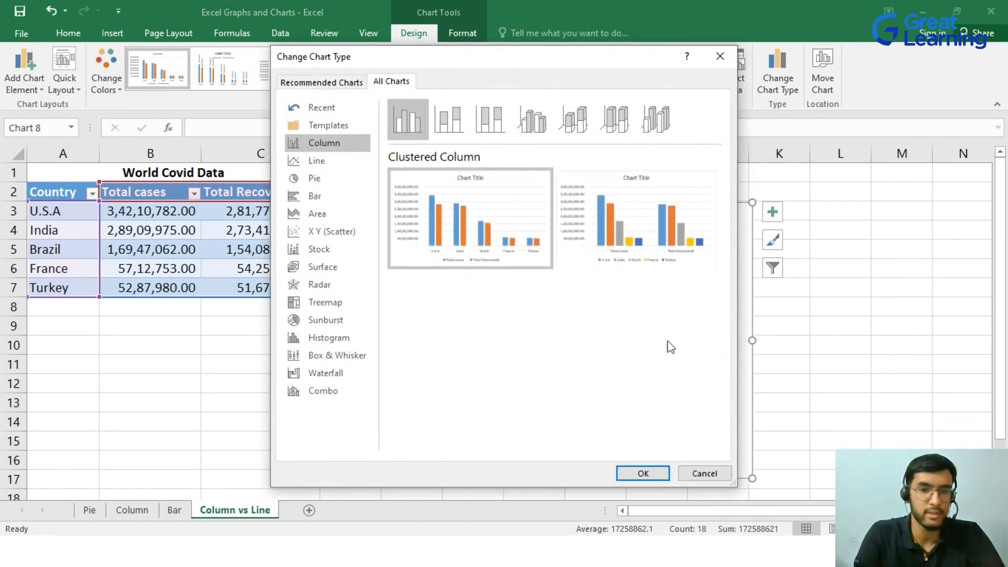
left_click(323, 390)
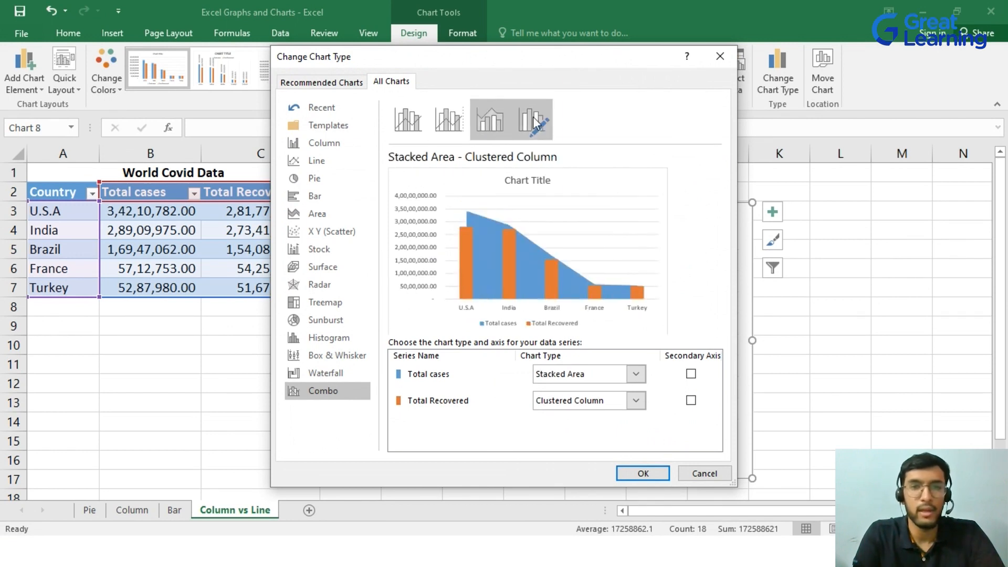
left_click(407, 118)
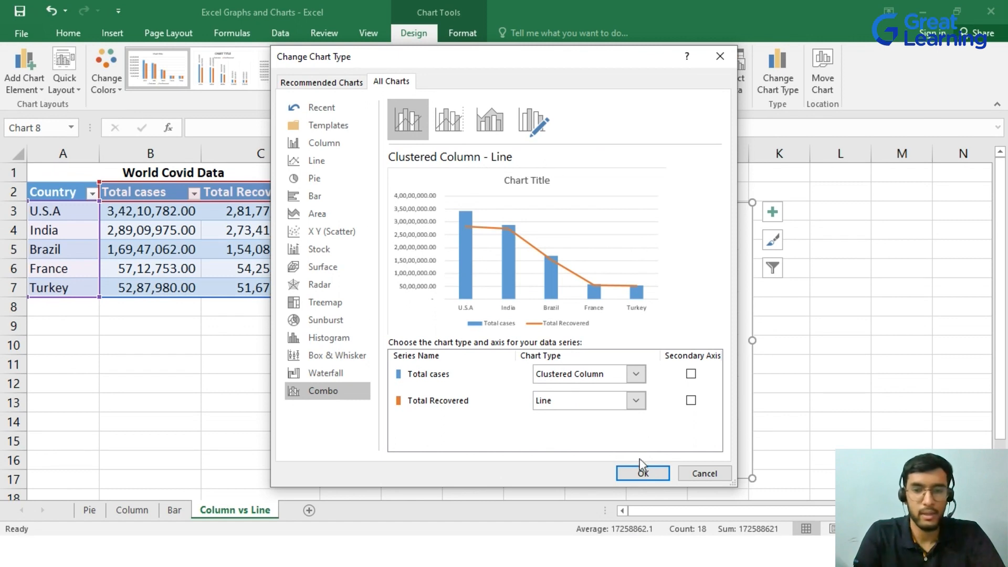
left_click(642, 473)
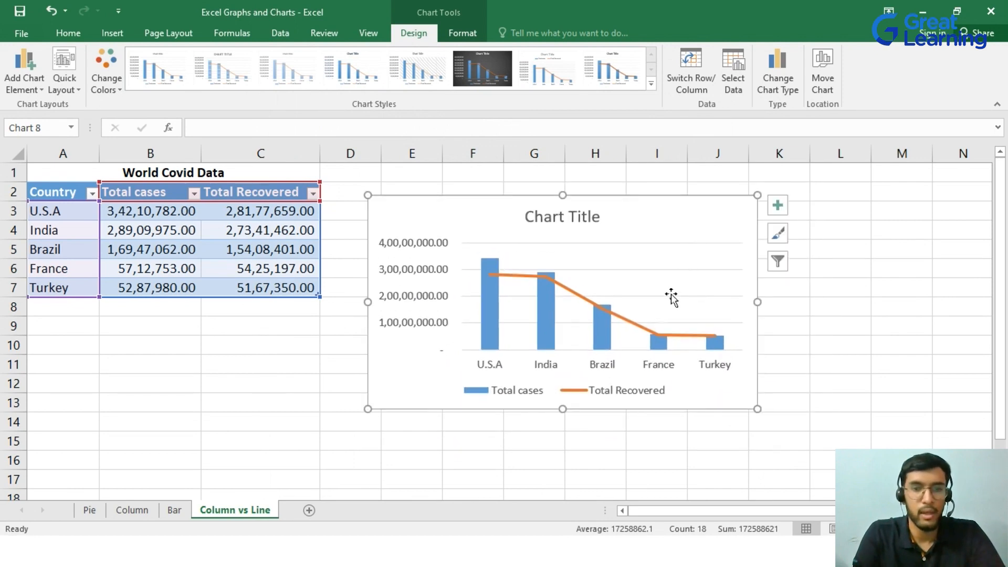
mouse_move(494, 344)
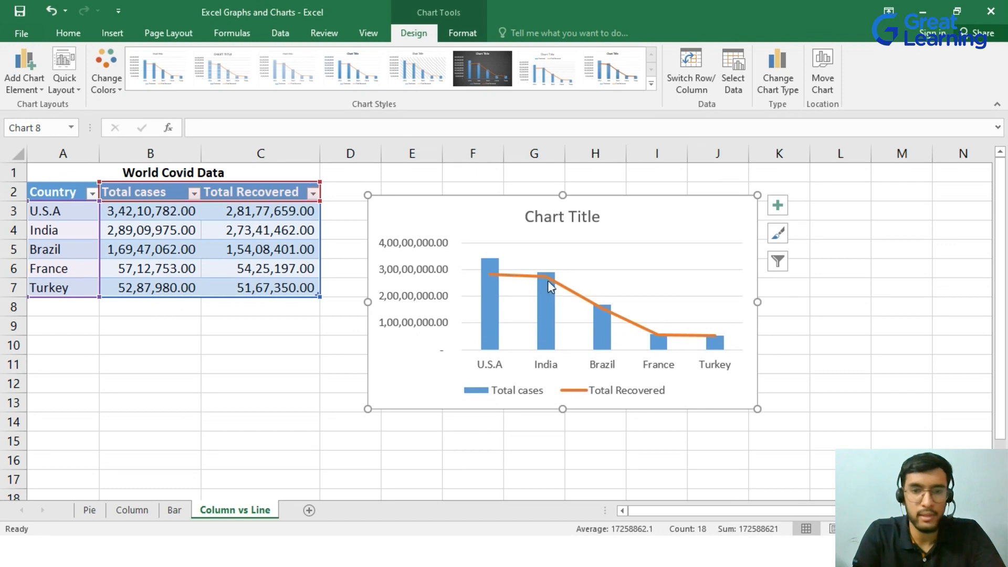
mouse_move(632, 401)
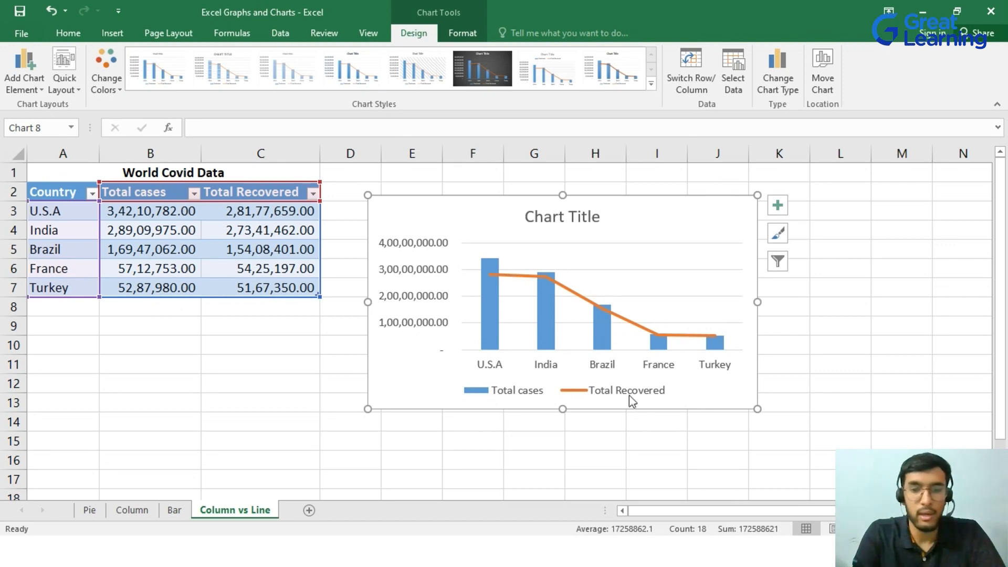
mouse_move(675, 397)
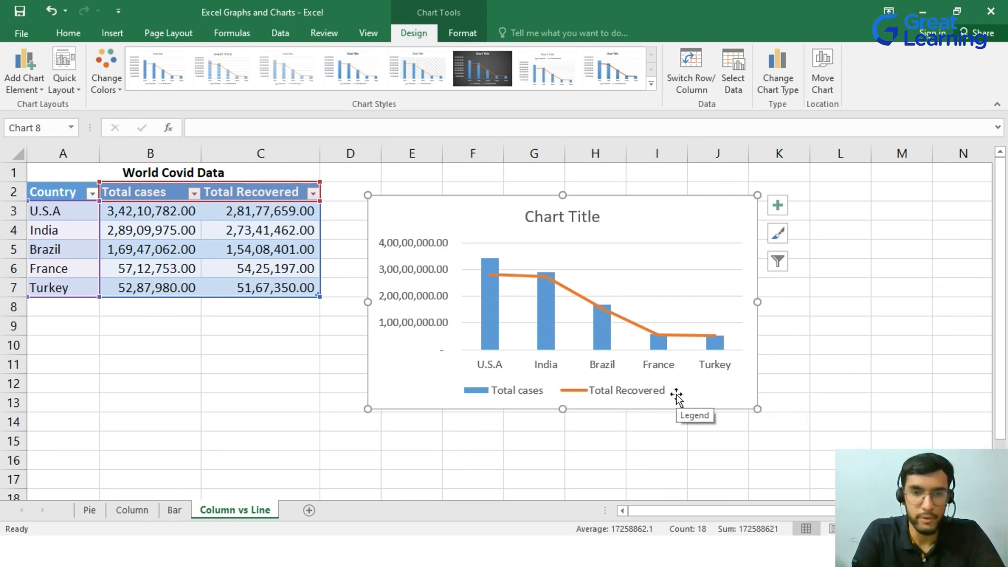
mouse_move(656, 418)
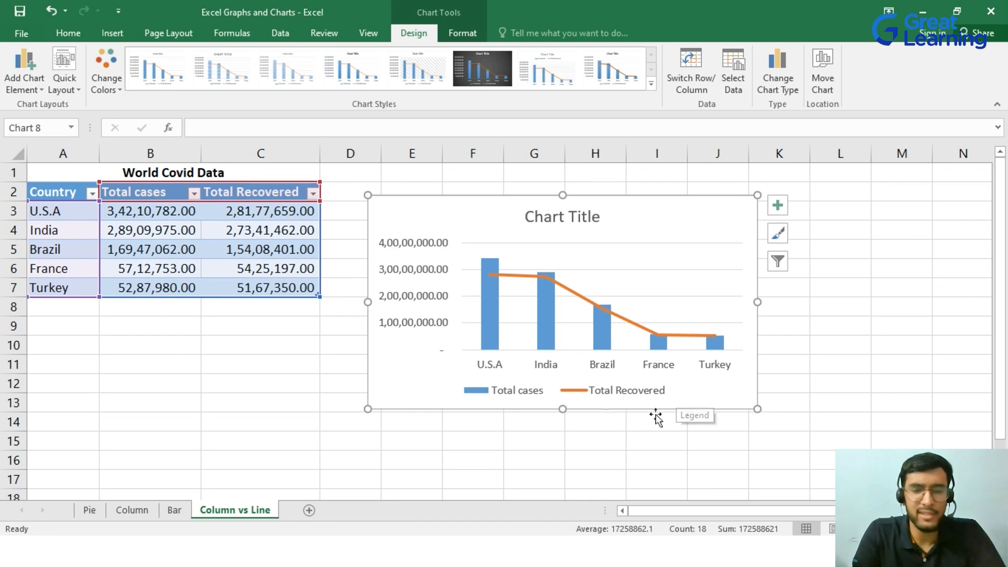
mouse_move(554, 239)
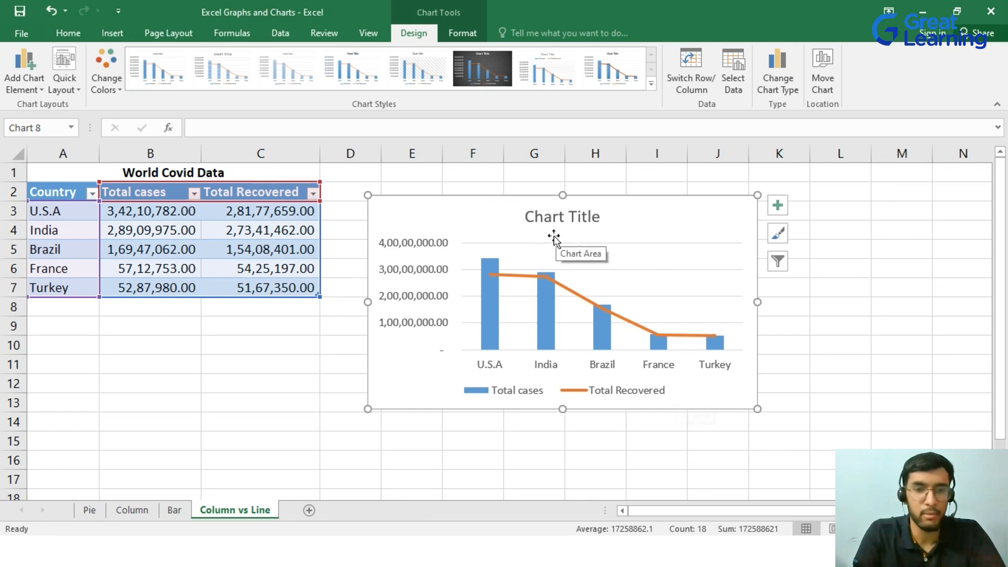
mouse_move(503, 290)
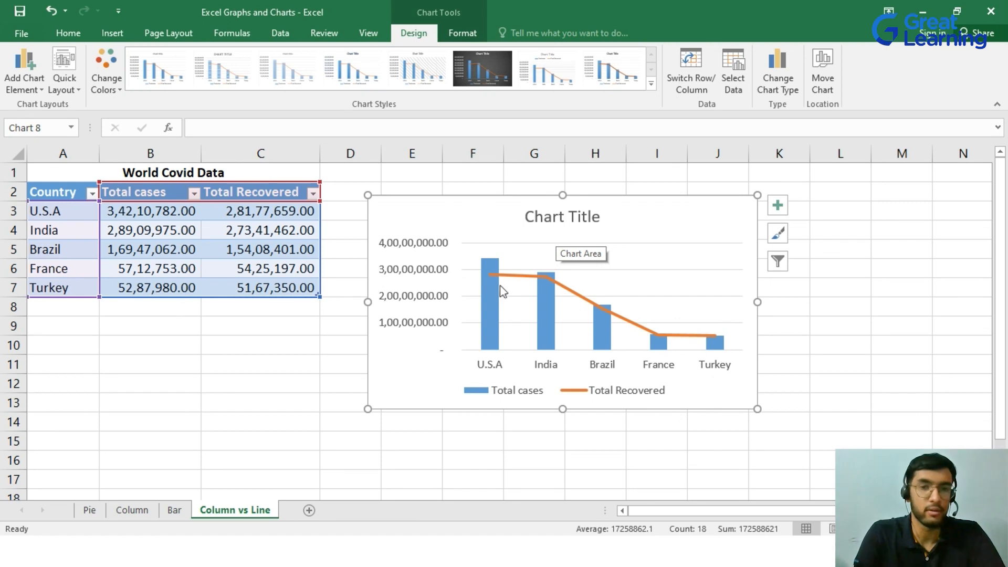
mouse_move(758, 409)
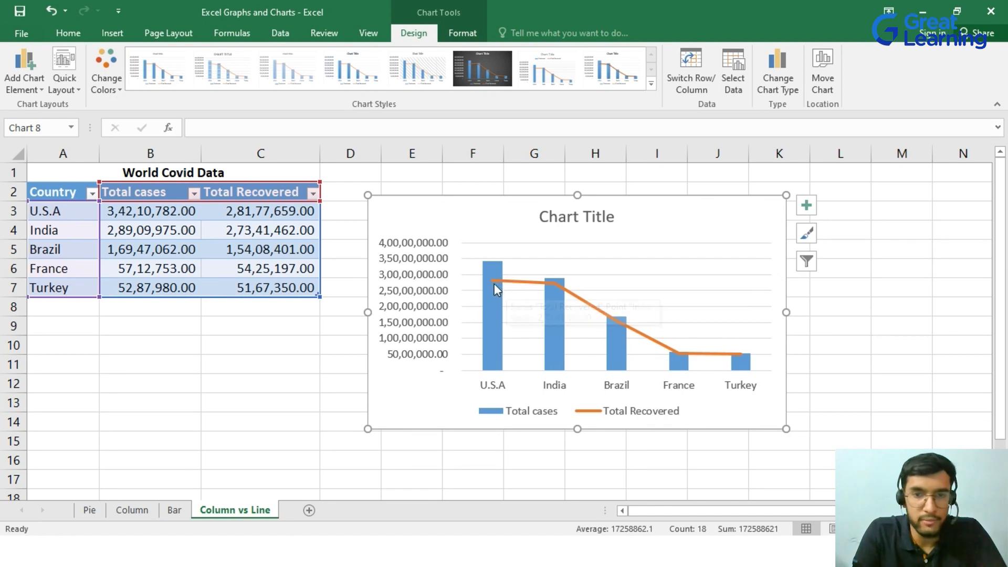
mouse_move(495, 281)
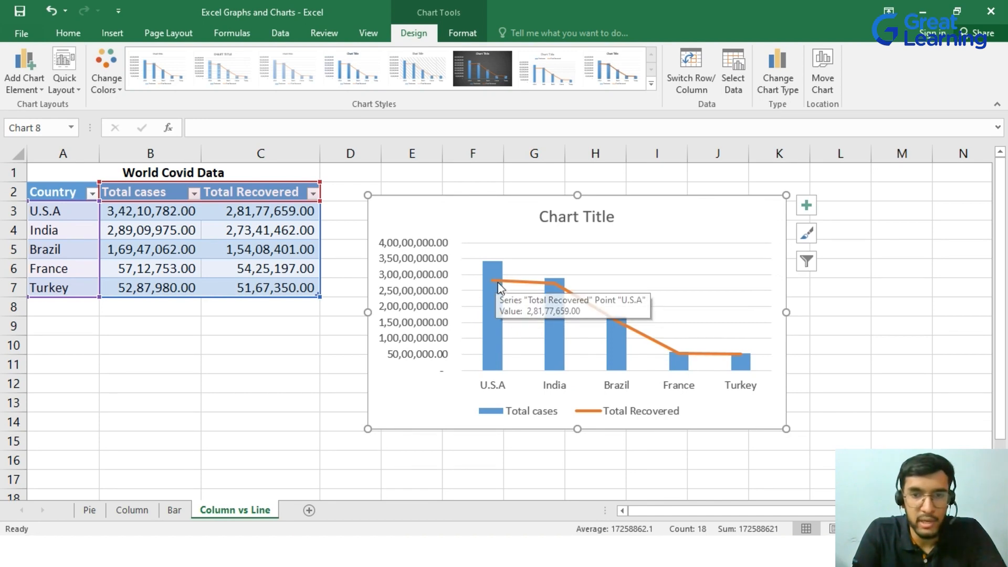
mouse_move(498, 288)
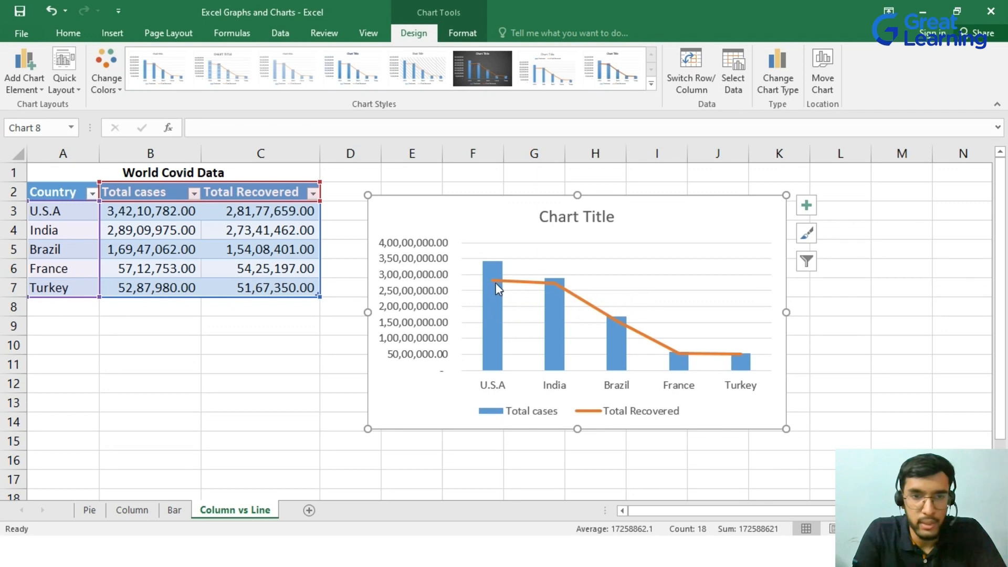
mouse_move(494, 282)
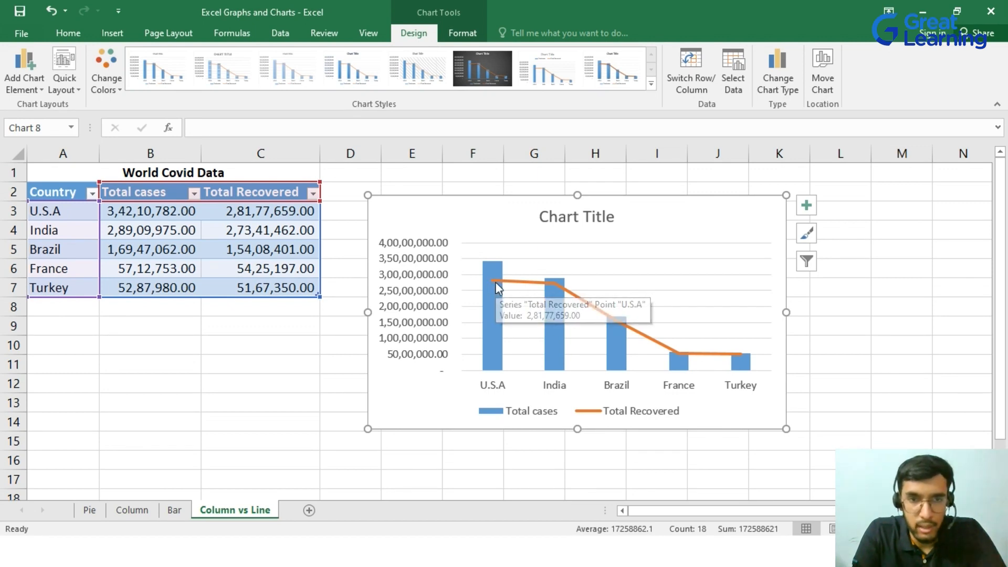
mouse_move(494, 282)
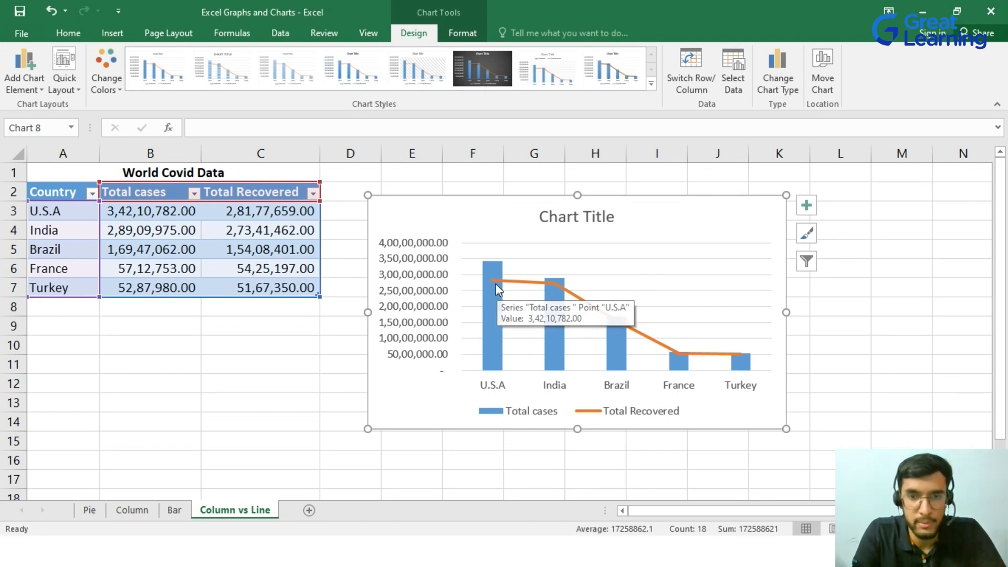
mouse_move(503, 271)
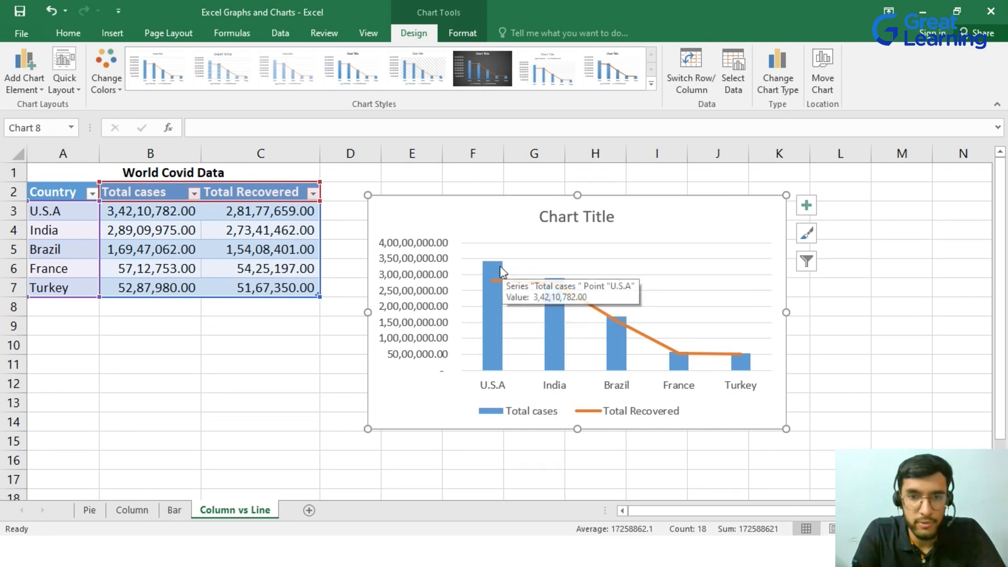
mouse_move(510, 297)
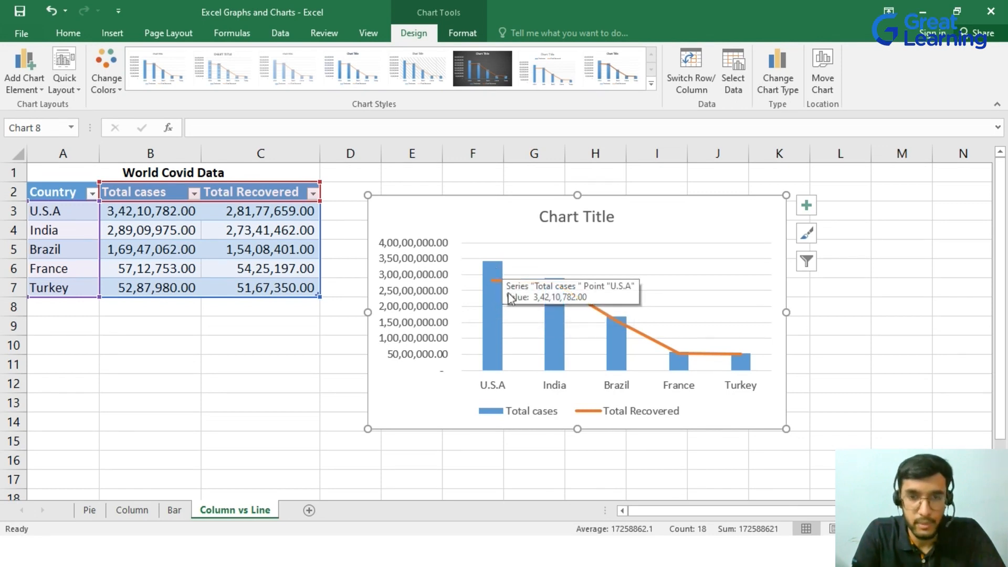
mouse_move(494, 272)
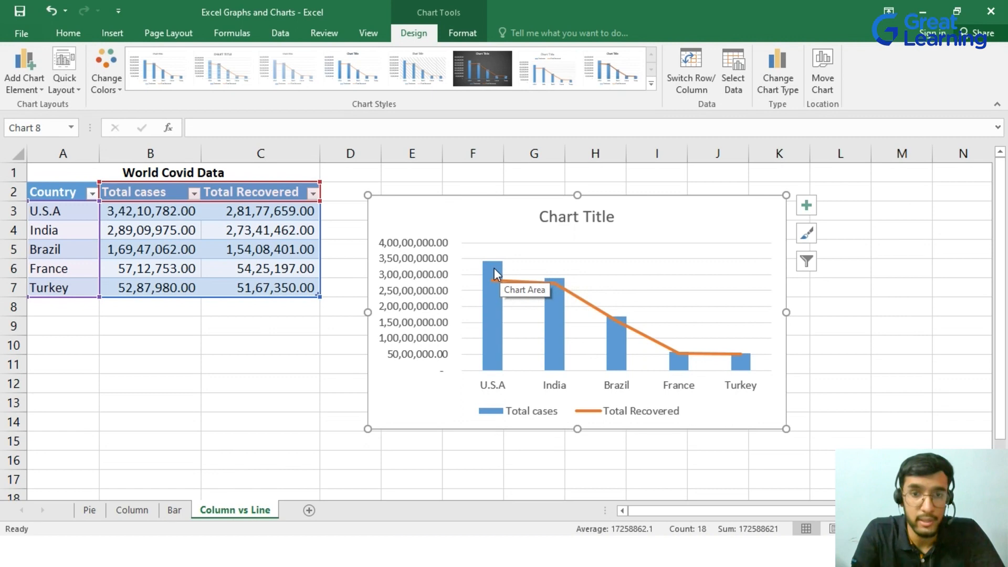
mouse_move(500, 269)
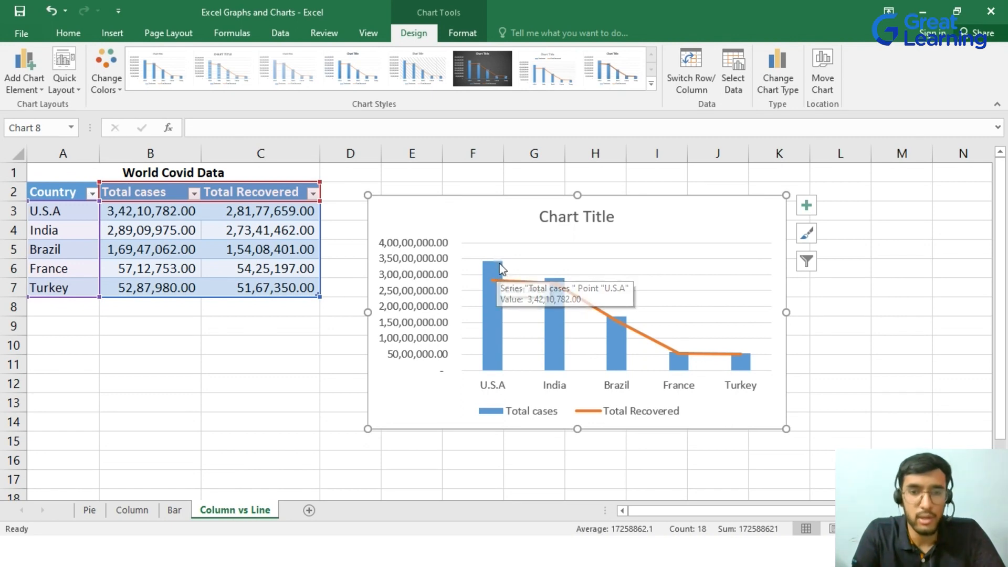
mouse_move(528, 260)
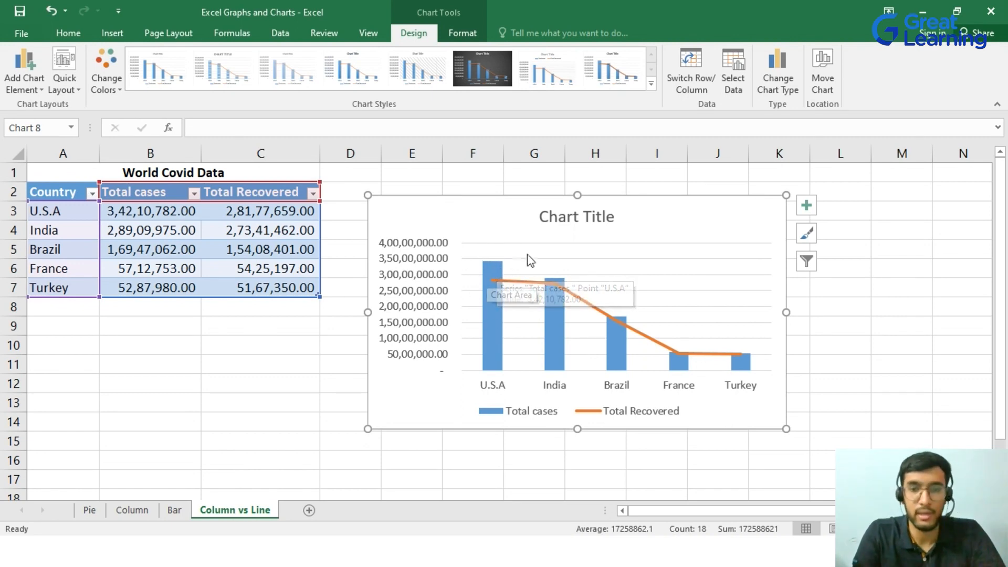
mouse_move(715, 228)
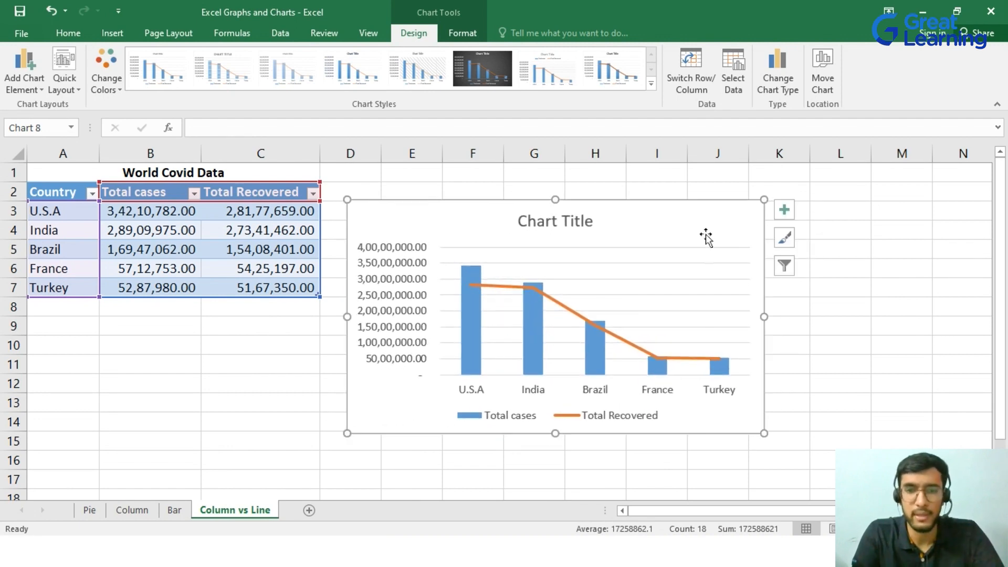
mouse_move(611, 391)
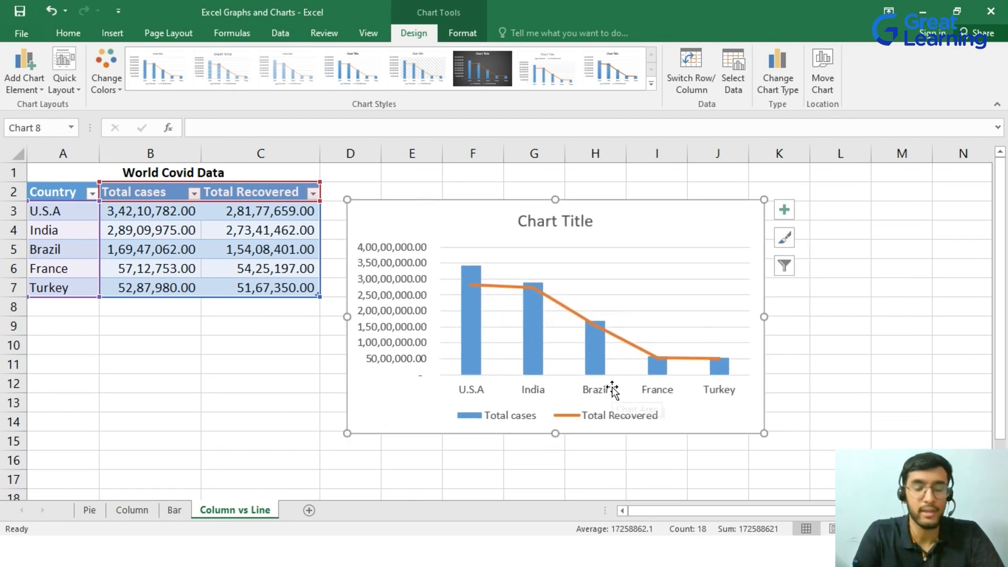
mouse_move(612, 382)
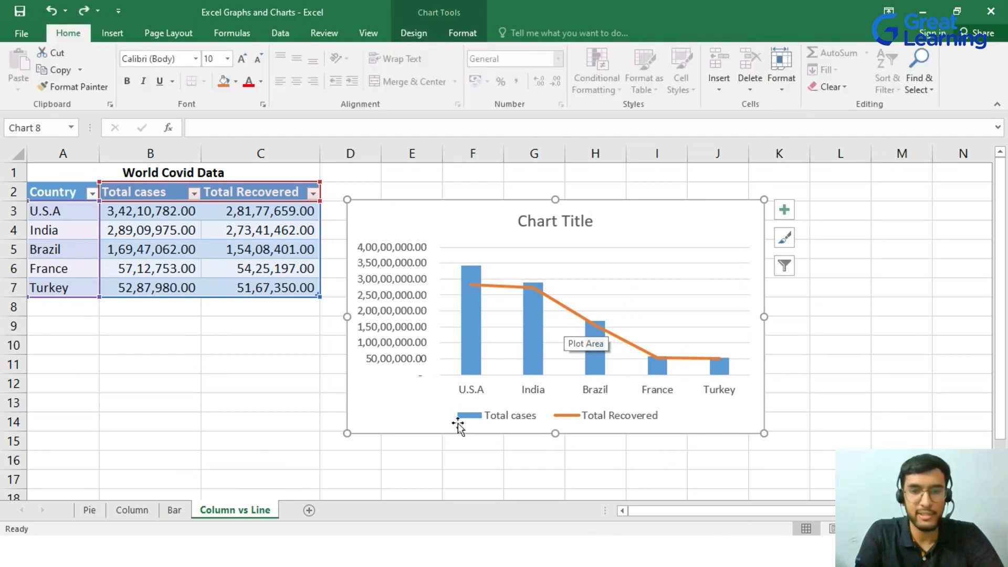
mouse_move(371, 288)
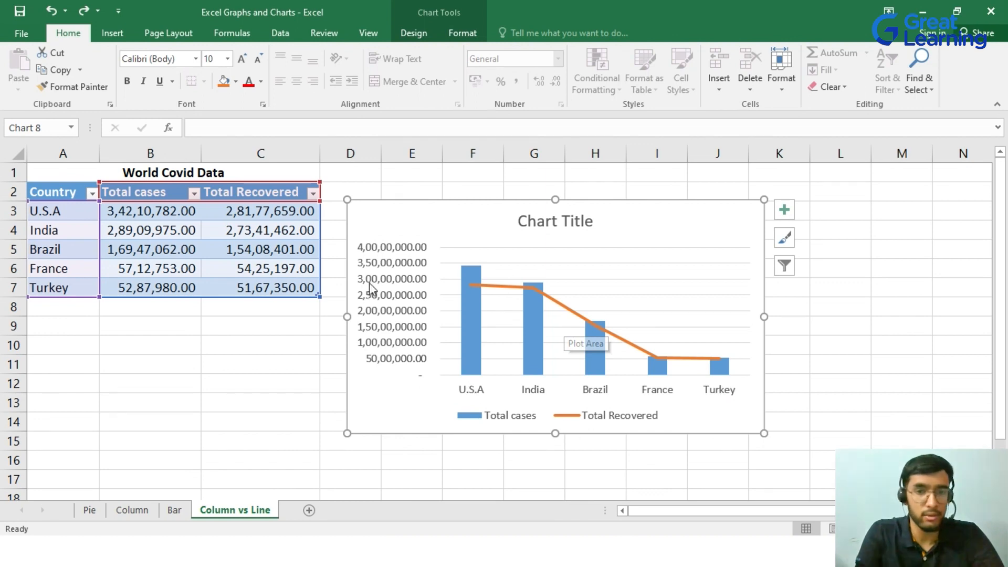
mouse_move(582, 406)
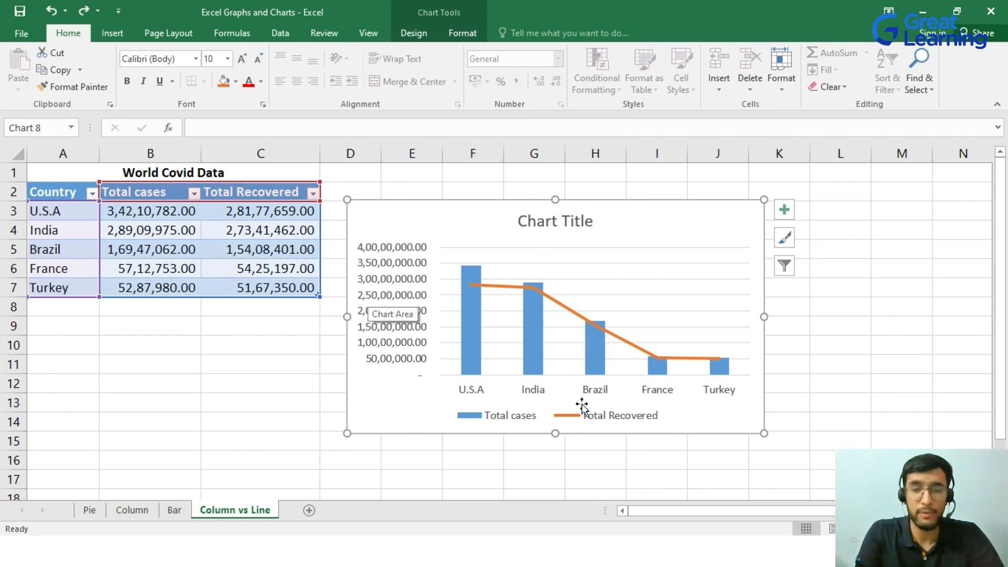
mouse_move(518, 348)
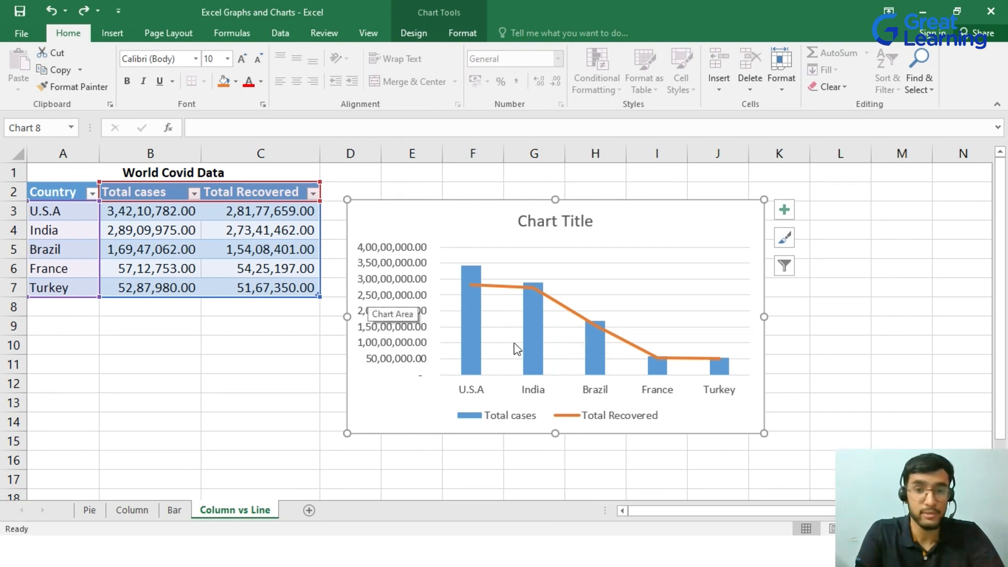
mouse_move(679, 359)
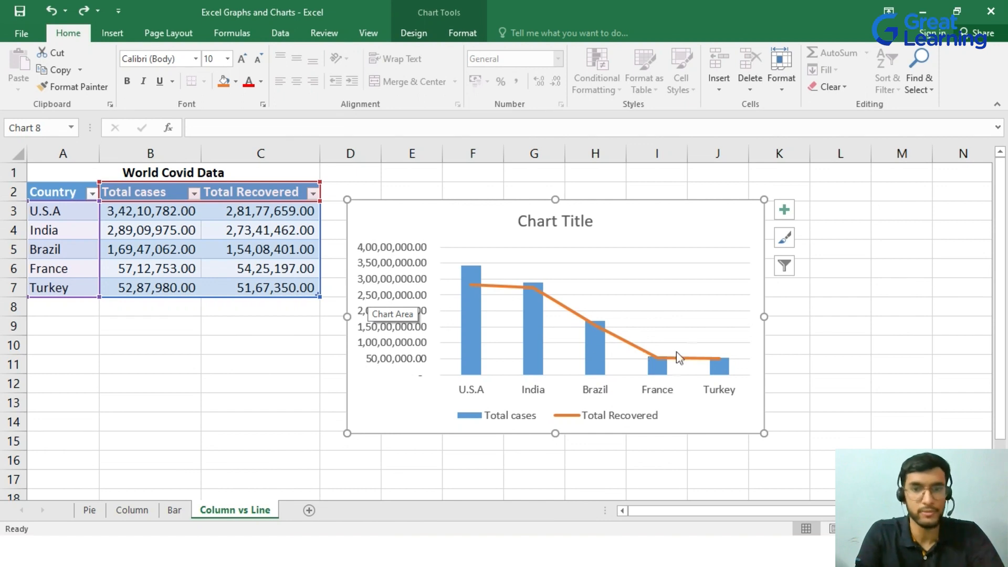
mouse_move(664, 230)
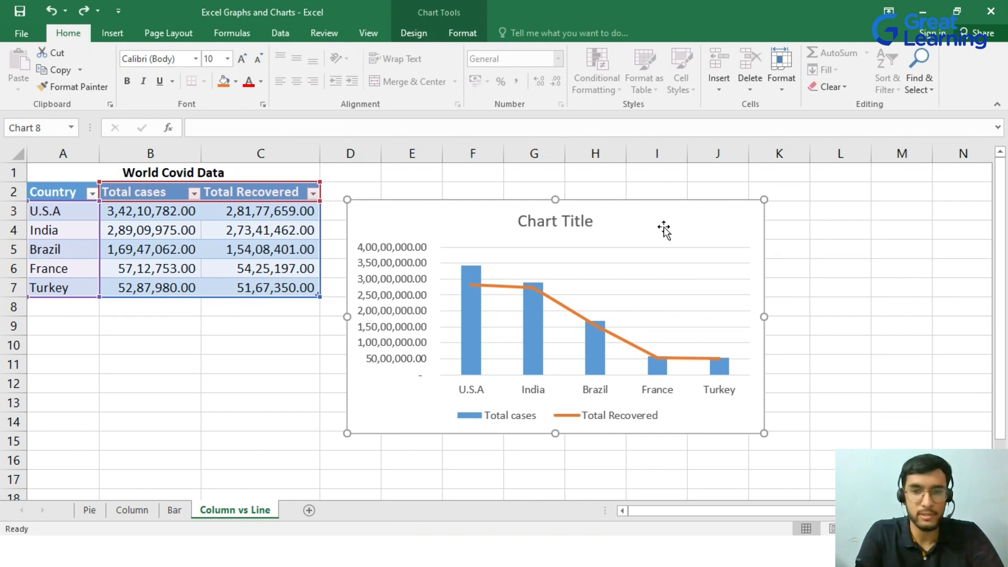
Plot the Total Recovered line series on a secondary axis via its Series Options
double_click(663, 230)
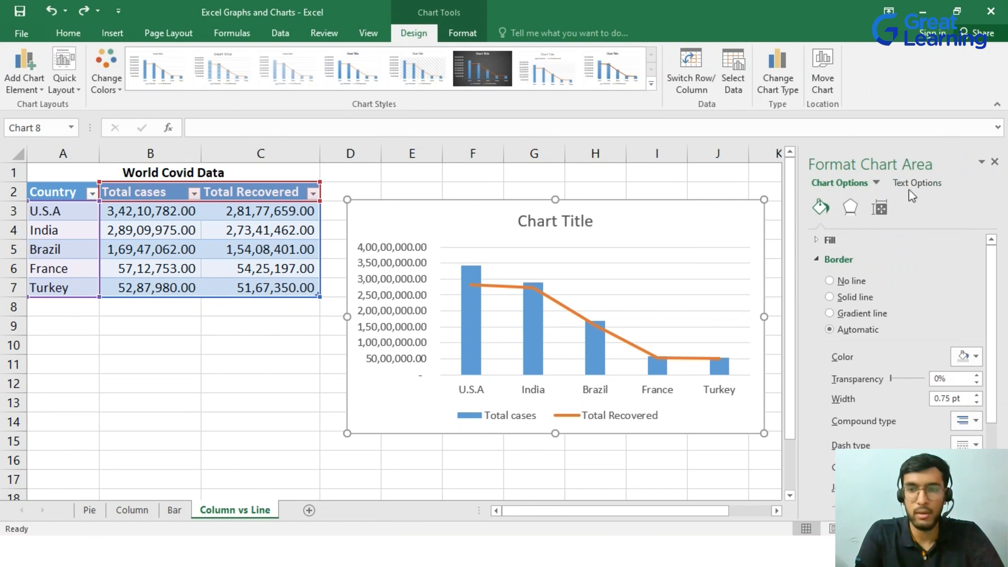
left_click(875, 183)
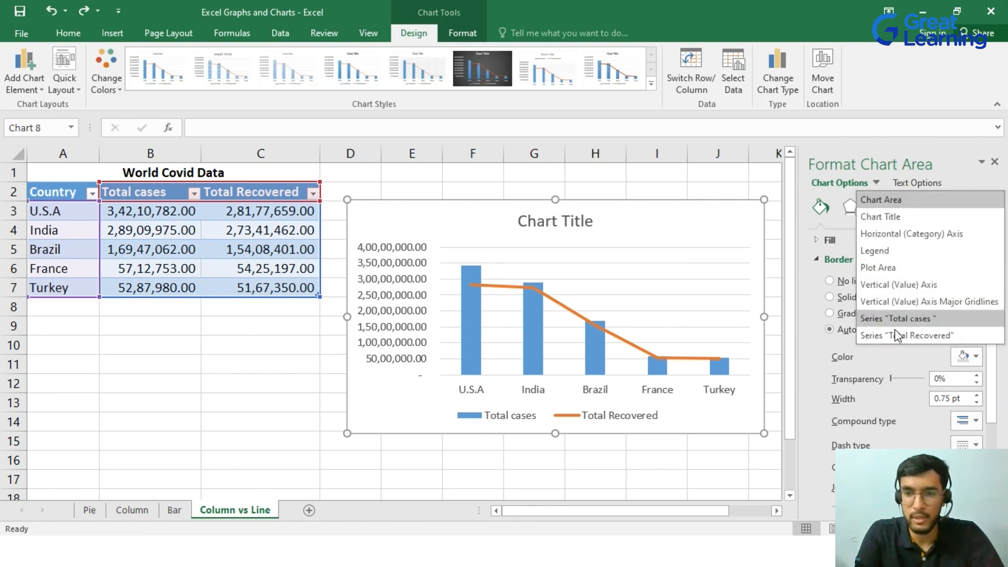
left_click(907, 335)
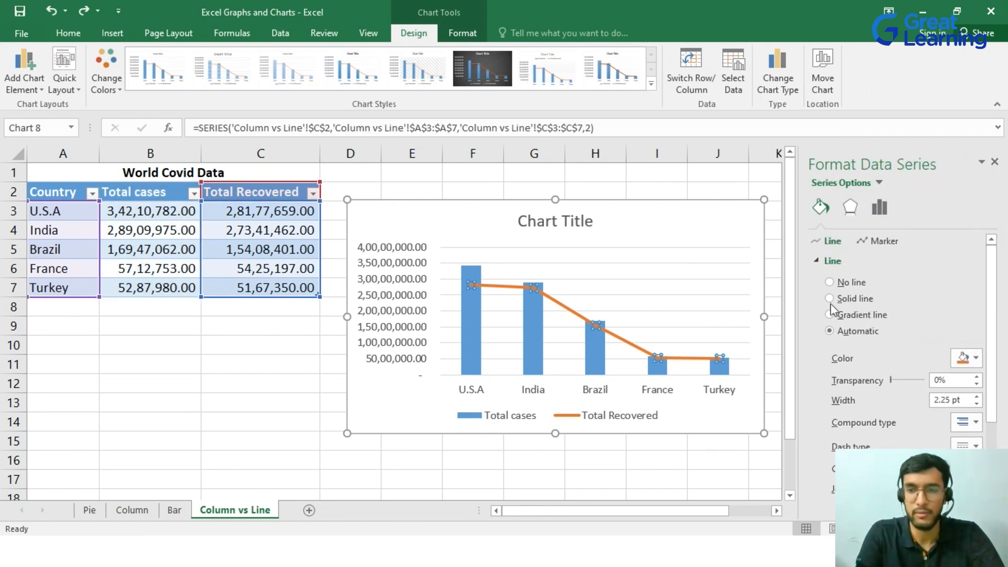
left_click(879, 206)
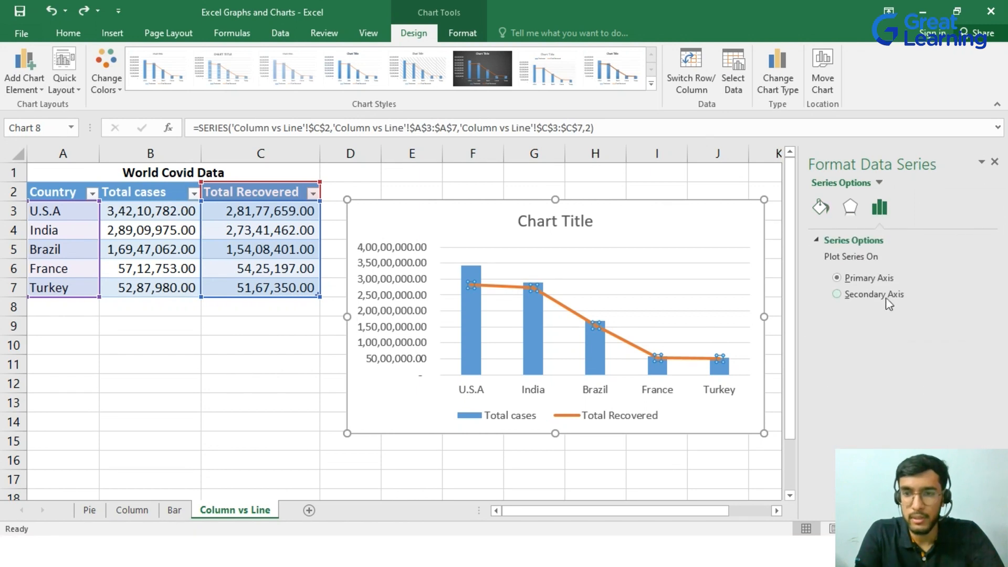
left_click(836, 294)
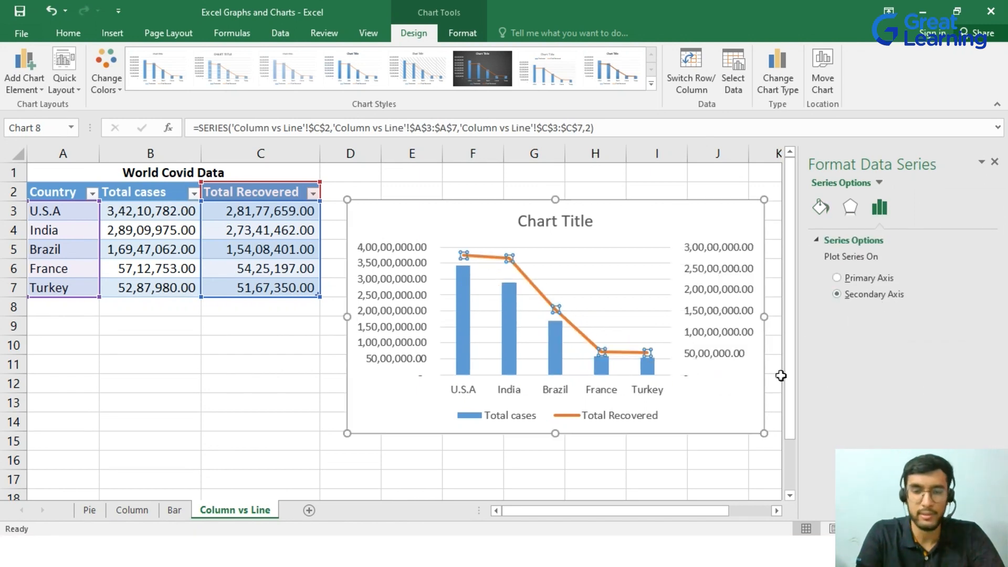
left_click(994, 161)
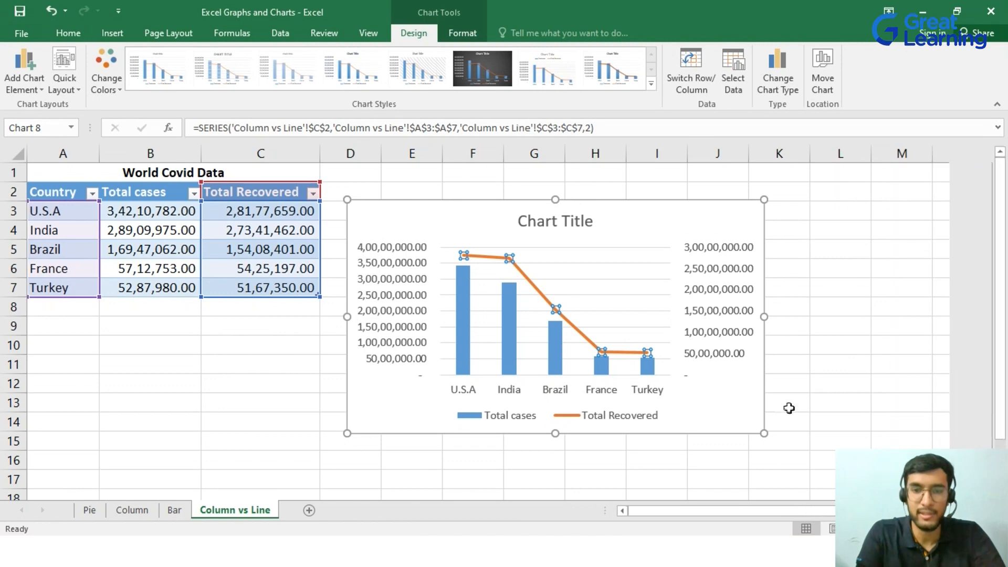
left_click(840, 364)
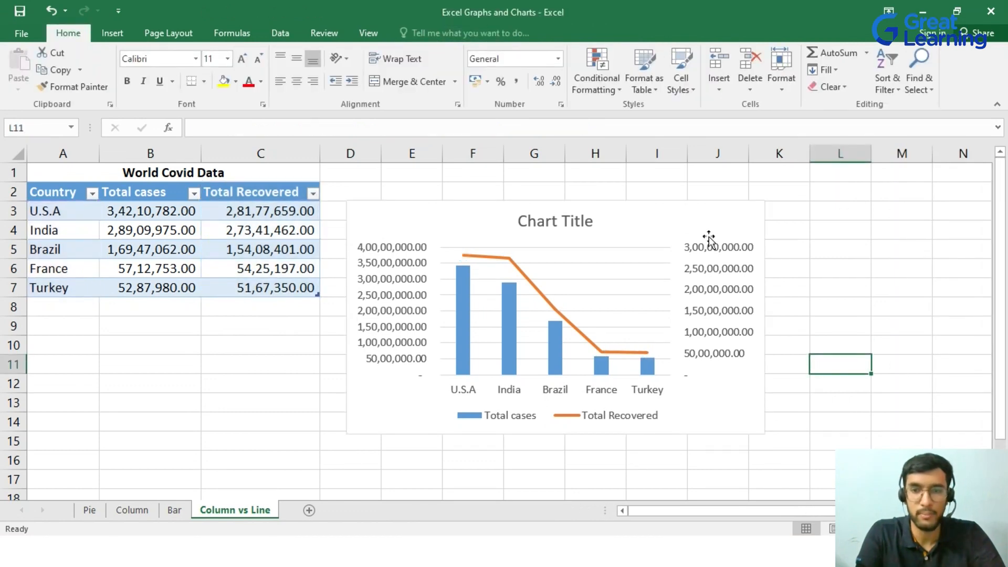
mouse_move(470, 283)
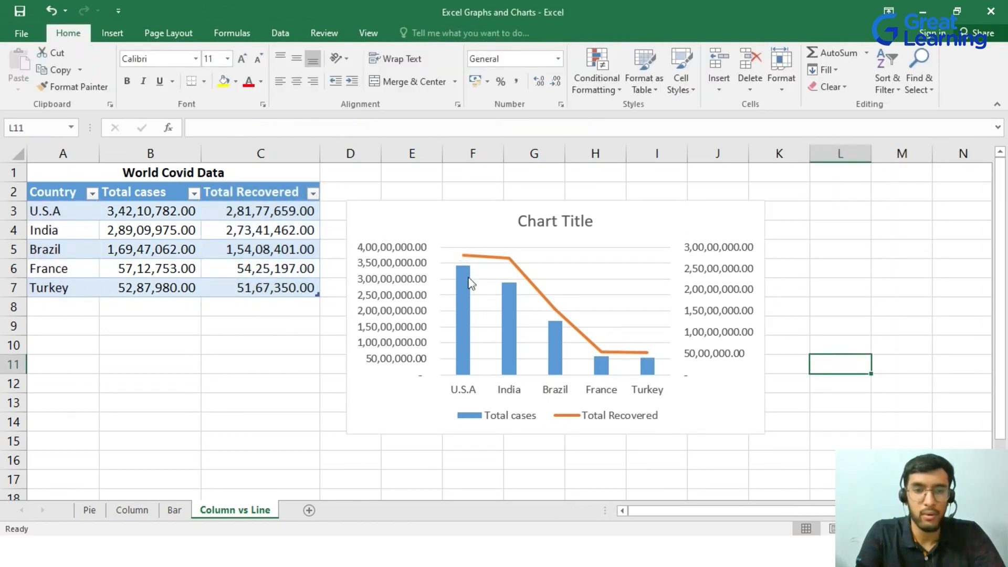
mouse_move(385, 359)
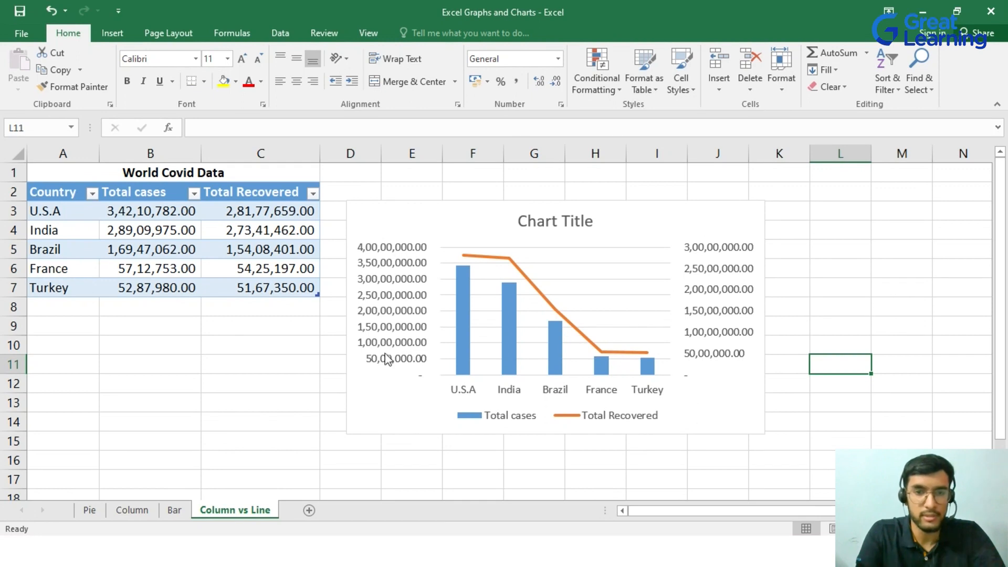
mouse_move(481, 242)
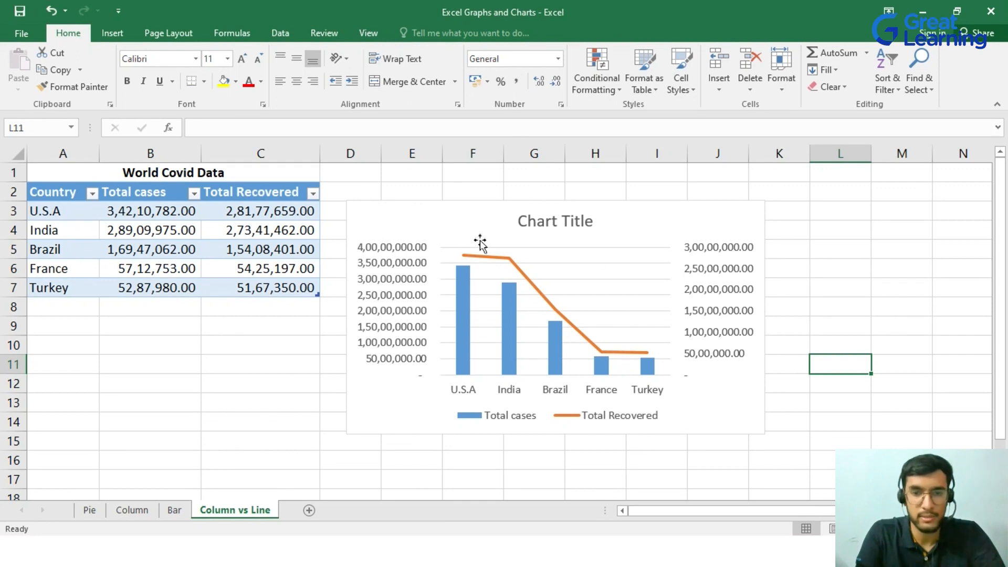
mouse_move(723, 426)
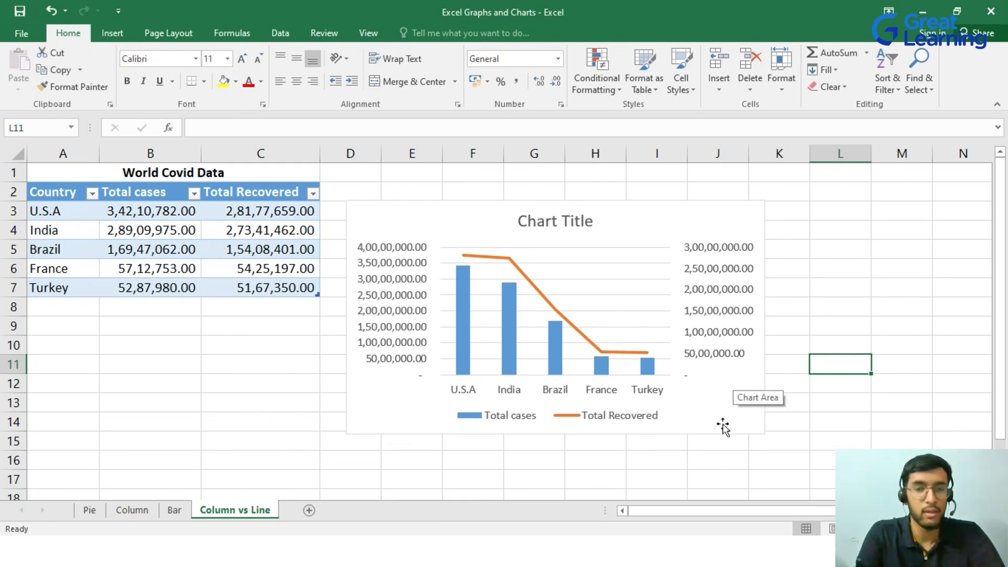
mouse_move(714, 370)
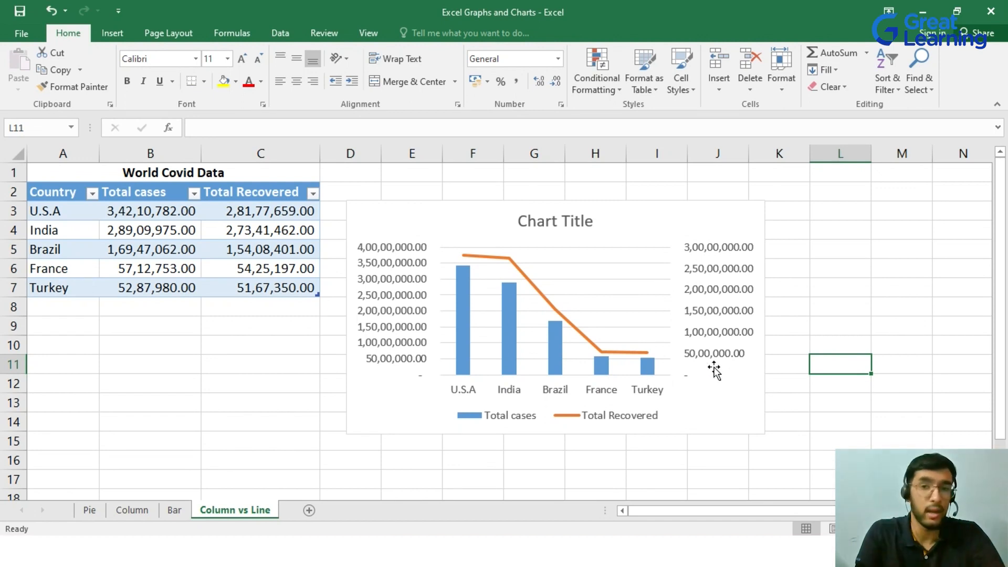
mouse_move(534, 321)
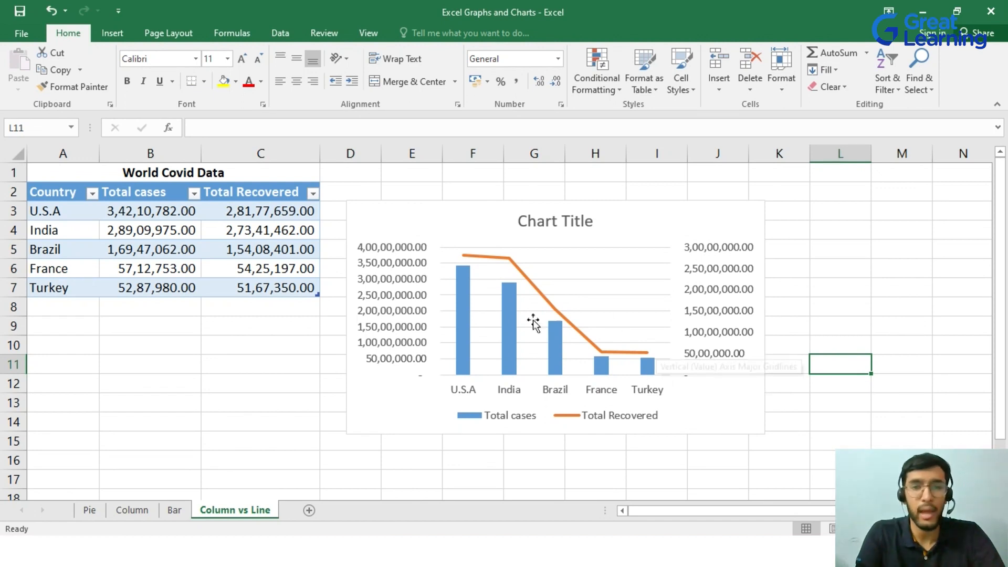
mouse_move(649, 431)
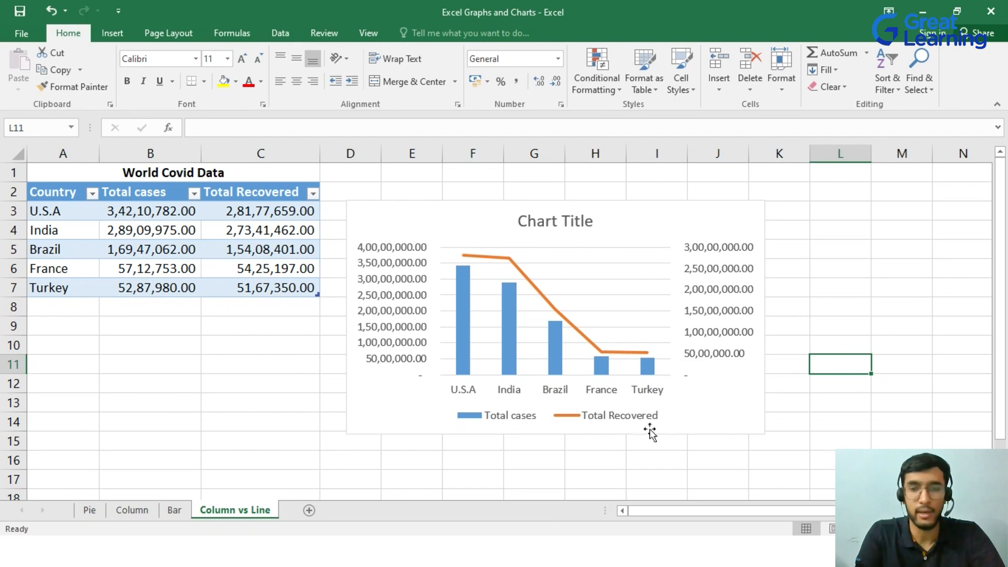
mouse_move(571, 384)
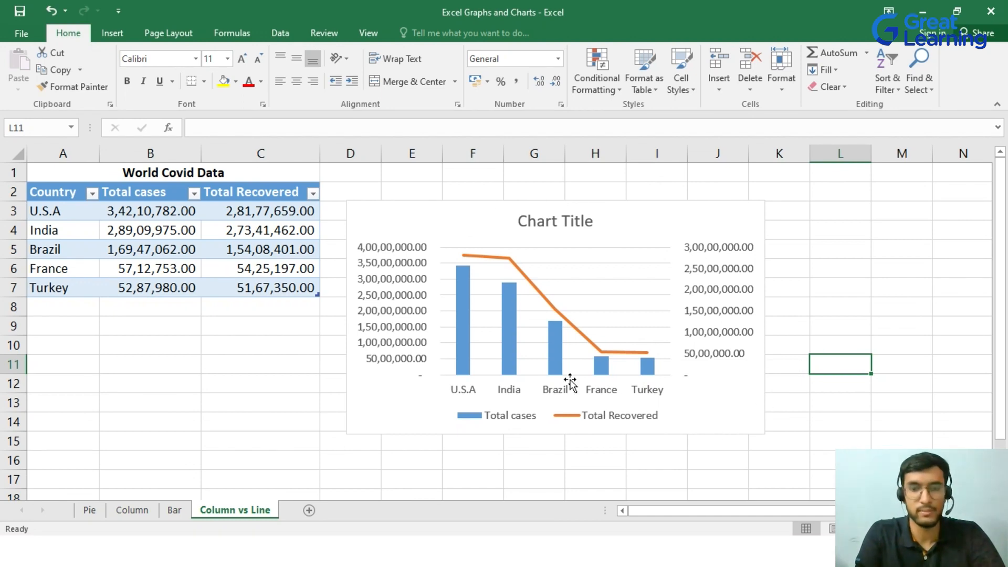